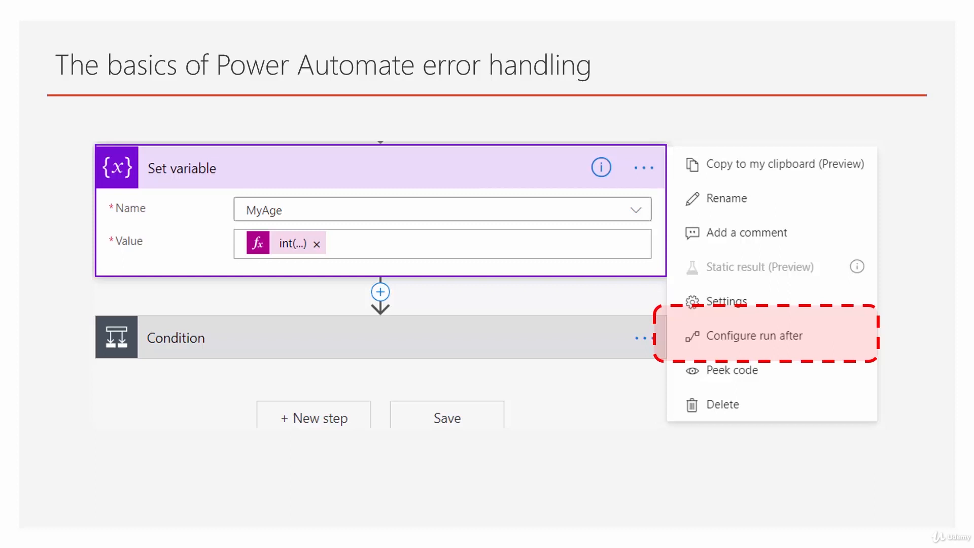
{"action": "mouse_move", "coordinate": [756, 336]}
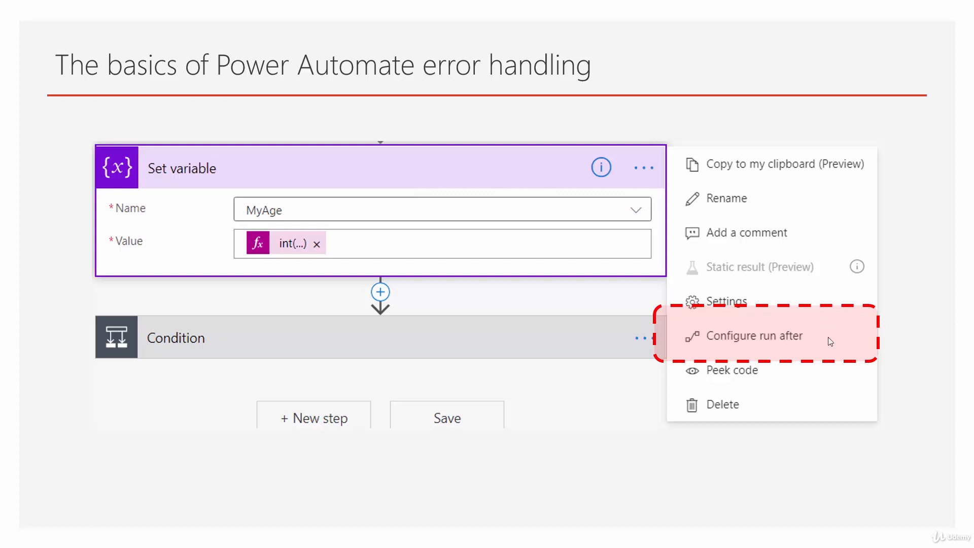
{"action": "mouse_move", "coordinate": [745, 360]}
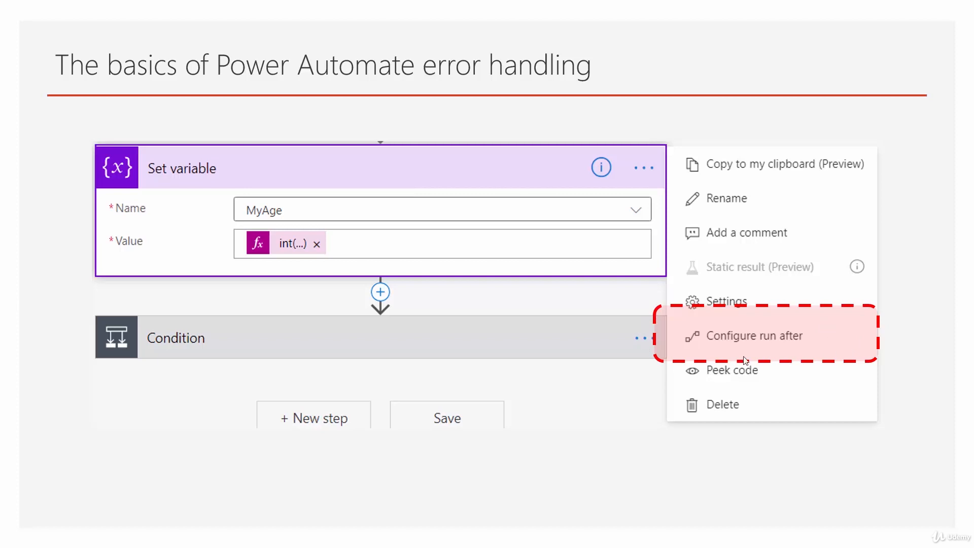
{"action": "mouse_move", "coordinate": [335, 243]}
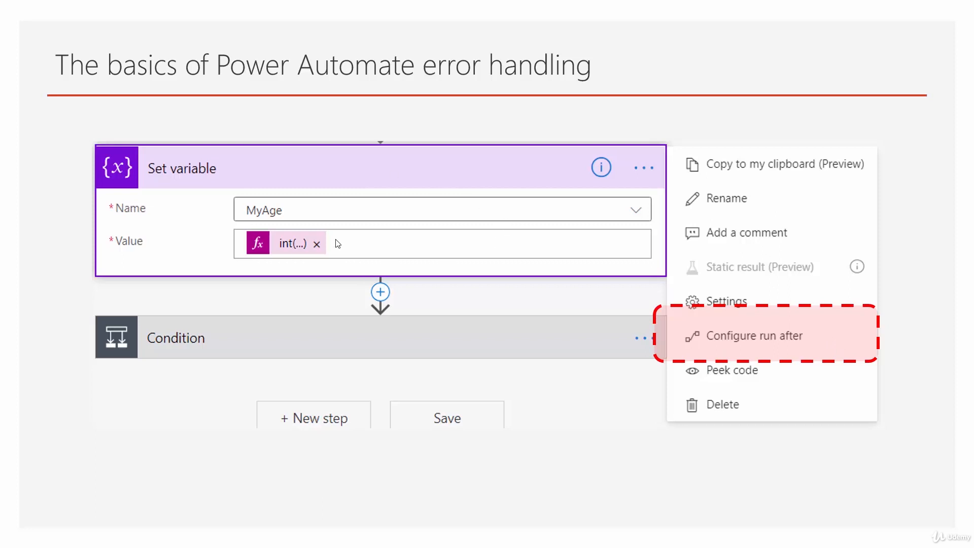
{"action": "mouse_move", "coordinate": [460, 182]}
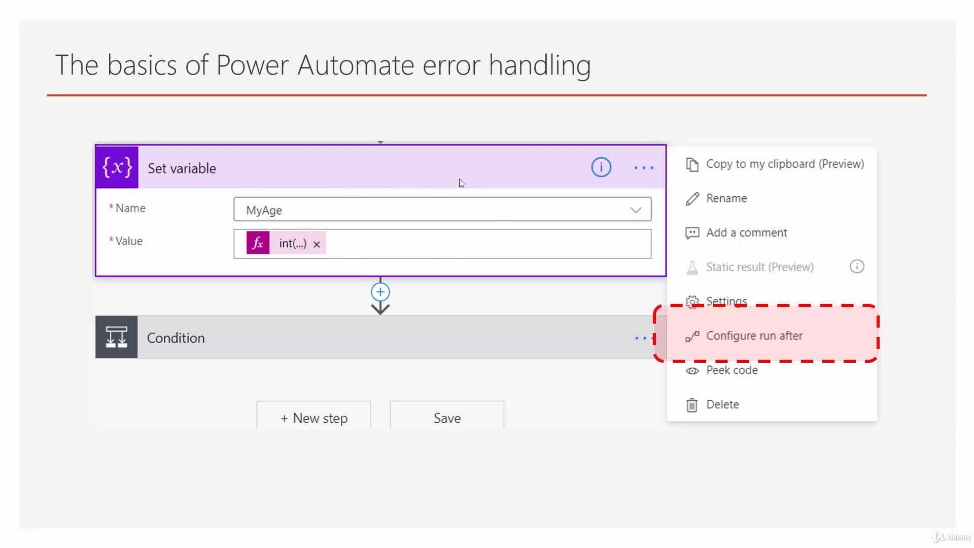
{"action": "mouse_move", "coordinate": [486, 70]}
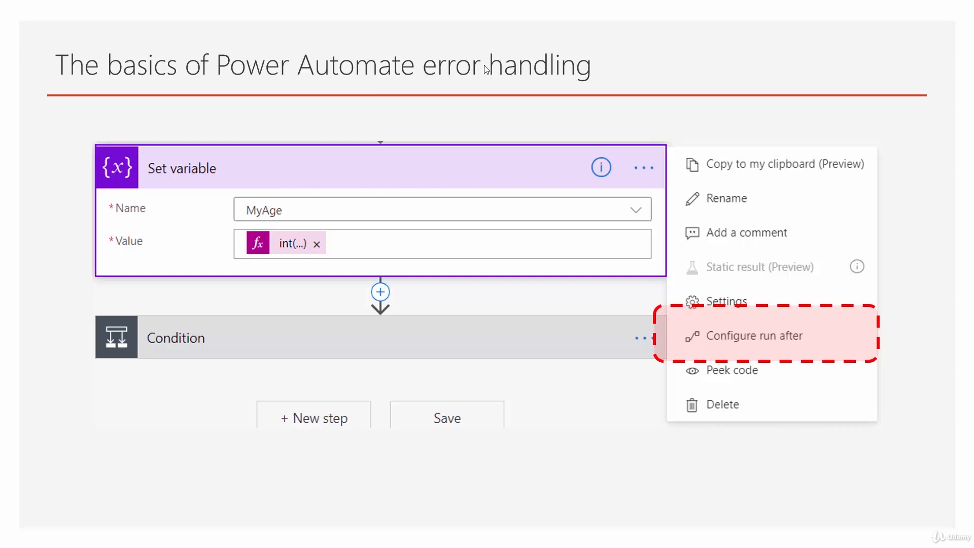
{"action": "mouse_move", "coordinate": [435, 193]}
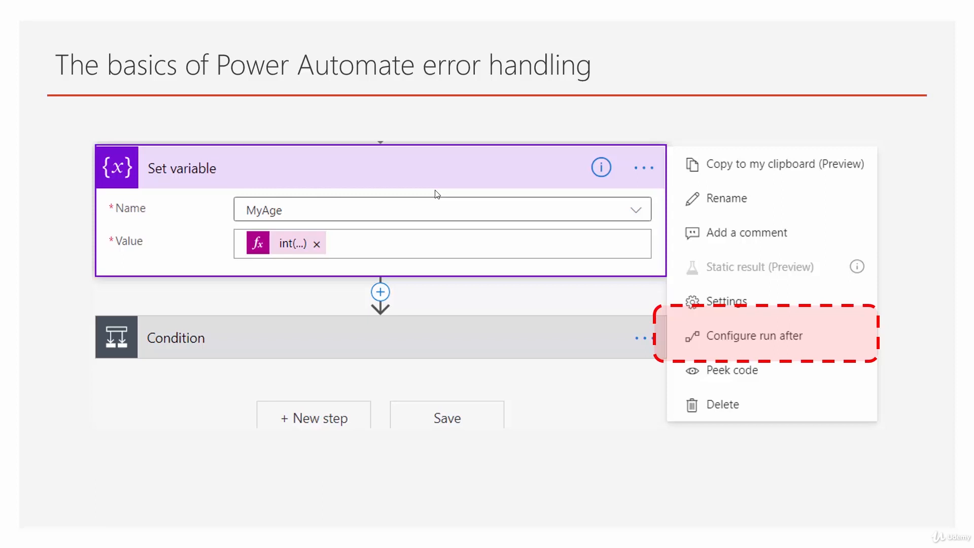
{"action": "mouse_move", "coordinate": [644, 370]}
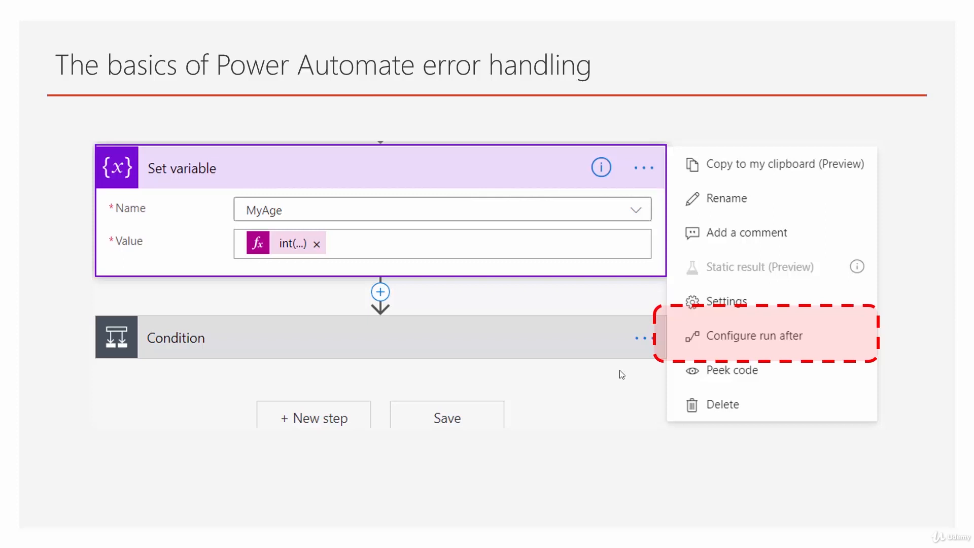
{"action": "mouse_move", "coordinate": [484, 316]}
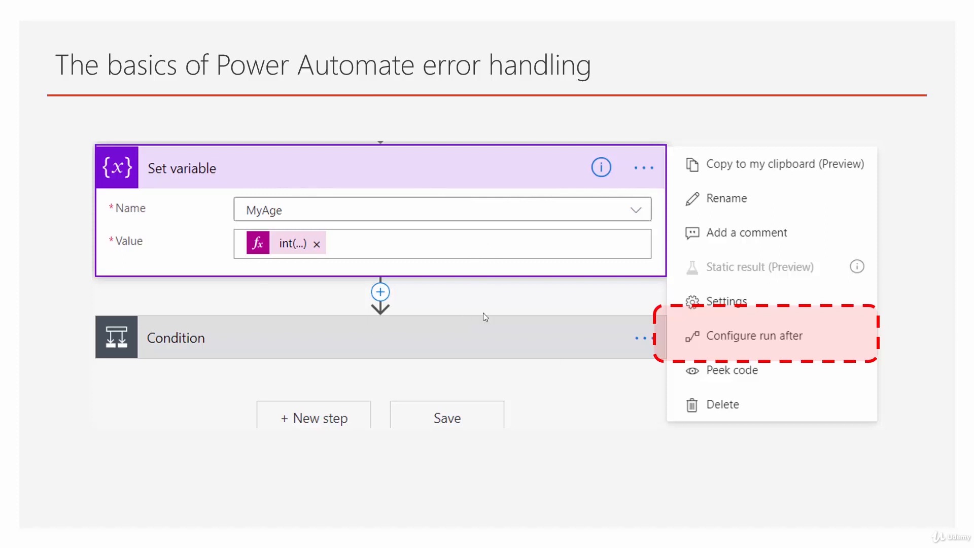
{"action": "mouse_move", "coordinate": [675, 340]}
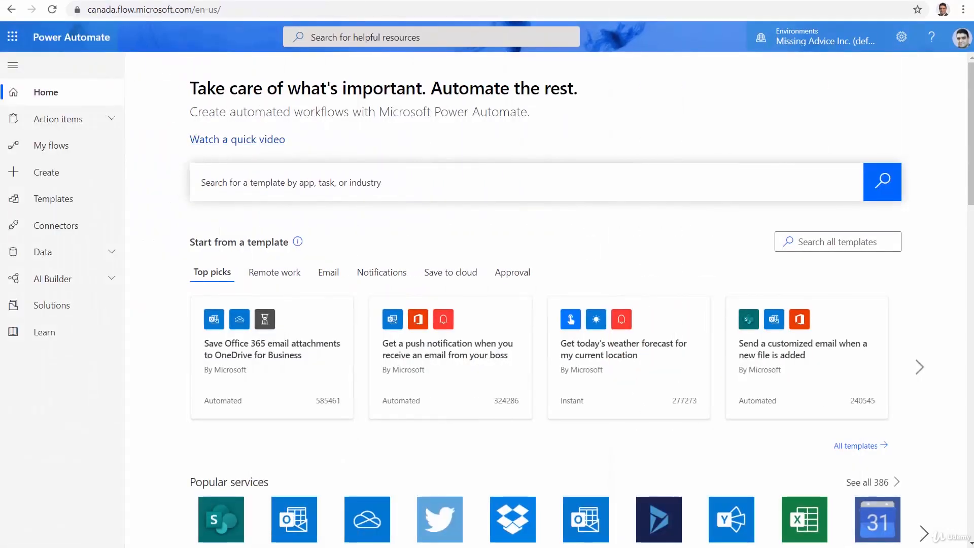
Step: Create a manually triggered instant flow named 'Error handling basics'
{"action": "left_click", "coordinate": [45, 172]}
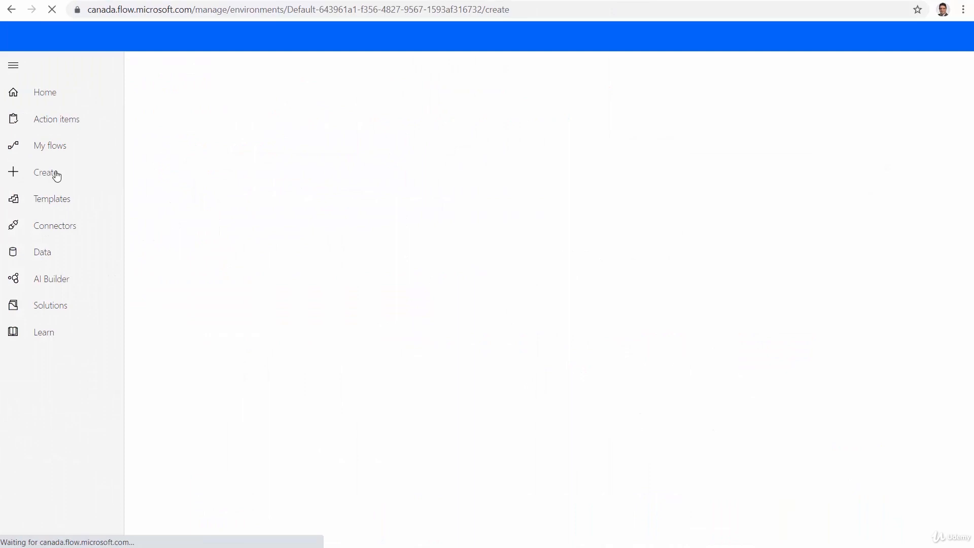
{"action": "left_click", "coordinate": [46, 172]}
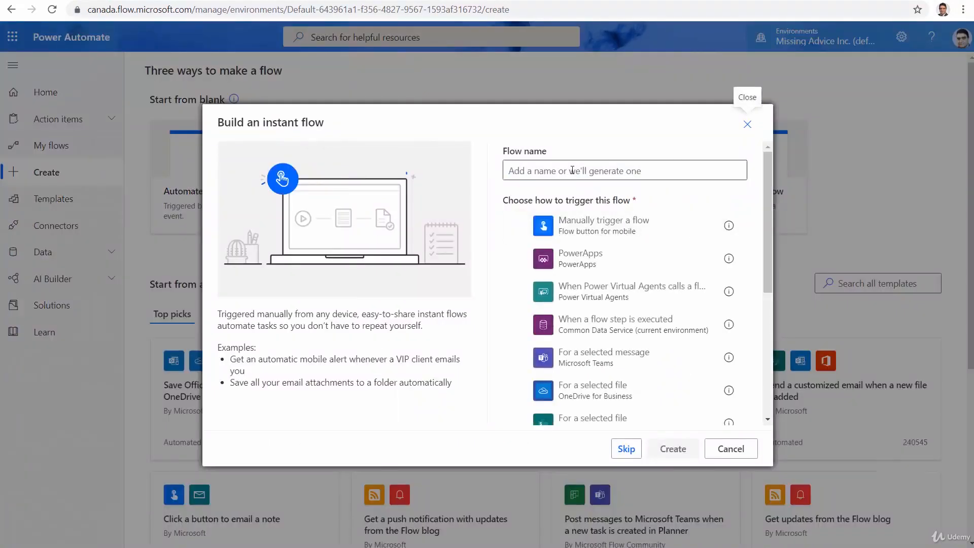
{"action": "left_click", "coordinate": [624, 170]}
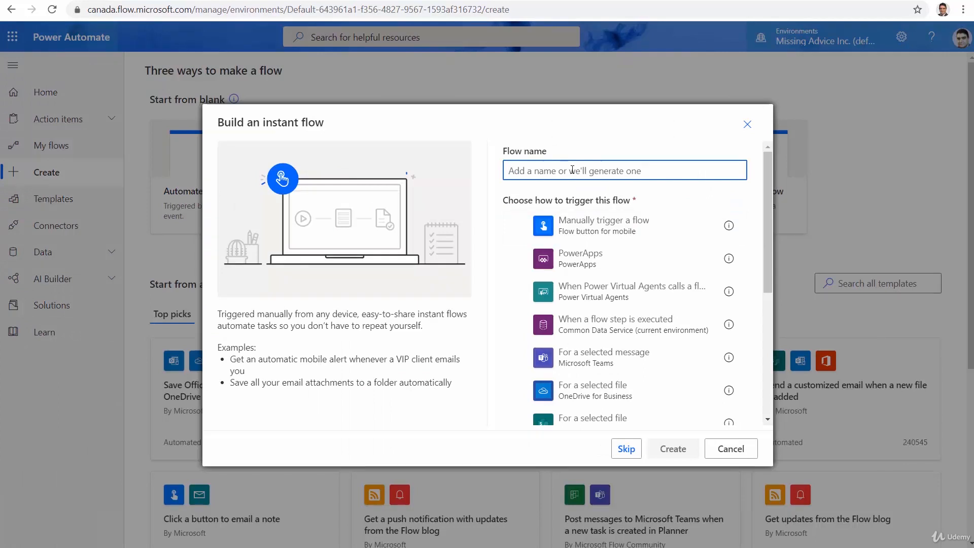
{"action": "type", "text": "Error handling basics"}
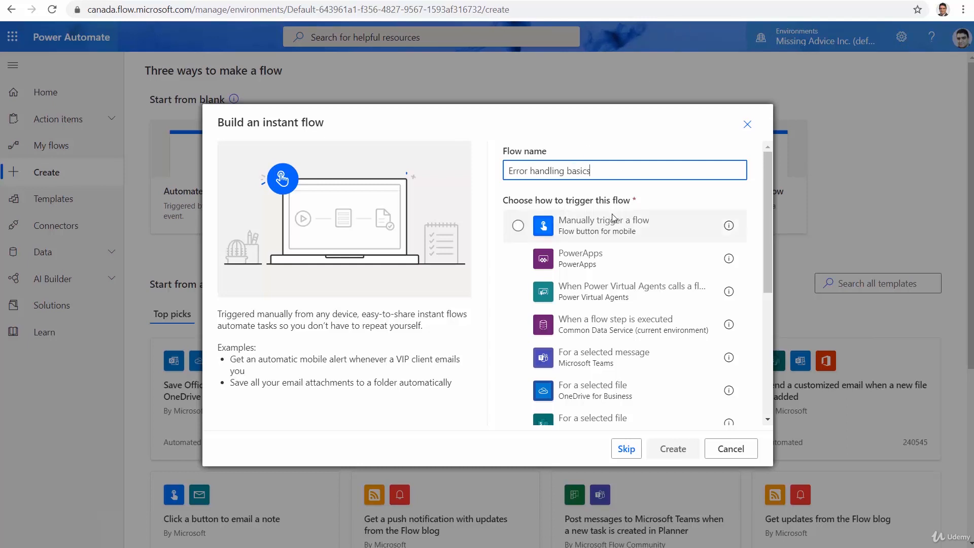
{"action": "left_click", "coordinate": [672, 448]}
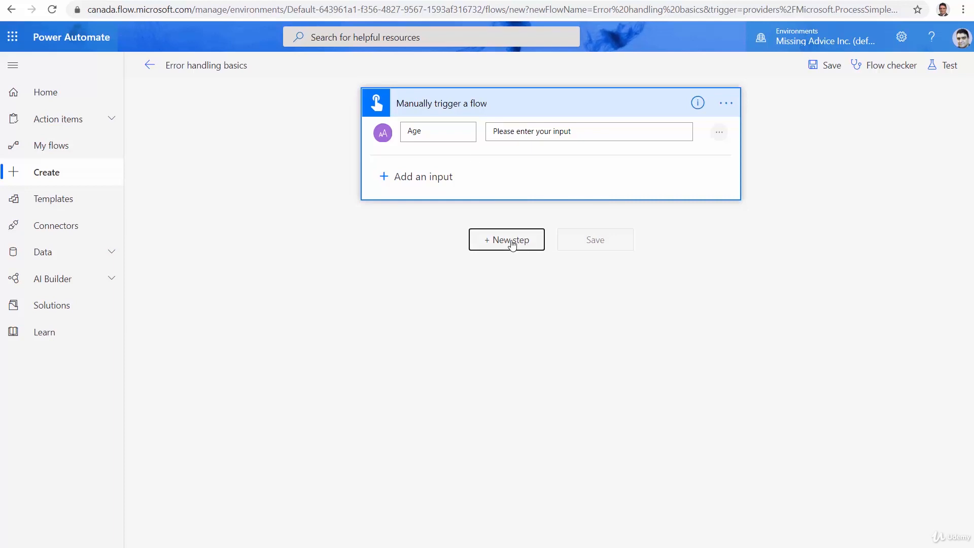
Step: Add an Initialize variable step named MyAge of type Integer, value left empty
{"action": "left_click", "coordinate": [505, 239]}
{"action": "type", "text": "Initiali"}
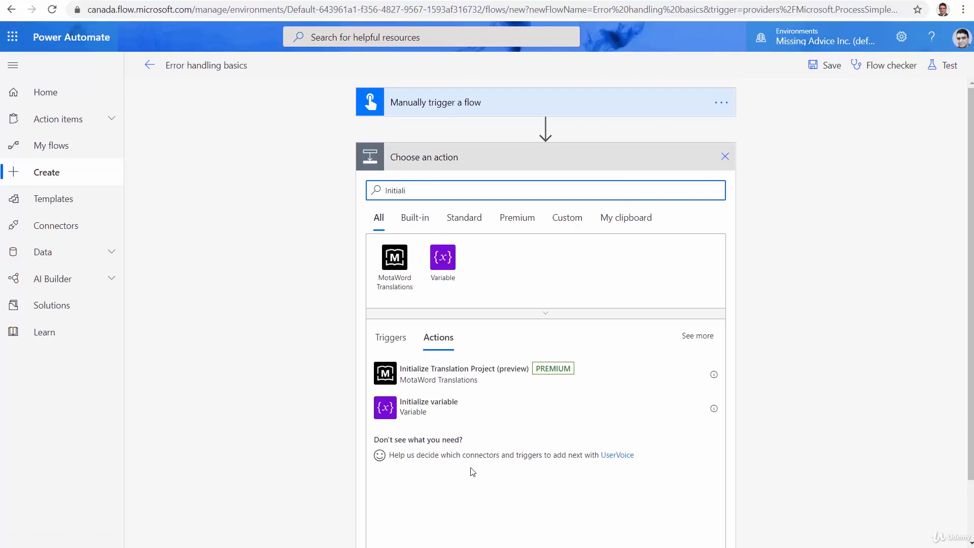
{"action": "left_click", "coordinate": [429, 408]}
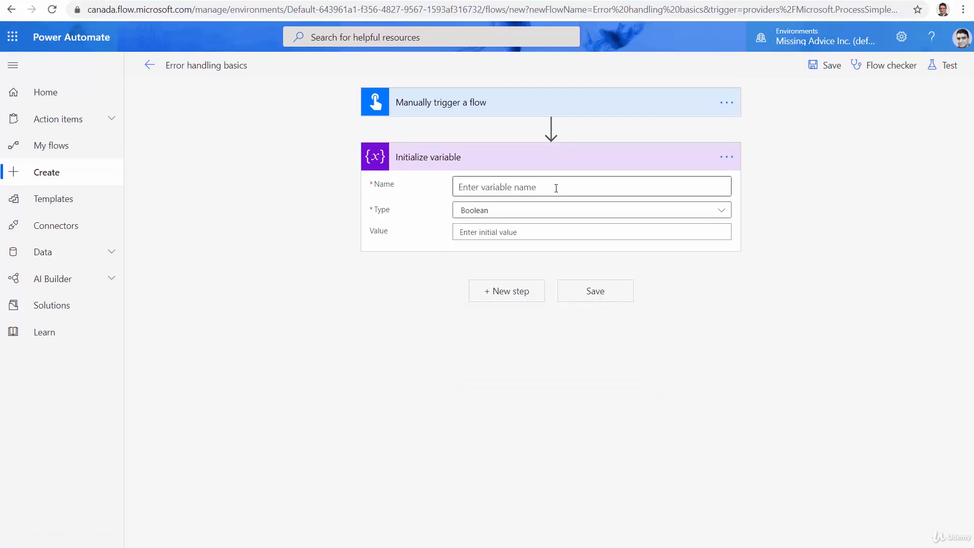
{"action": "type", "text": "My"}
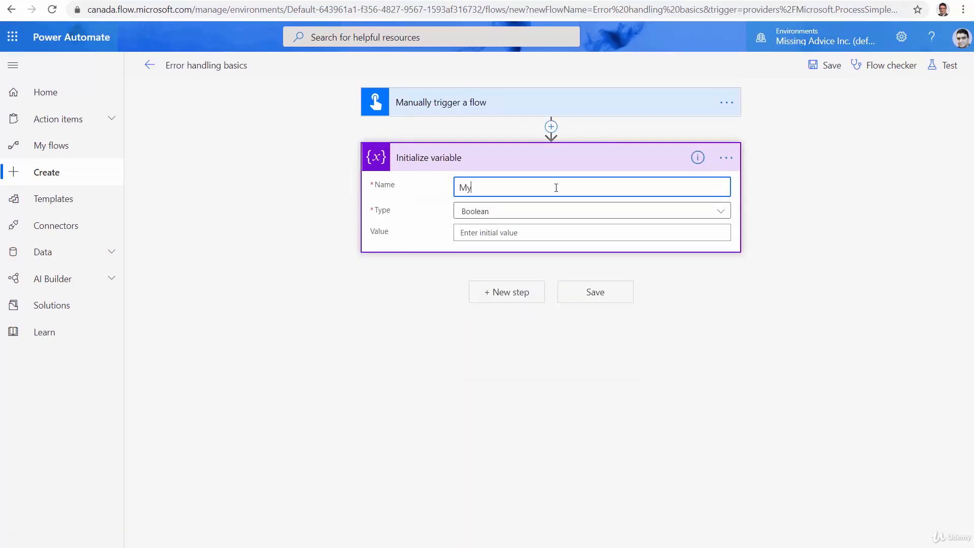
{"action": "type", "text": "Age"}
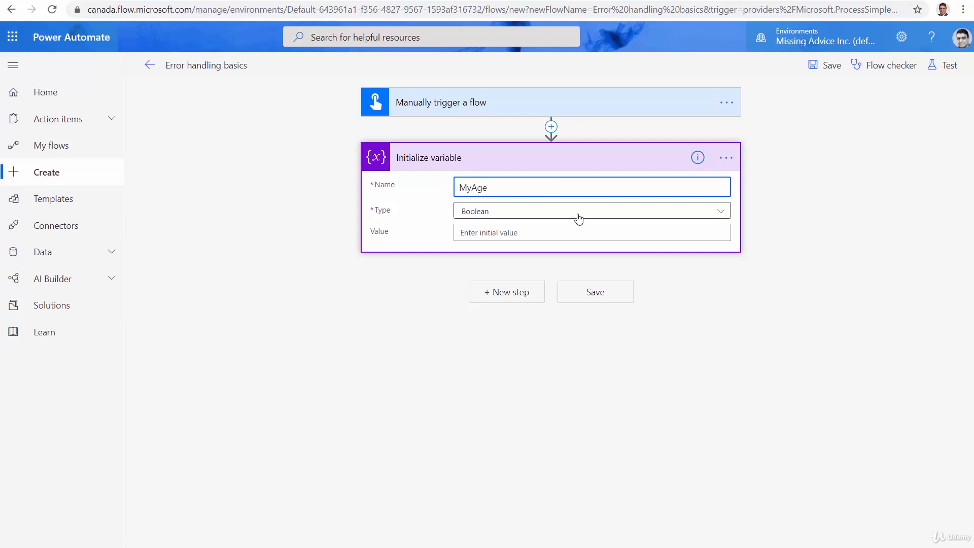
{"action": "left_click", "coordinate": [590, 210]}
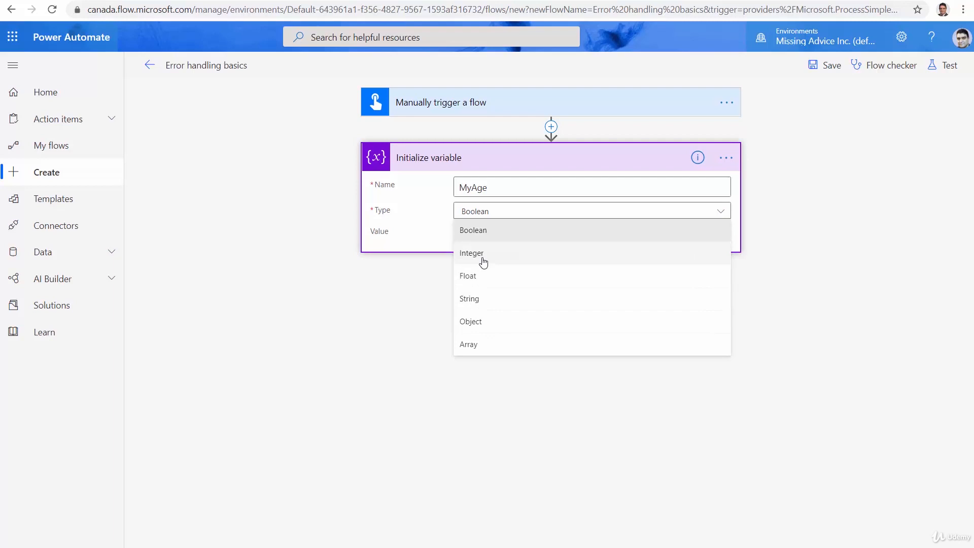
{"action": "left_click", "coordinate": [472, 253]}
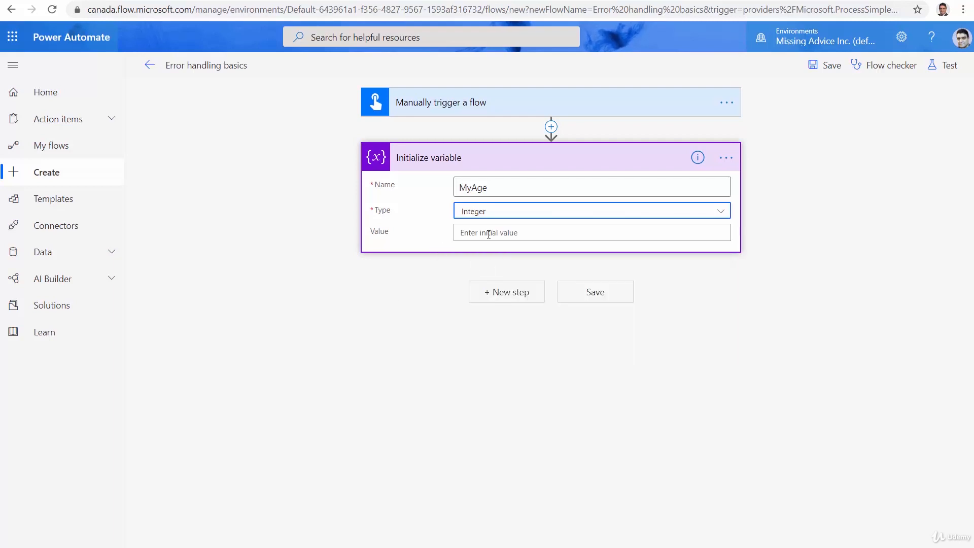
{"action": "left_click", "coordinate": [585, 232]}
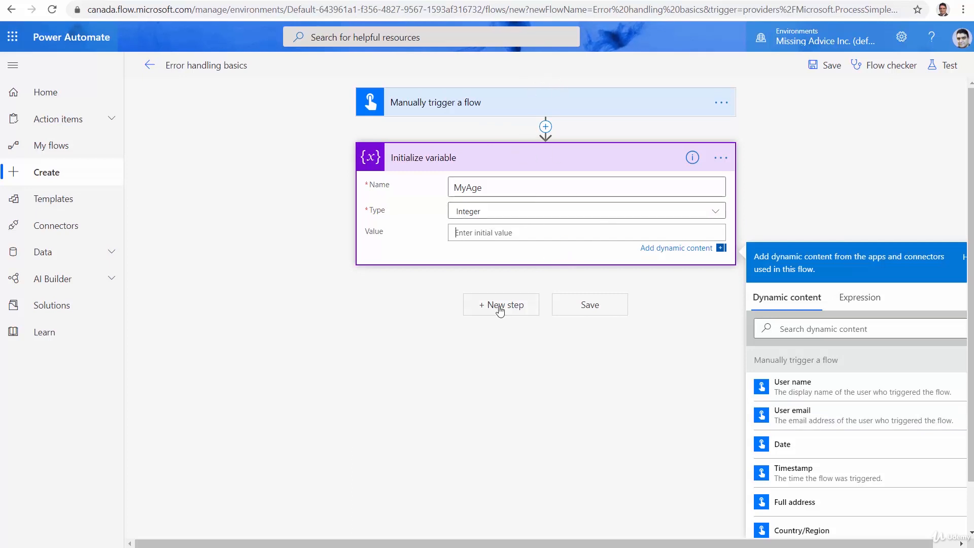
Step: Add a Set variable step that targets MyAge
{"action": "left_click", "coordinate": [501, 304]}
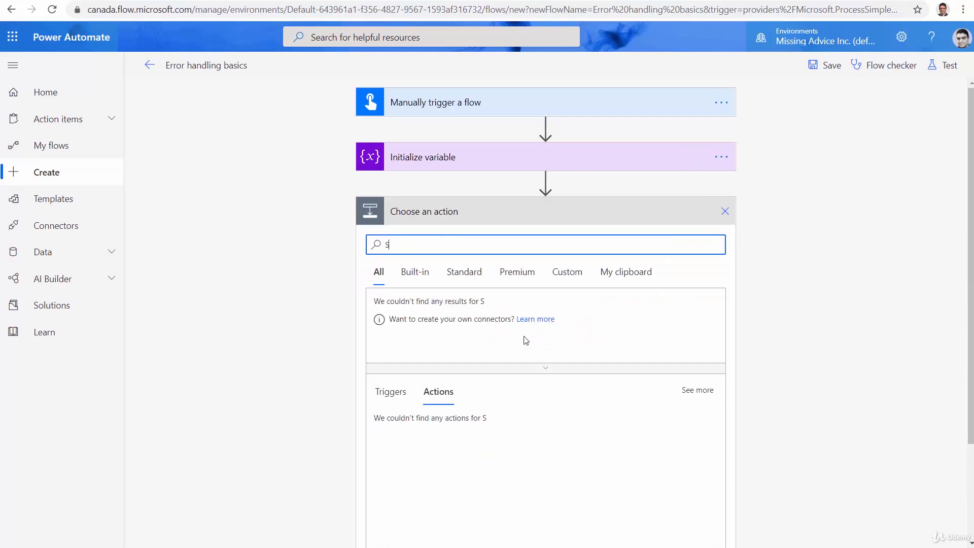
{"action": "type", "text": "et var"}
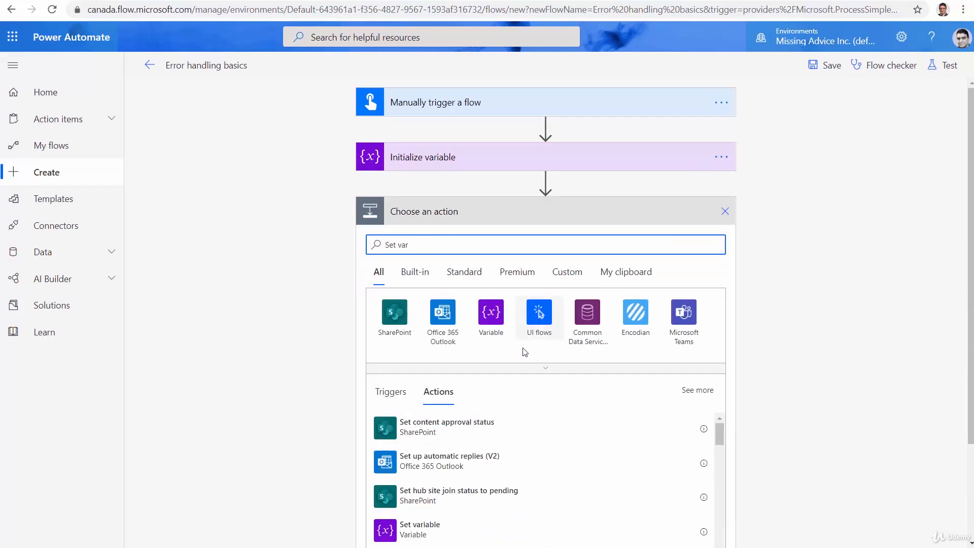
{"action": "left_click", "coordinate": [420, 529]}
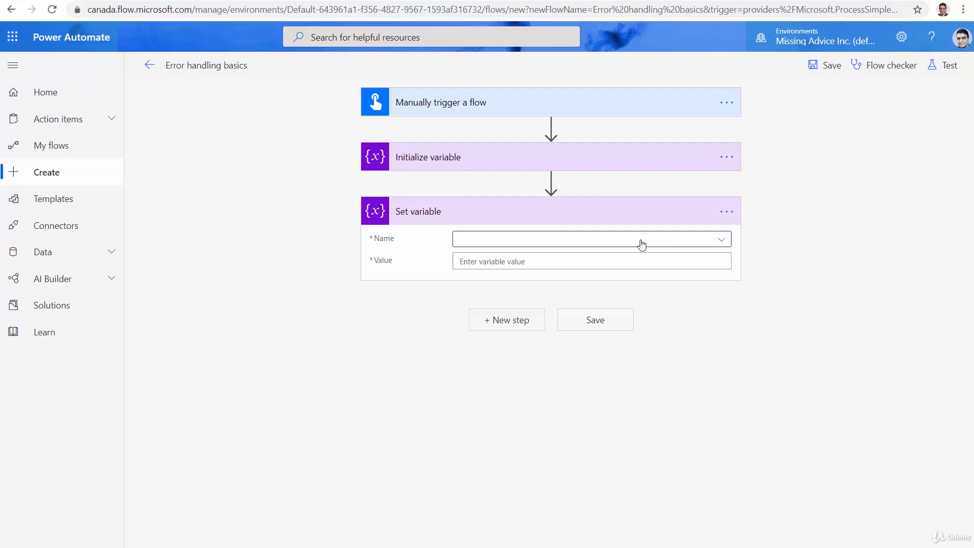
{"action": "left_click", "coordinate": [591, 239]}
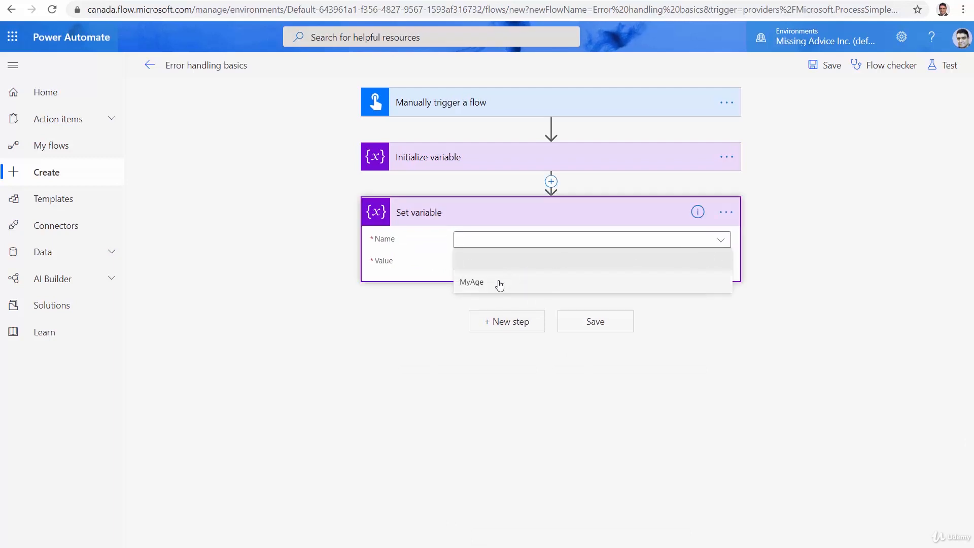
{"action": "left_click", "coordinate": [471, 282]}
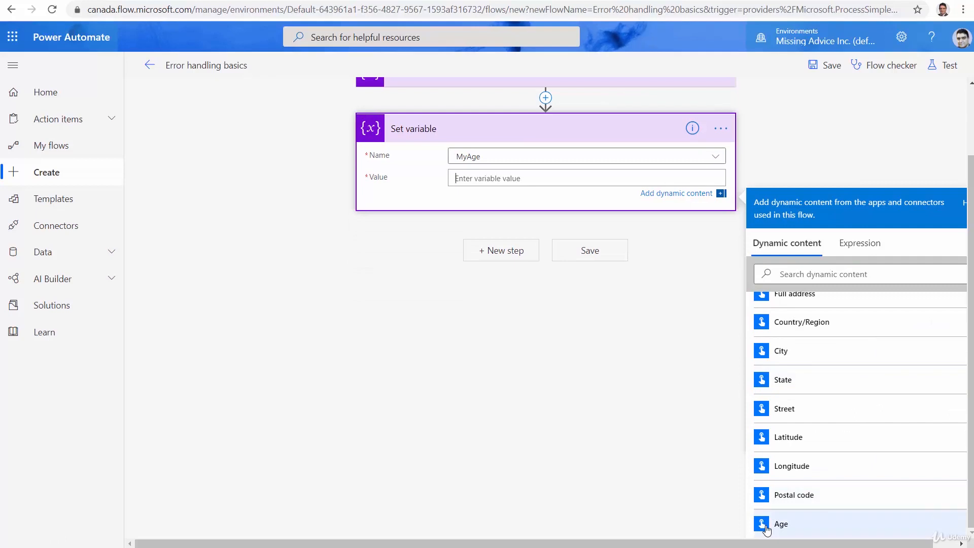
Step: Use the trigger's Age input as the Set variable value and save the flow
{"action": "left_click", "coordinate": [780, 524]}
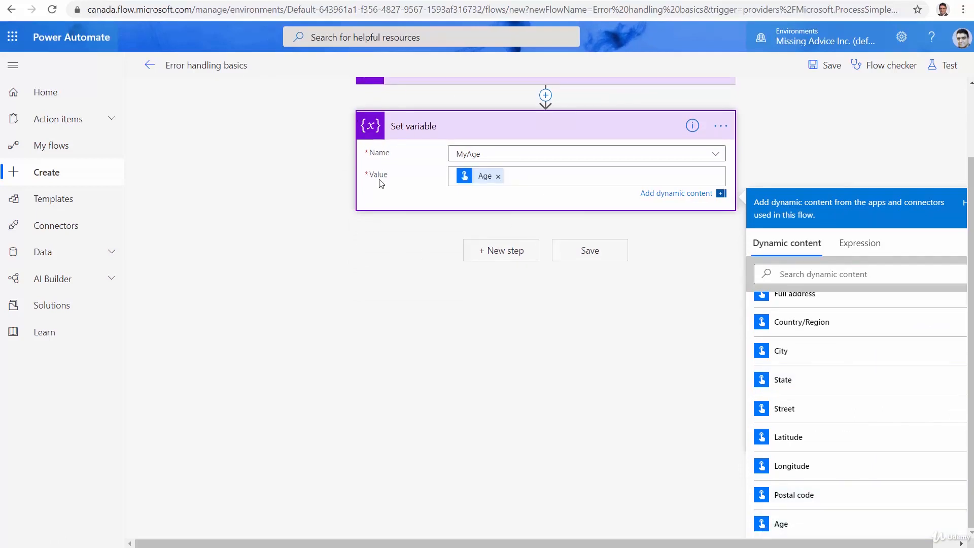
{"action": "scroll", "scroll_direction": "up", "scroll_amount": 3}
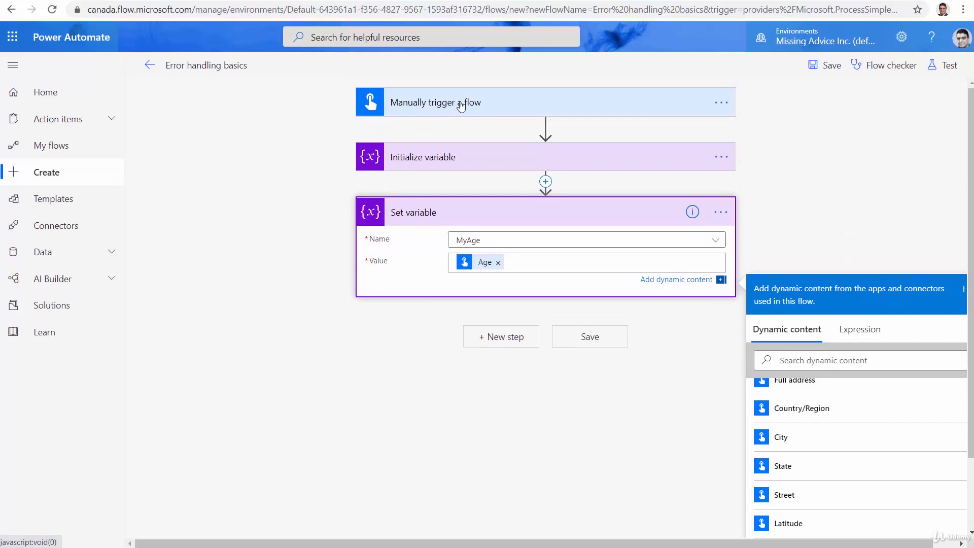
{"action": "left_click", "coordinate": [434, 103]}
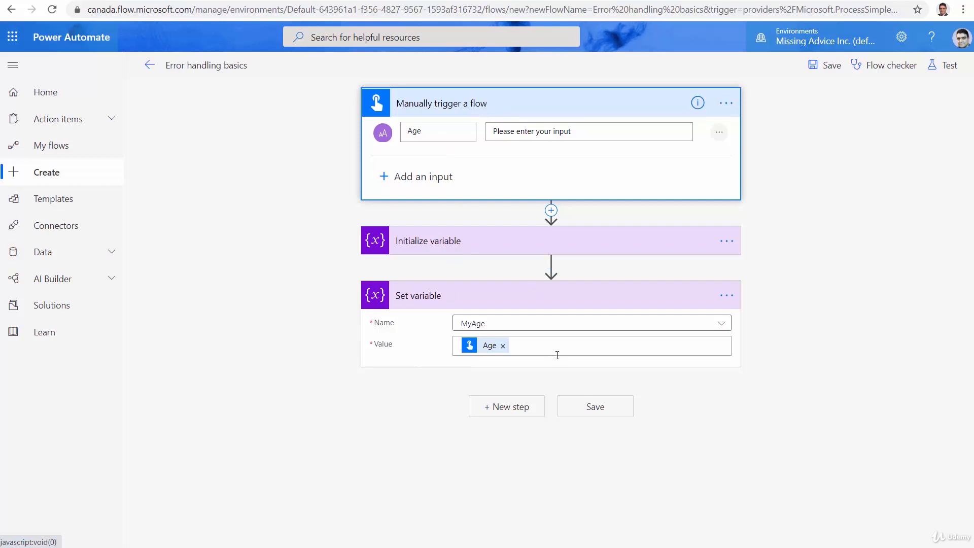
{"action": "left_click", "coordinate": [830, 64]}
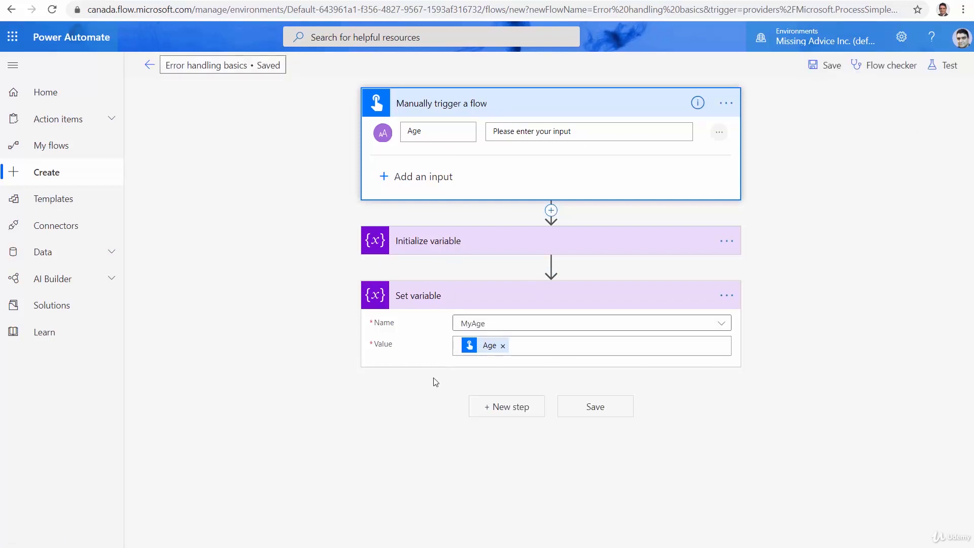
Step: Run a manual test and read Set variable's error rejecting the string '12'
{"action": "left_click", "coordinate": [947, 65]}
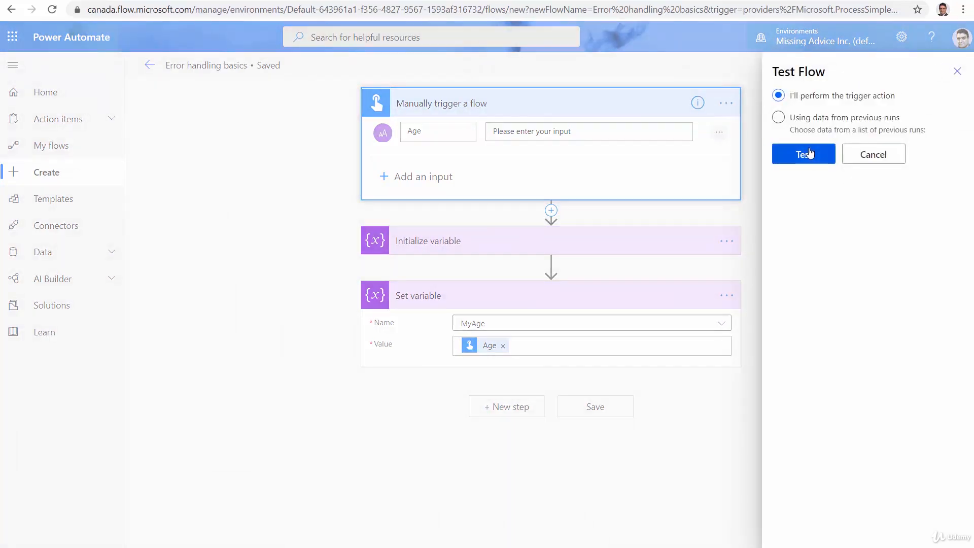
{"action": "left_click", "coordinate": [803, 153]}
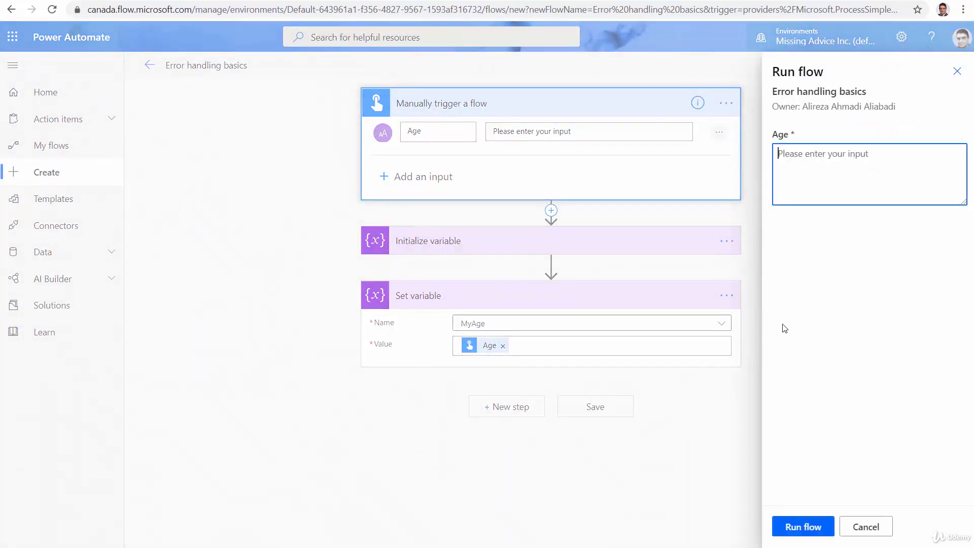
{"action": "left_click", "coordinate": [802, 526]}
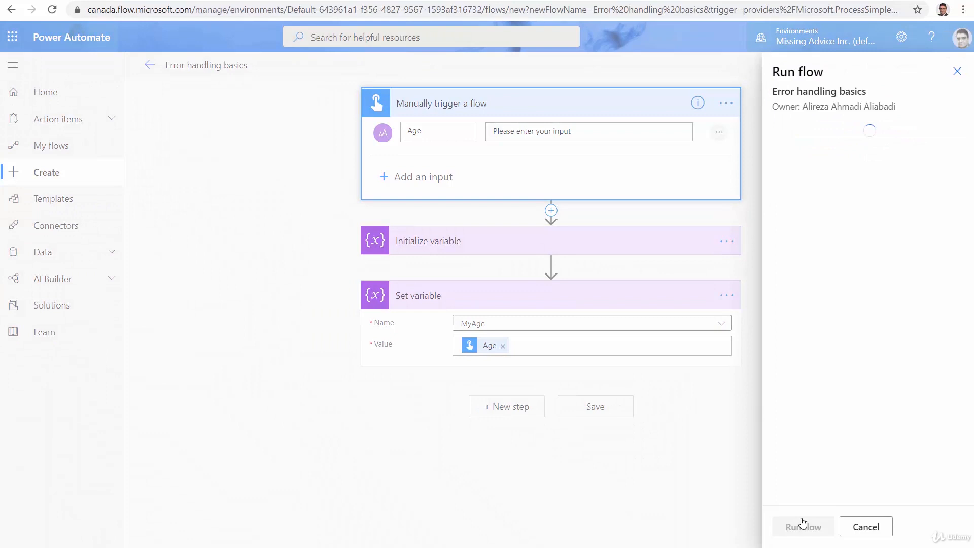
{"action": "left_click", "coordinate": [802, 526]}
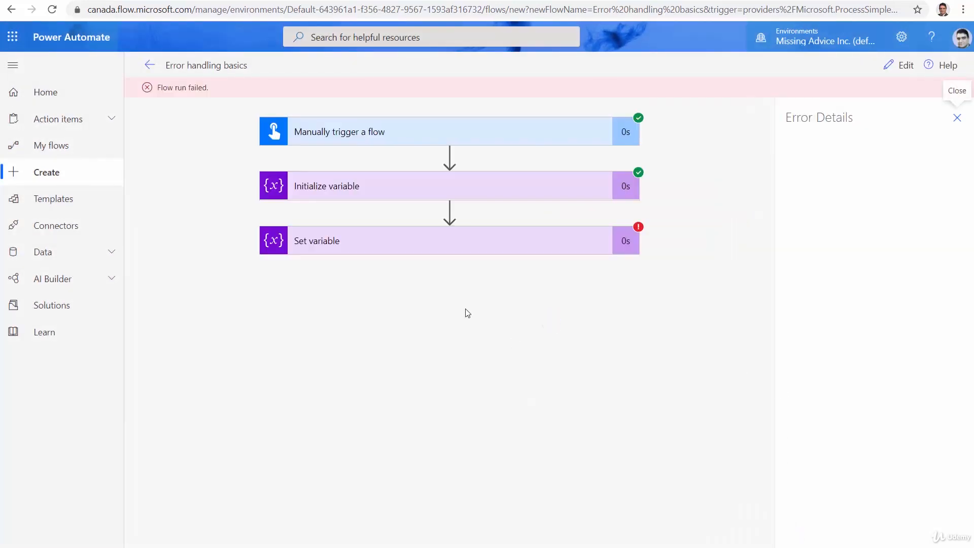
{"action": "left_click", "coordinate": [447, 241]}
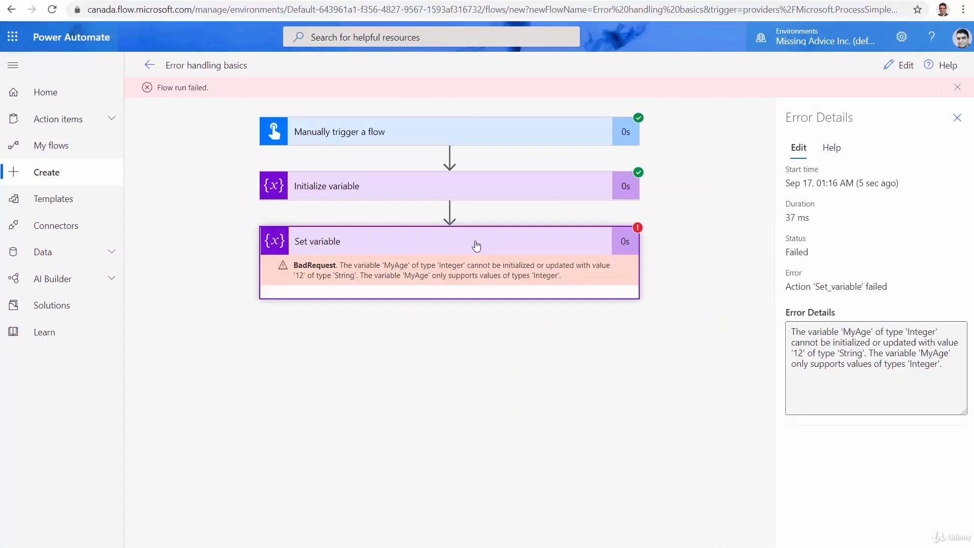
{"action": "mouse_move", "coordinate": [477, 262]}
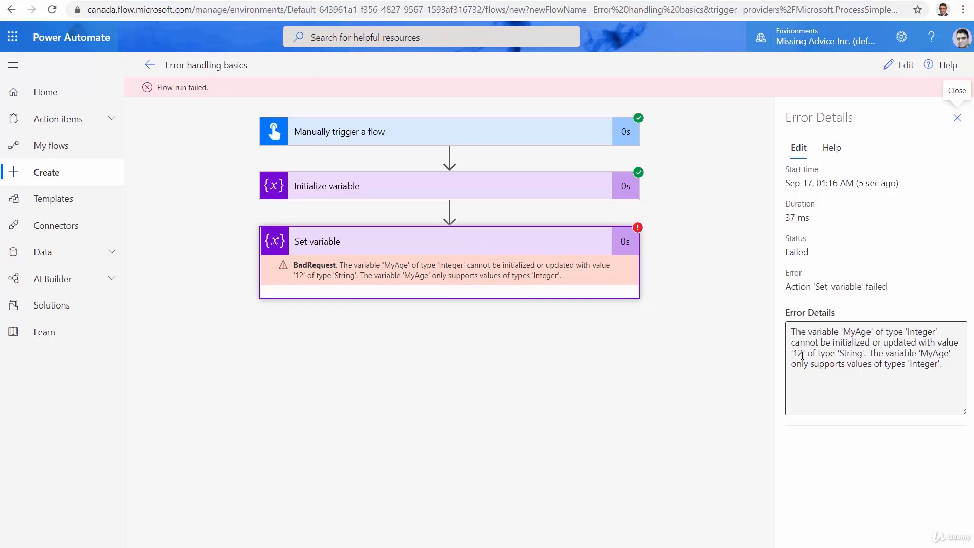
{"action": "mouse_move", "coordinate": [870, 375]}
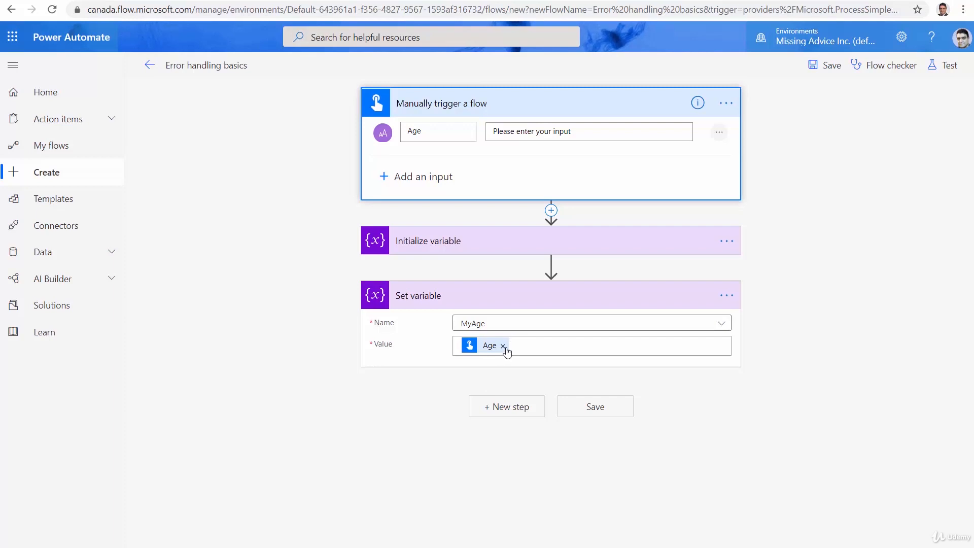
Step: Replace Set variable's value with the expression int(Age) and save the flow
{"action": "left_click", "coordinate": [504, 346]}
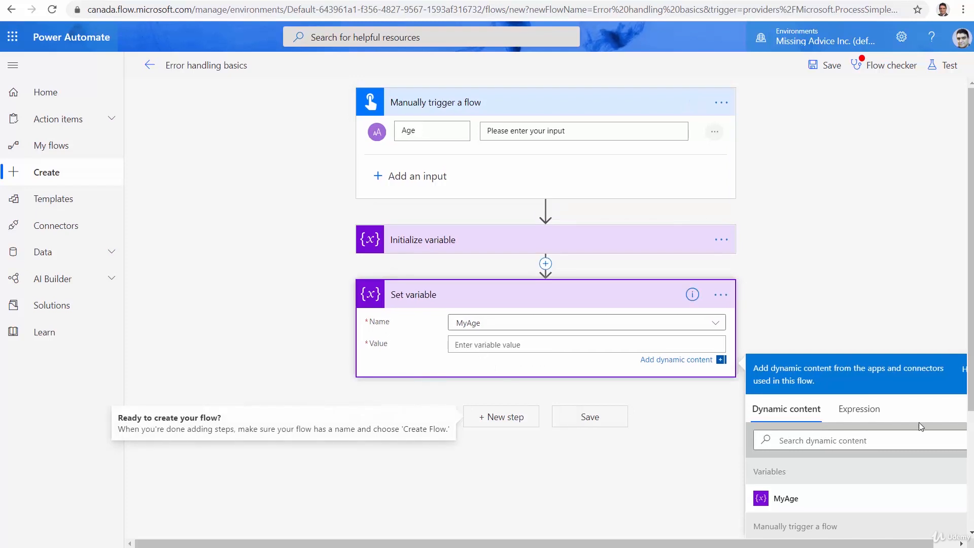
{"action": "left_click", "coordinate": [858, 409]}
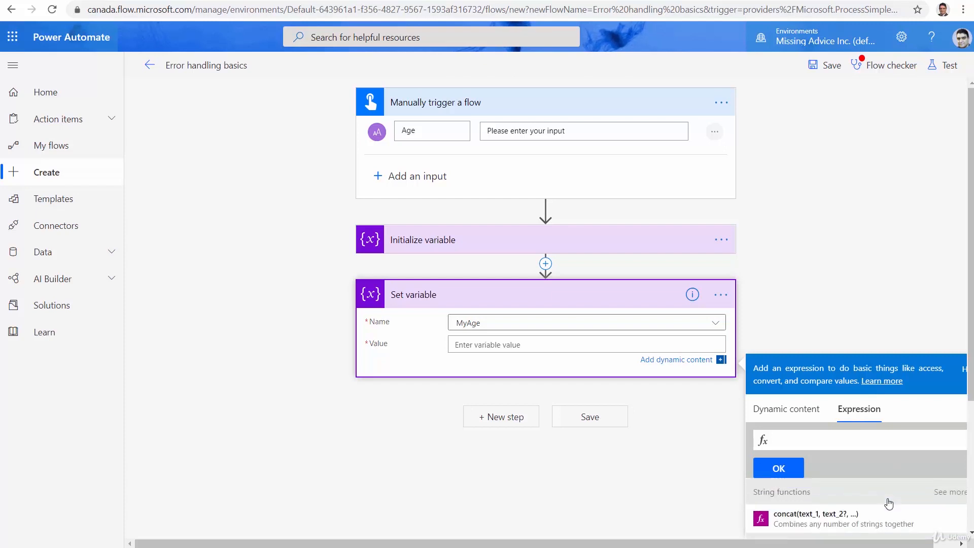
{"action": "type", "text": "in"}
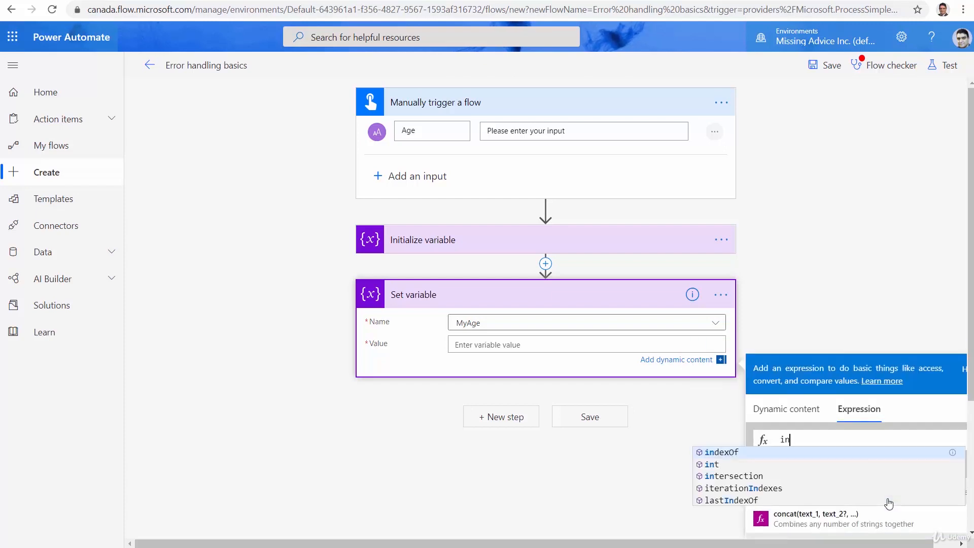
{"action": "left_click", "coordinate": [711, 464]}
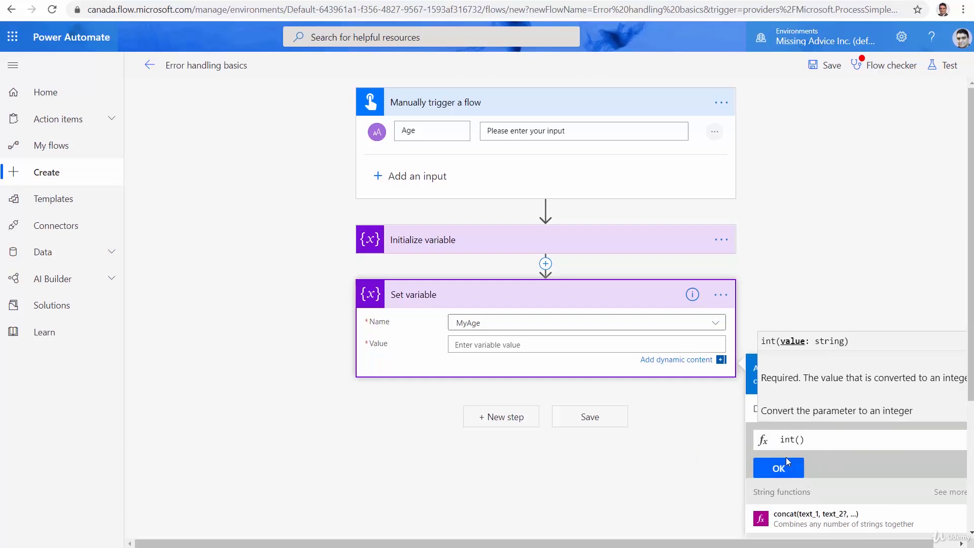
{"action": "mouse_move", "coordinate": [818, 445]}
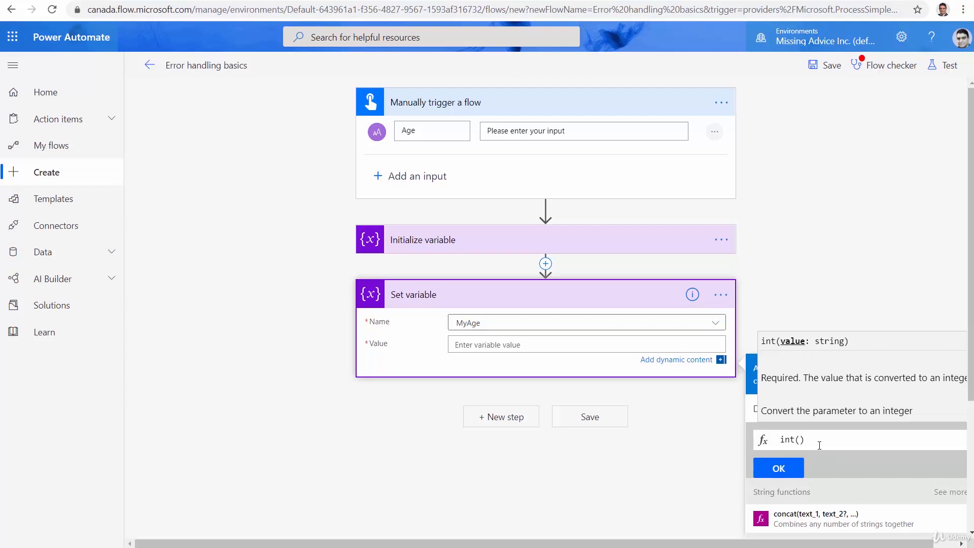
{"action": "mouse_move", "coordinate": [770, 455]}
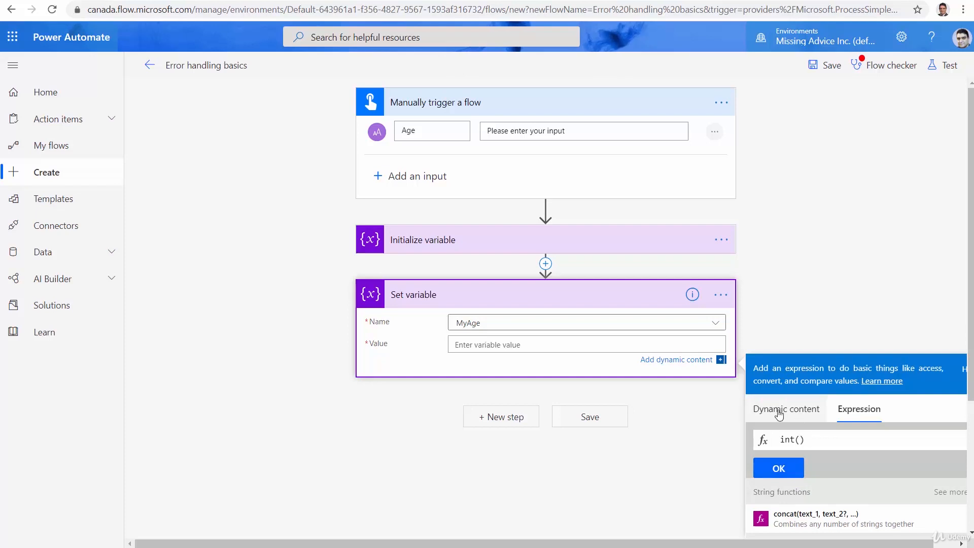
{"action": "left_click", "coordinate": [786, 409]}
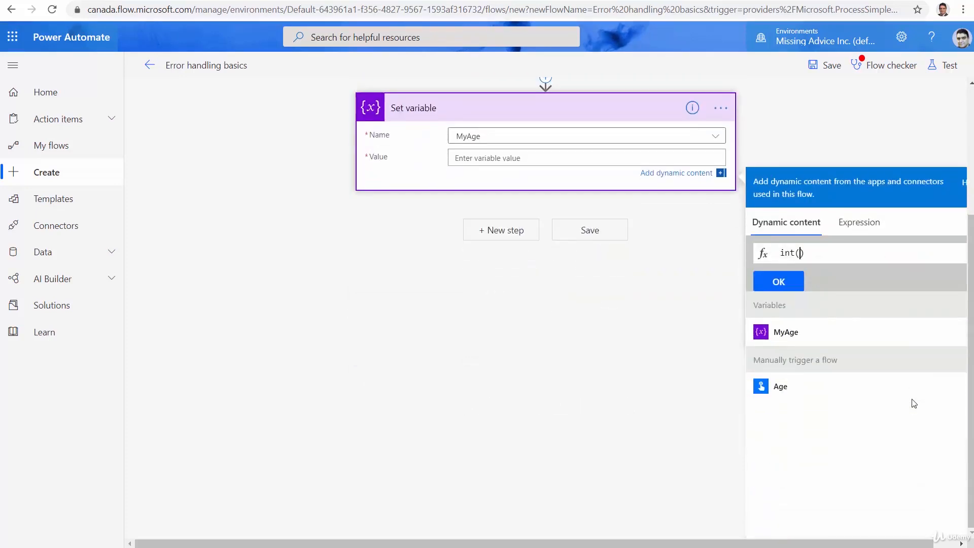
{"action": "mouse_move", "coordinate": [805, 396]}
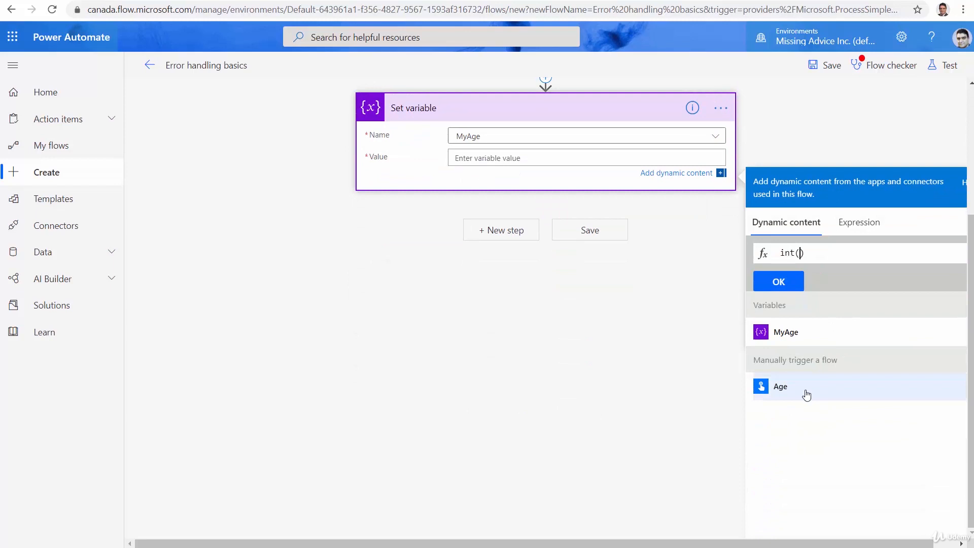
{"action": "left_click", "coordinate": [780, 385]}
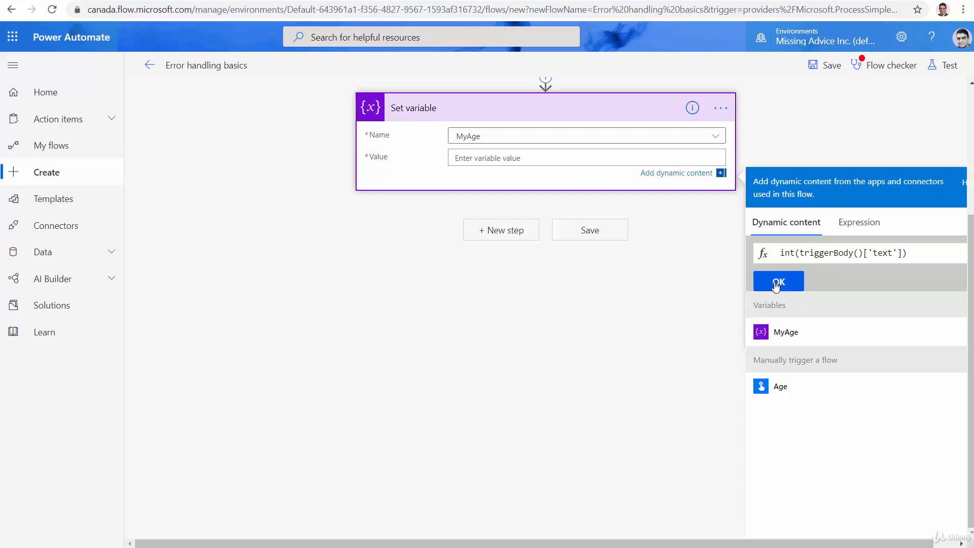
{"action": "left_click", "coordinate": [778, 280]}
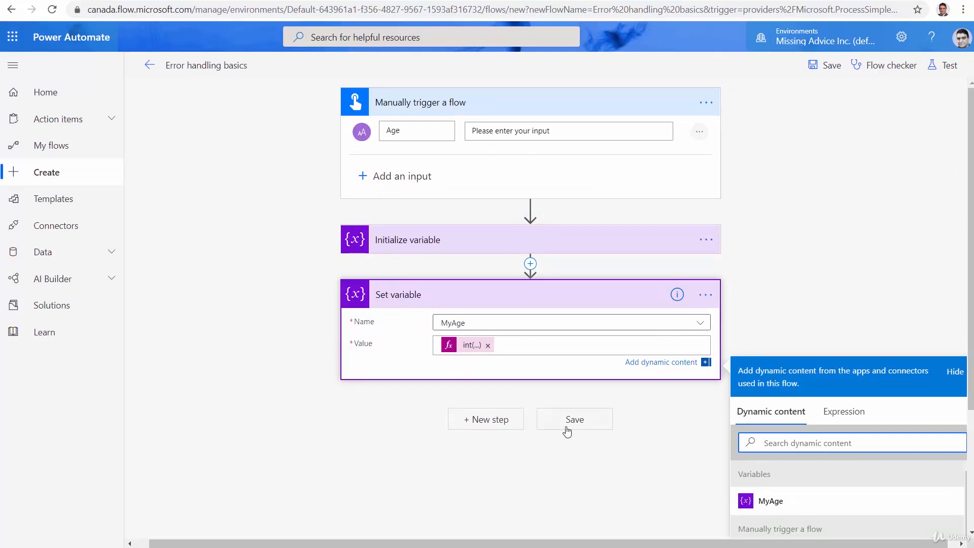
{"action": "left_click", "coordinate": [573, 419]}
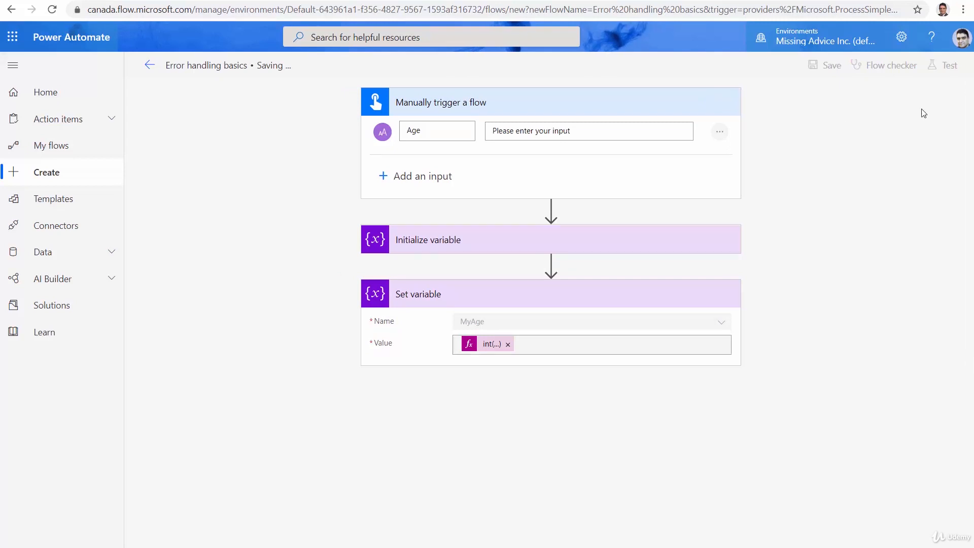
Step: Retest with age 12, confirm MyAge becomes 12, and return to editing
{"action": "left_click", "coordinate": [944, 64]}
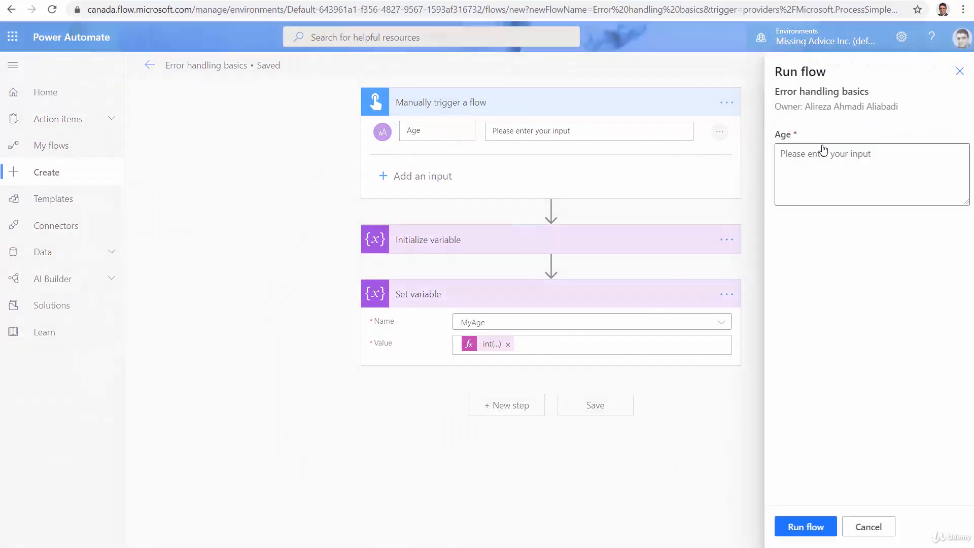
{"action": "type", "text": "12"}
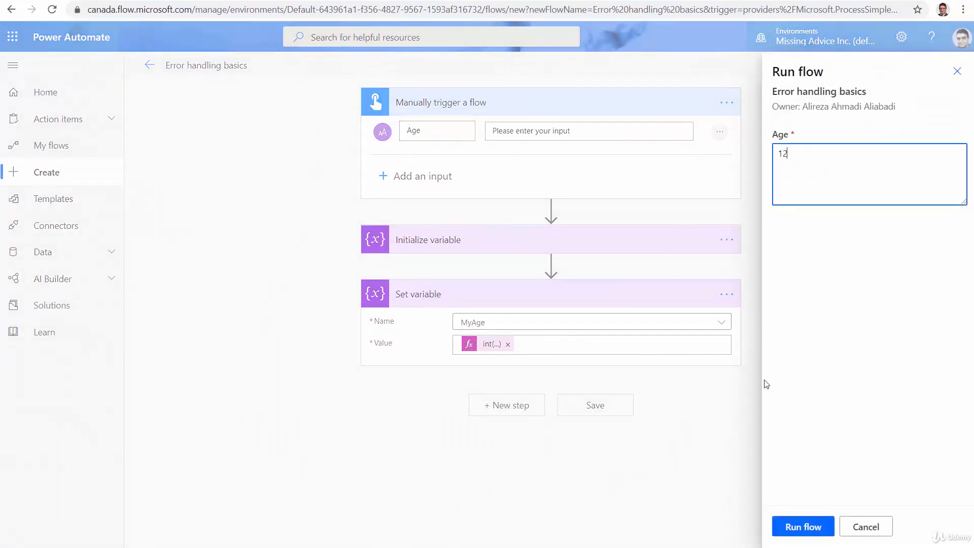
{"action": "left_click", "coordinate": [802, 526]}
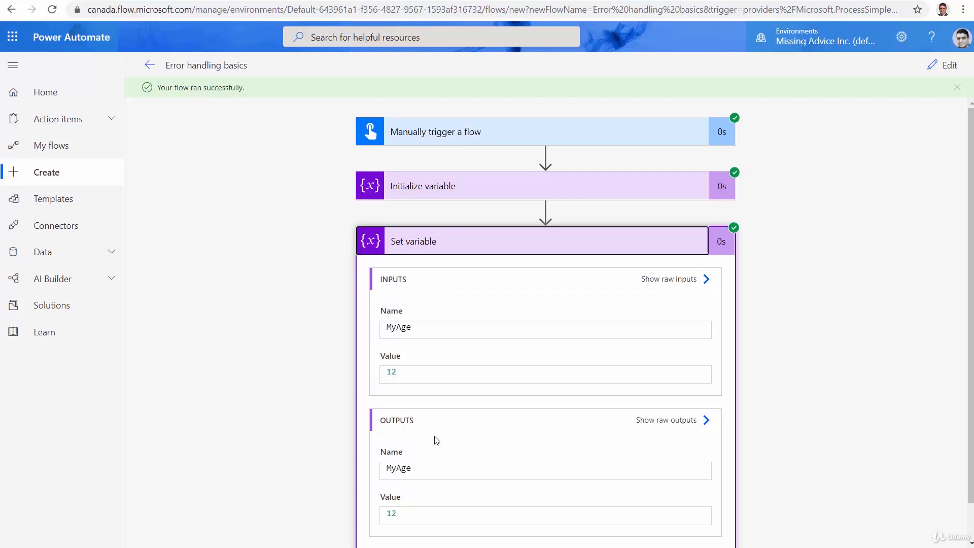
{"action": "left_click", "coordinate": [941, 64]}
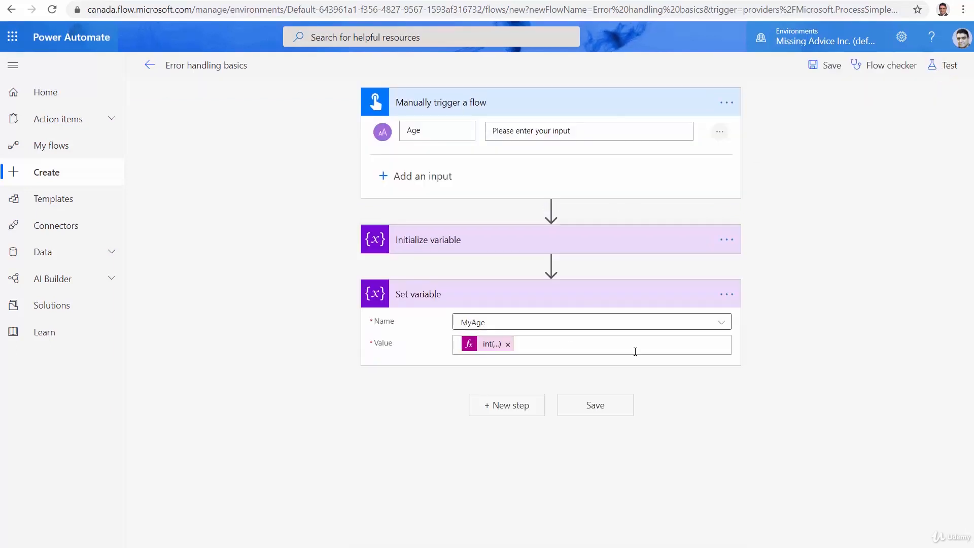
Step: Test the flow with the non-numeric age 'aa', then return to edit mode
{"action": "left_click", "coordinate": [943, 64]}
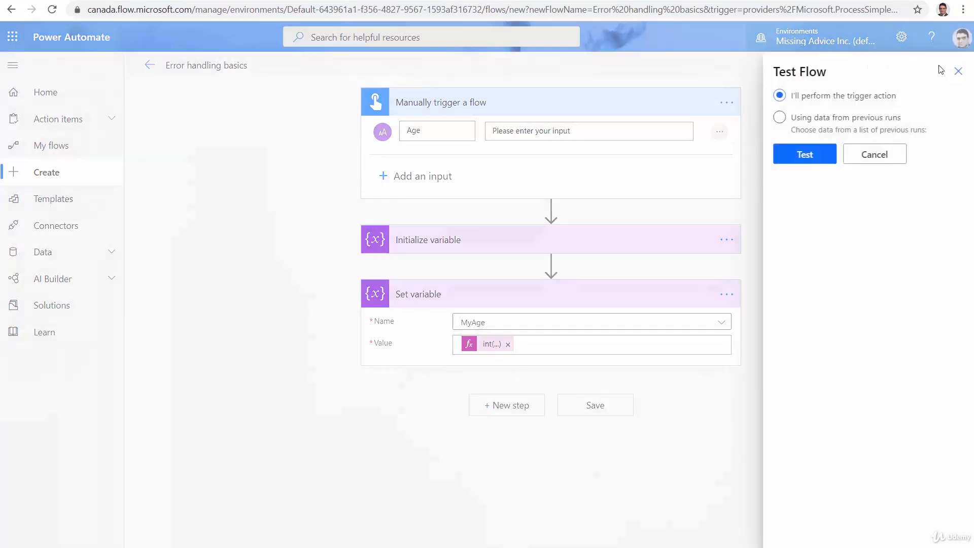
{"action": "left_click", "coordinate": [805, 153]}
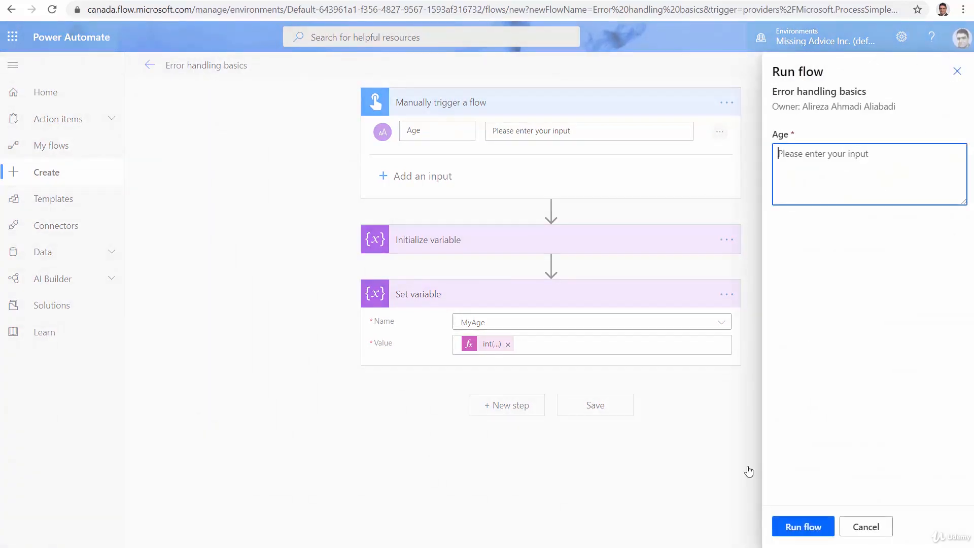
{"action": "type", "text": "aa"}
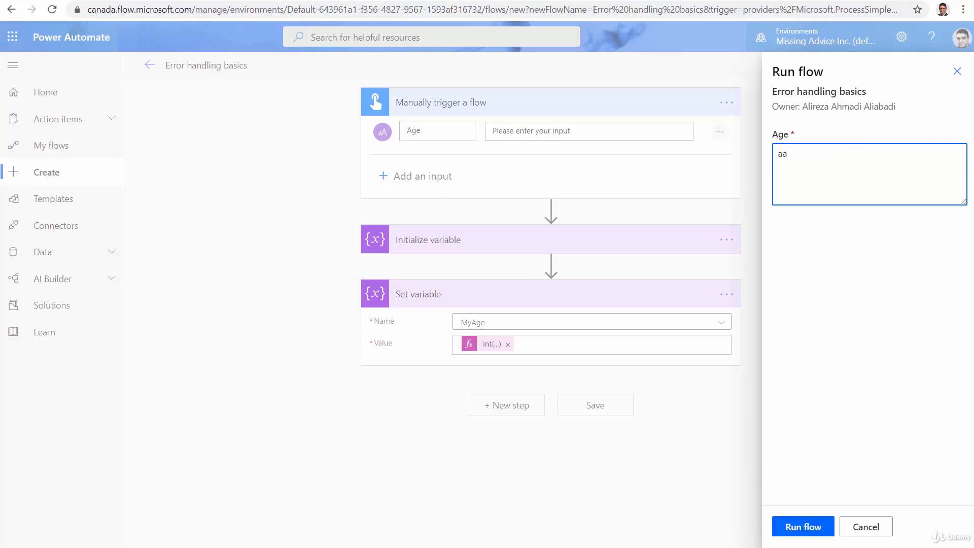
{"action": "left_click", "coordinate": [865, 526]}
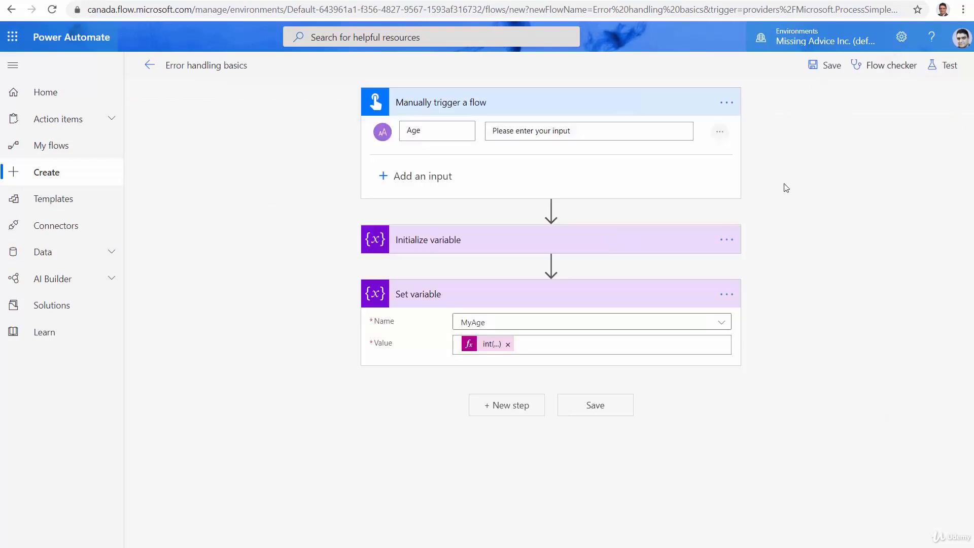
{"action": "mouse_move", "coordinate": [573, 183]}
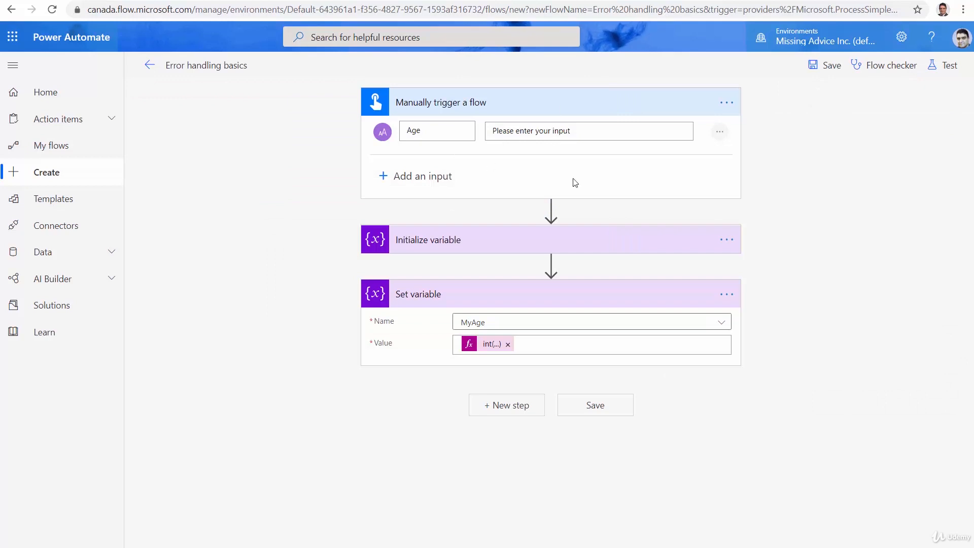
{"action": "mouse_move", "coordinate": [447, 158]}
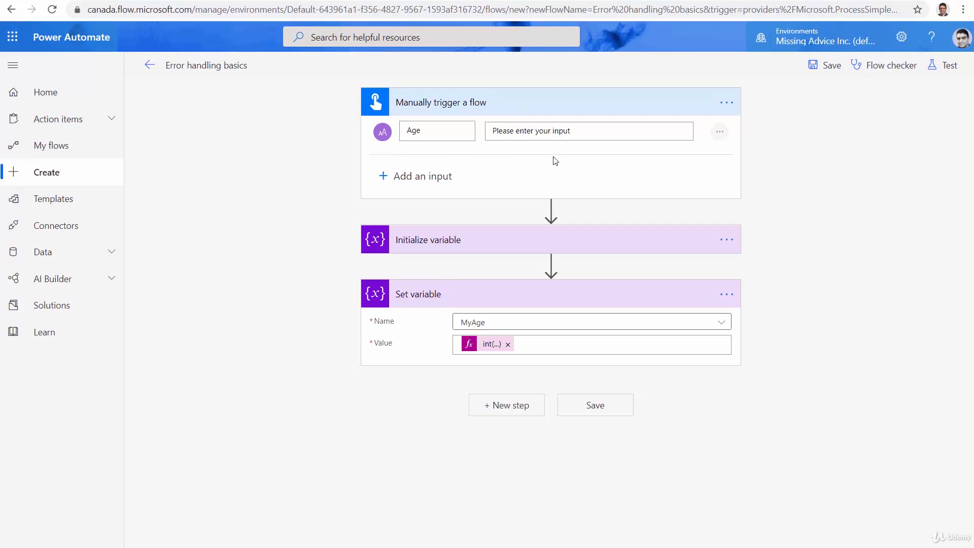
{"action": "mouse_move", "coordinate": [542, 164]}
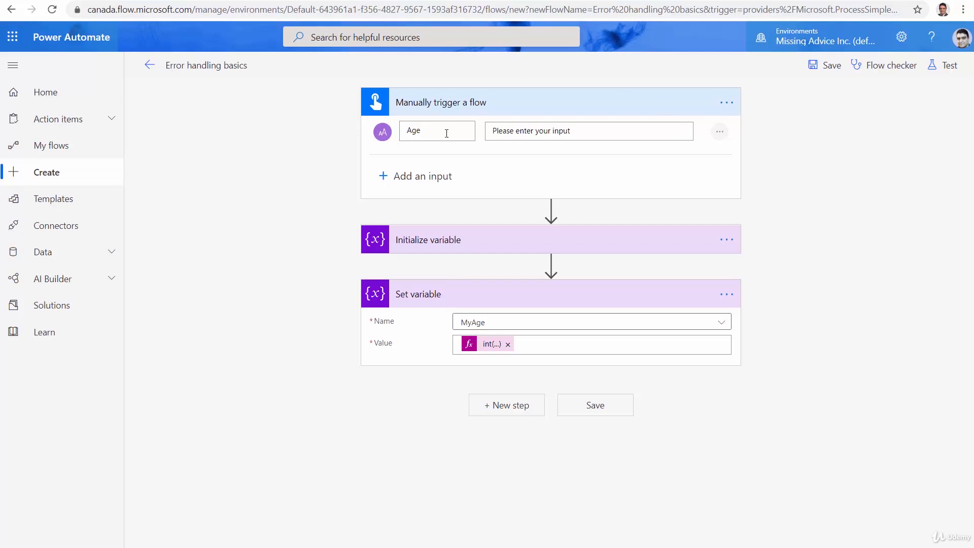
{"action": "mouse_move", "coordinate": [420, 164]}
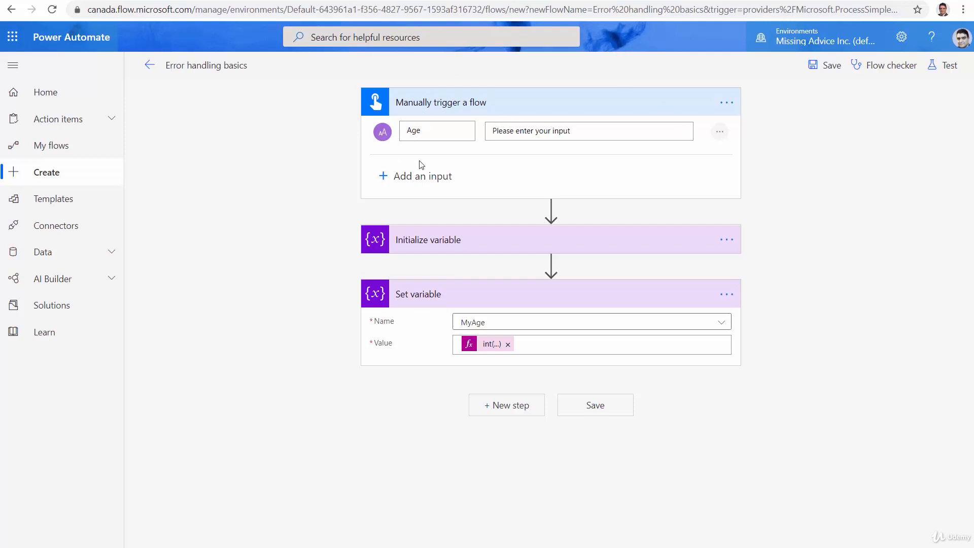
{"action": "mouse_move", "coordinate": [445, 131]}
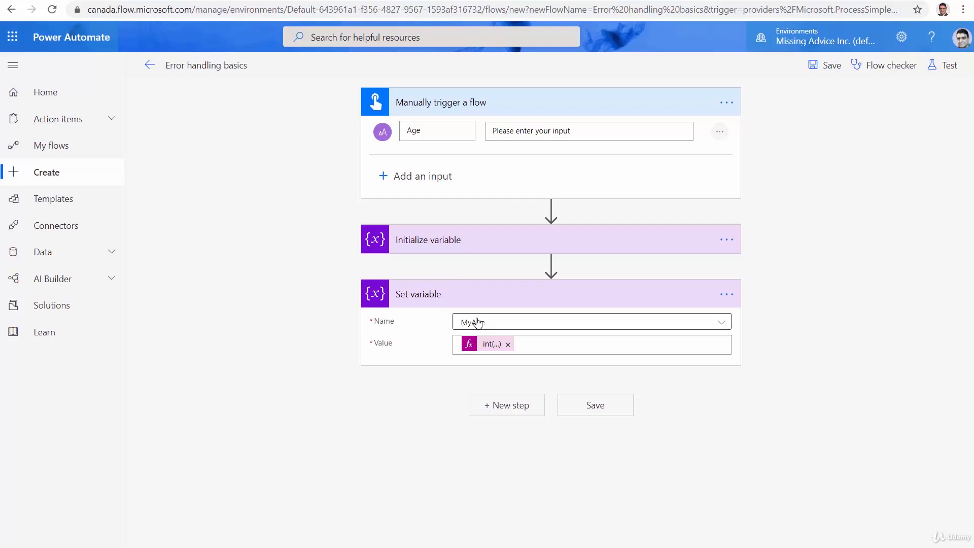
{"action": "type", "text": "g"}
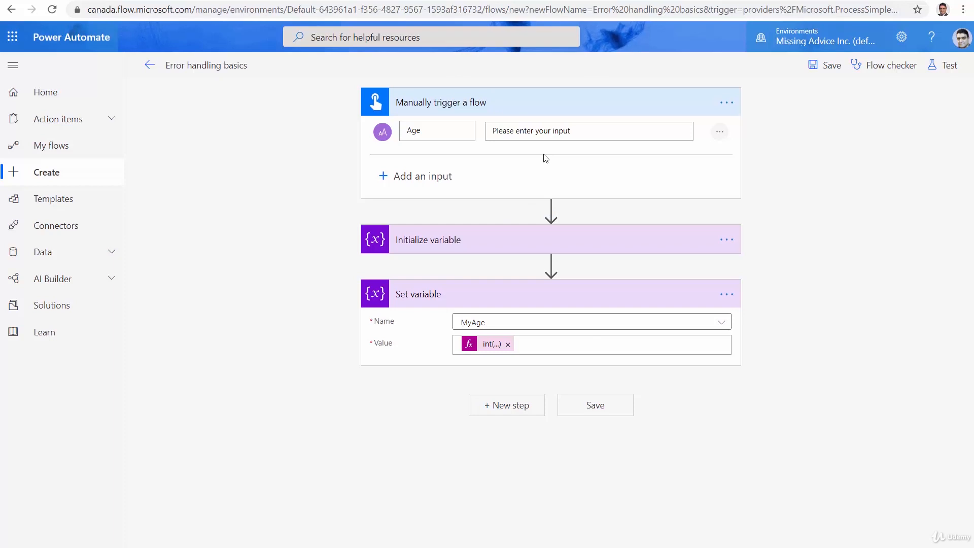
{"action": "mouse_move", "coordinate": [512, 313]}
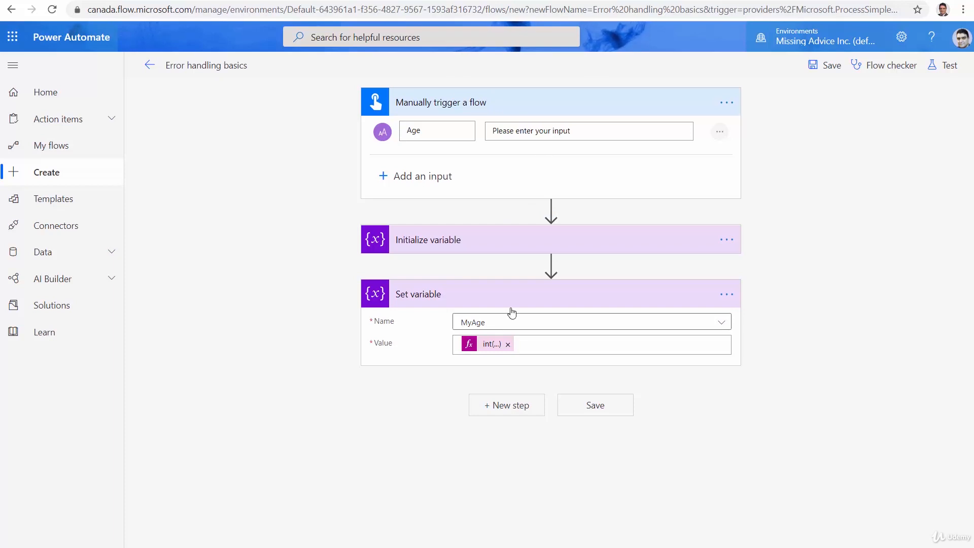
{"action": "mouse_move", "coordinate": [496, 404]}
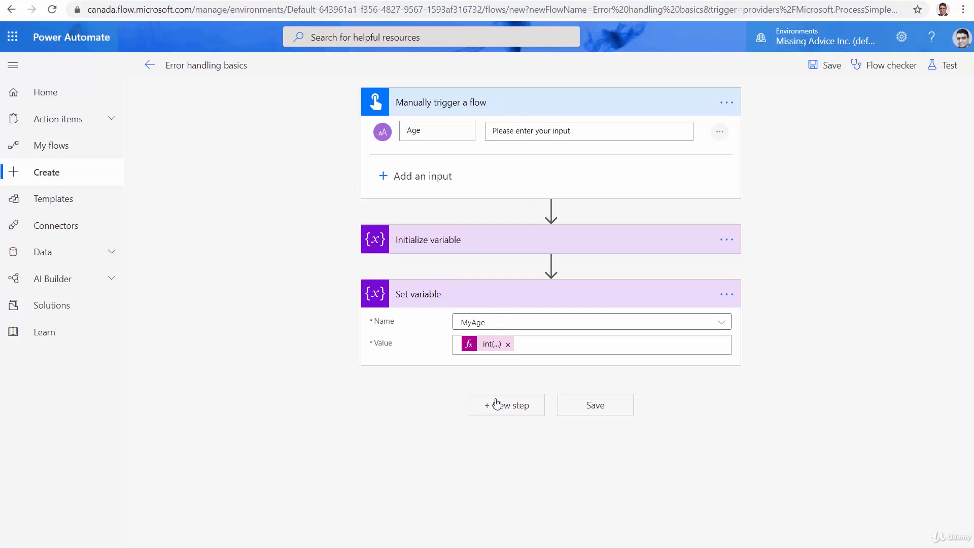
Step: Insert a Condition after Set variable: MyAge 'is greater than' 18
{"action": "left_click", "coordinate": [550, 294]}
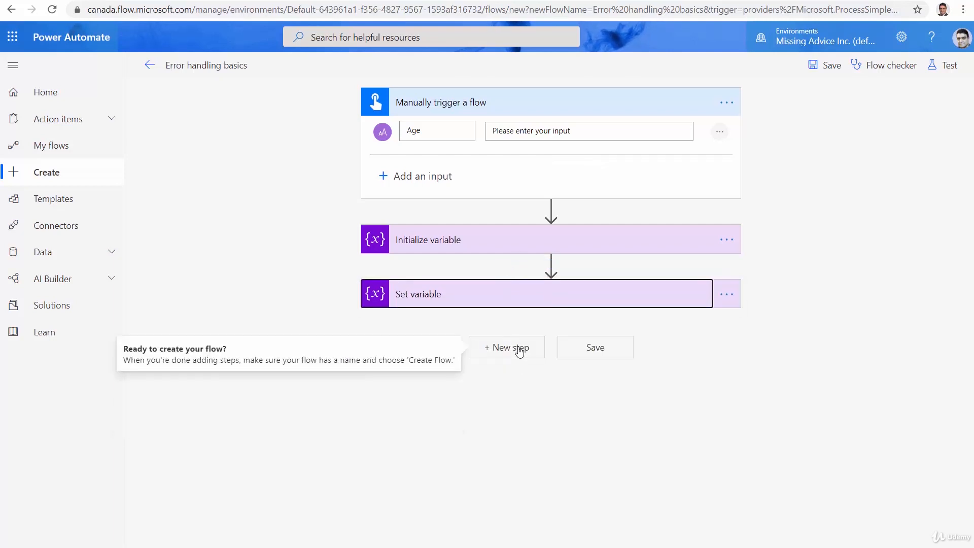
{"action": "left_click", "coordinate": [506, 347]}
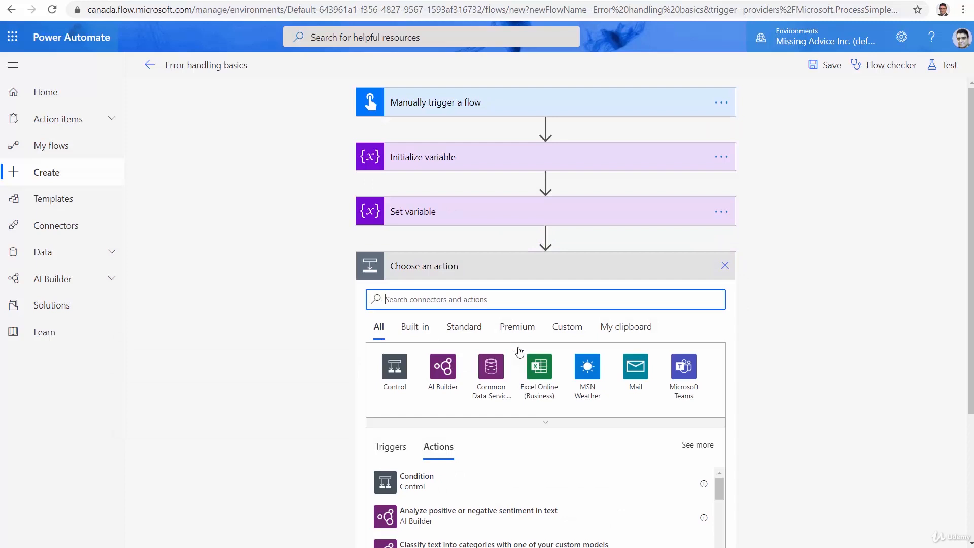
{"action": "type", "text": "Condition"}
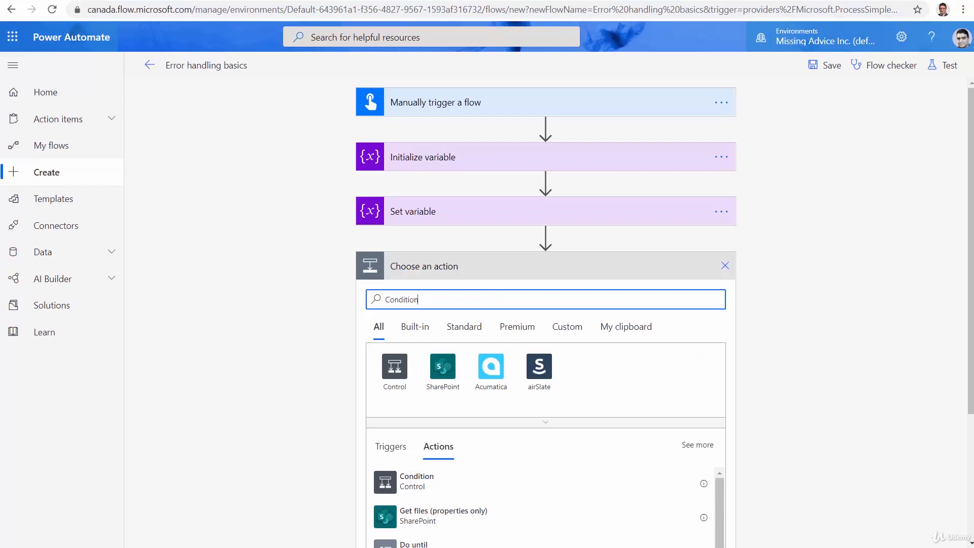
{"action": "left_click", "coordinate": [416, 481]}
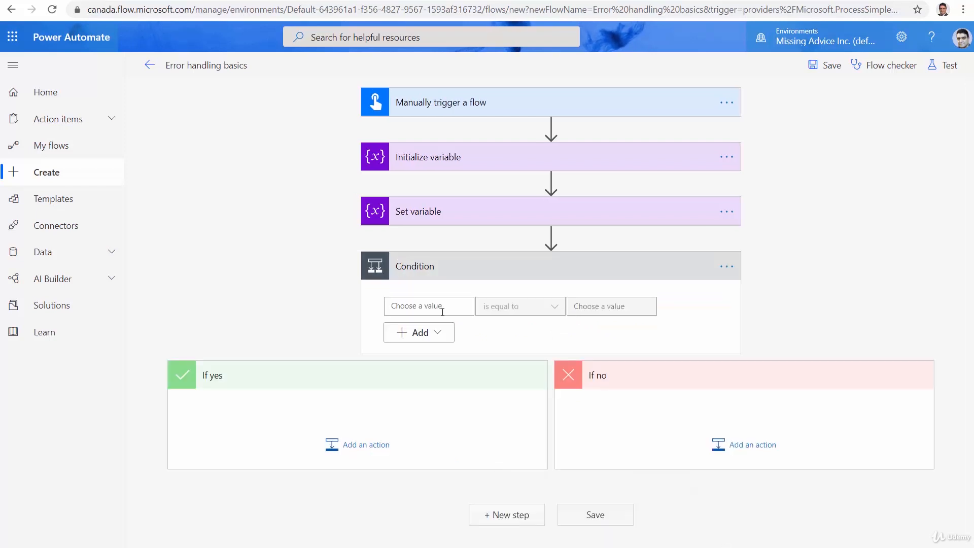
{"action": "left_click", "coordinate": [427, 306]}
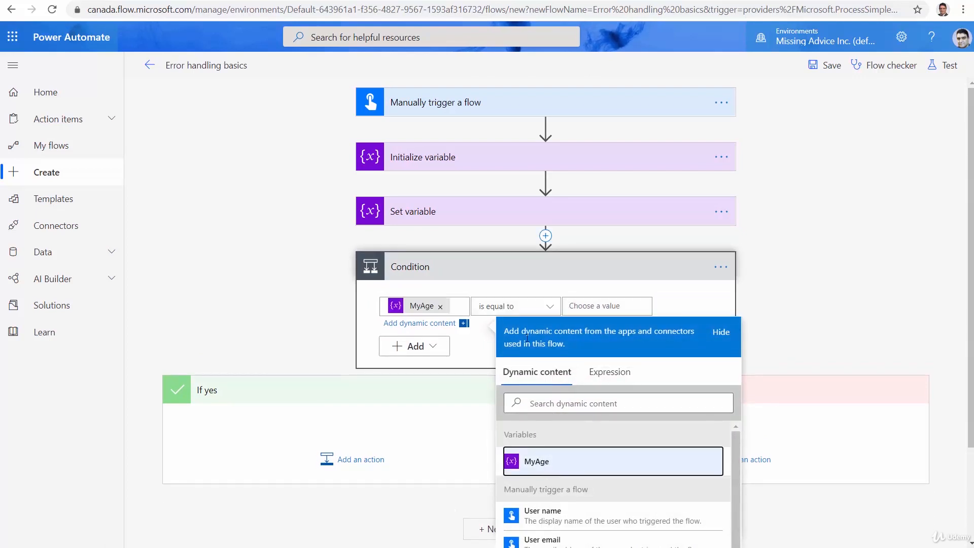
{"action": "left_click", "coordinate": [515, 306]}
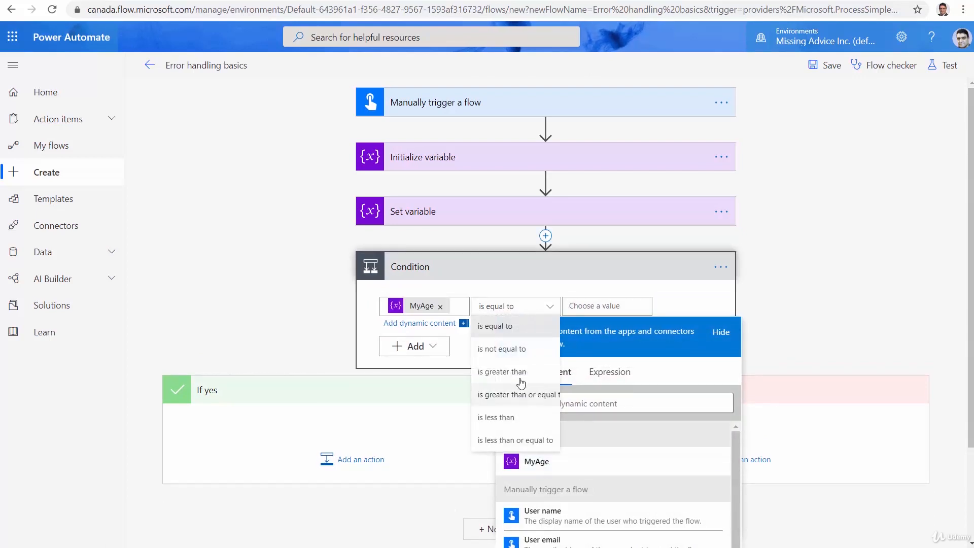
{"action": "left_click", "coordinate": [502, 372]}
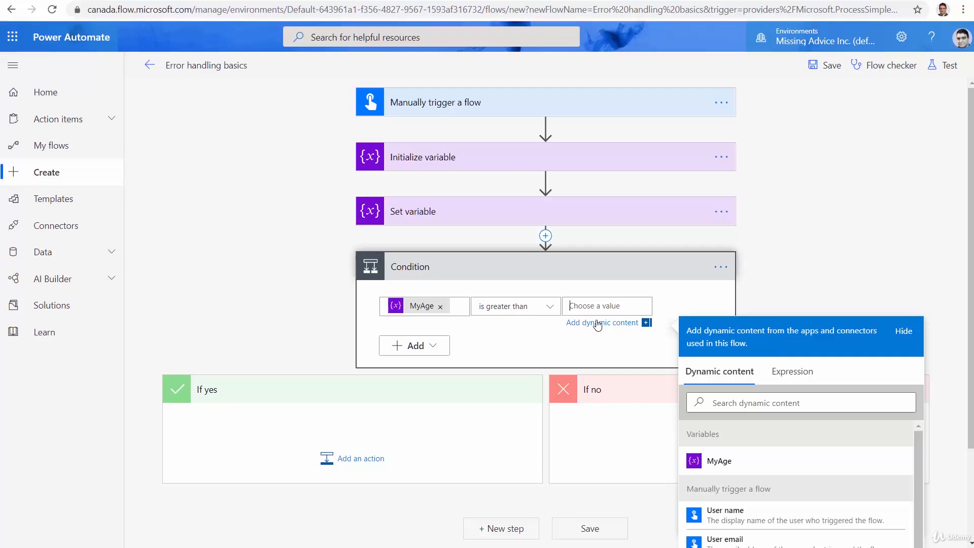
{"action": "type", "text": "18"}
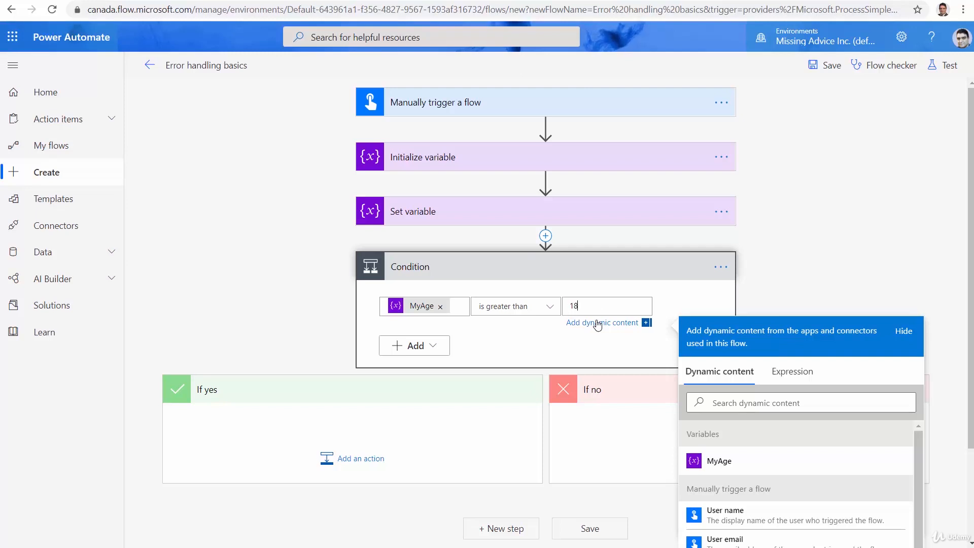
{"action": "left_click", "coordinate": [902, 331]}
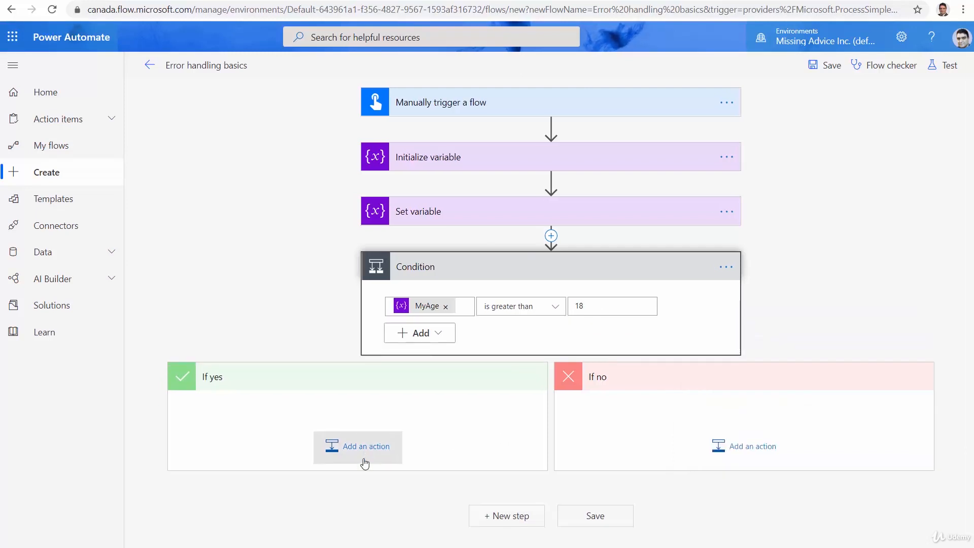
Step: Add a Send an email (V2) action to the If yes branch
{"action": "left_click", "coordinate": [358, 446]}
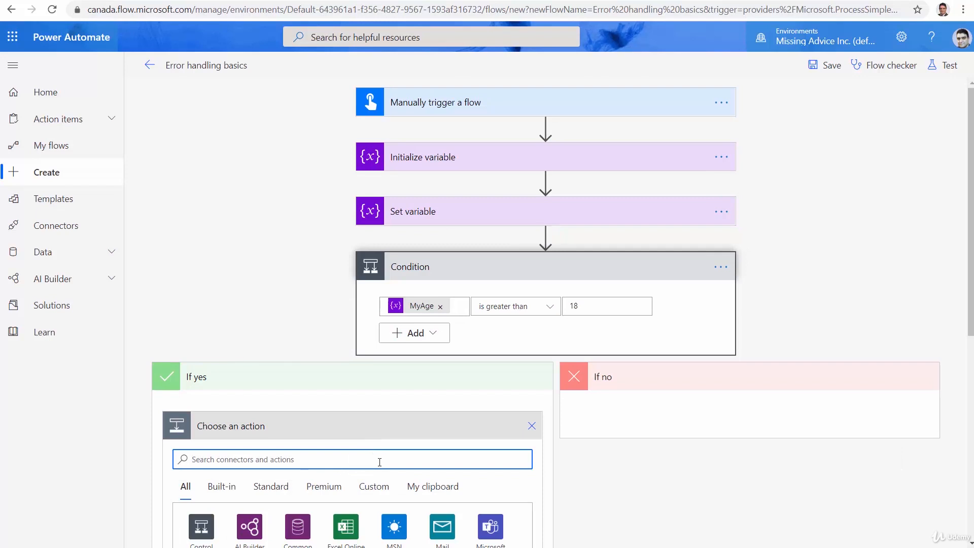
{"action": "type", "text": "Send email"}
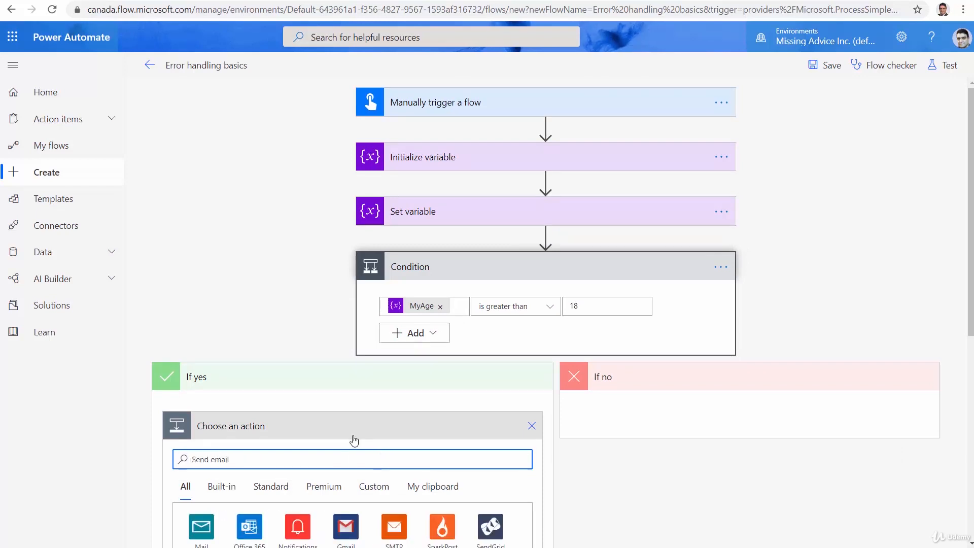
{"action": "scroll", "scroll_direction": "down", "scroll_amount": 3}
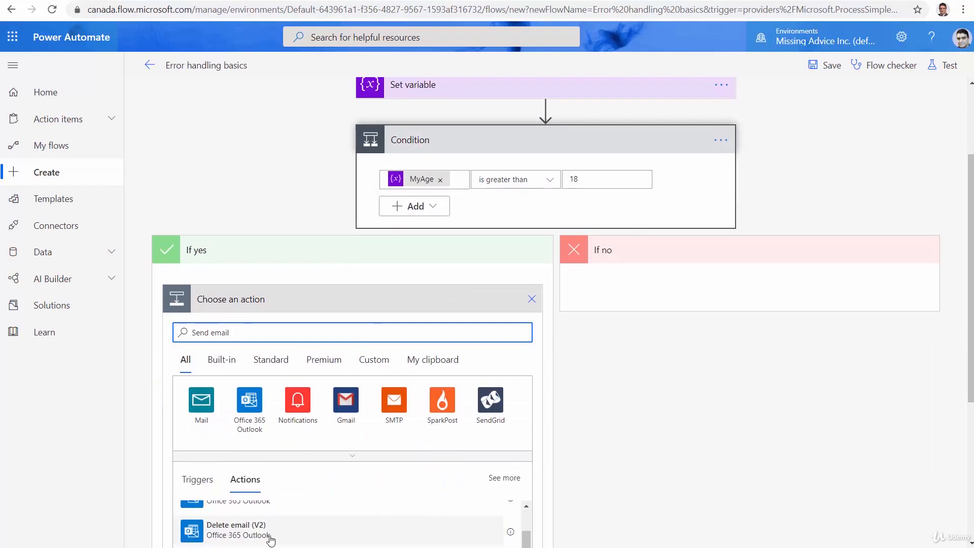
{"action": "scroll", "scroll_direction": "down", "scroll_amount": 3}
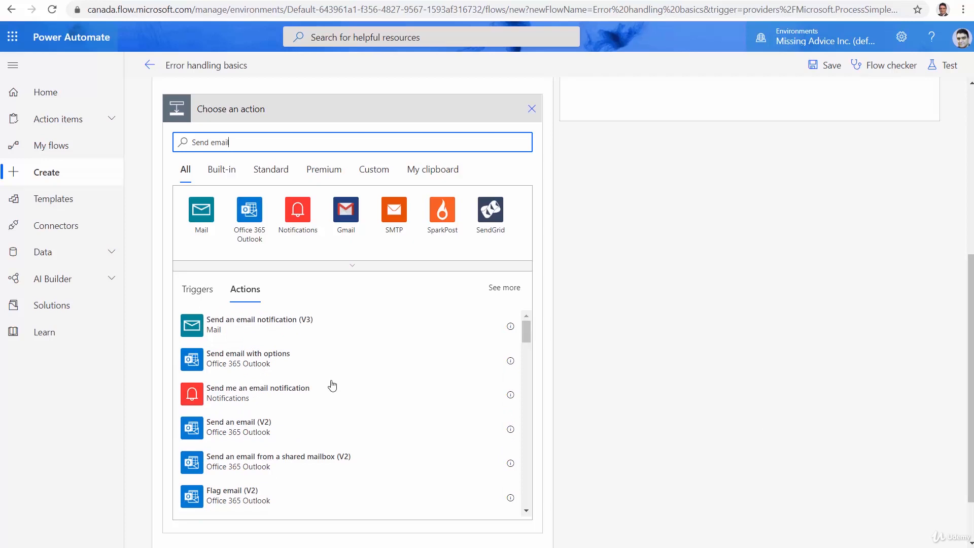
{"action": "left_click", "coordinate": [238, 427]}
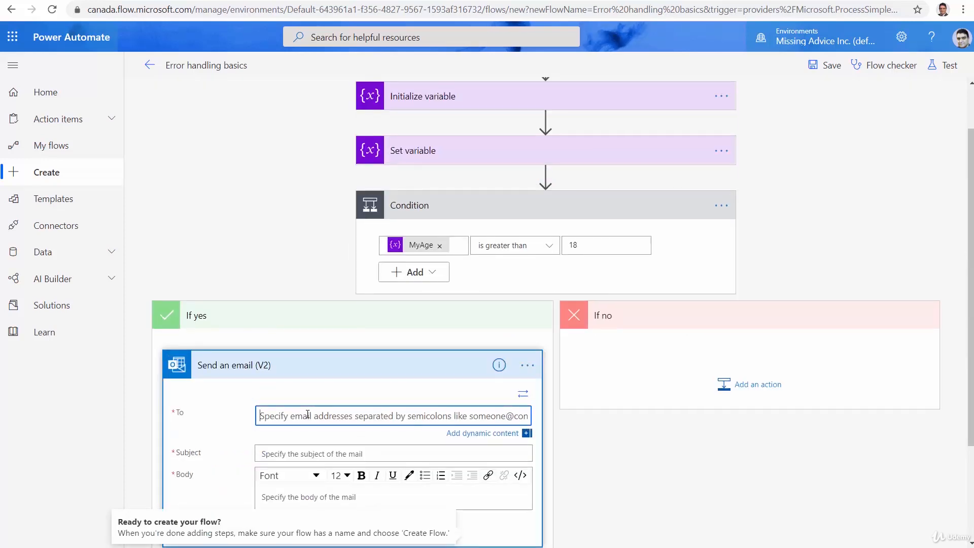
{"action": "type", "text": "Alireza Ahmadi Aliabadi"}
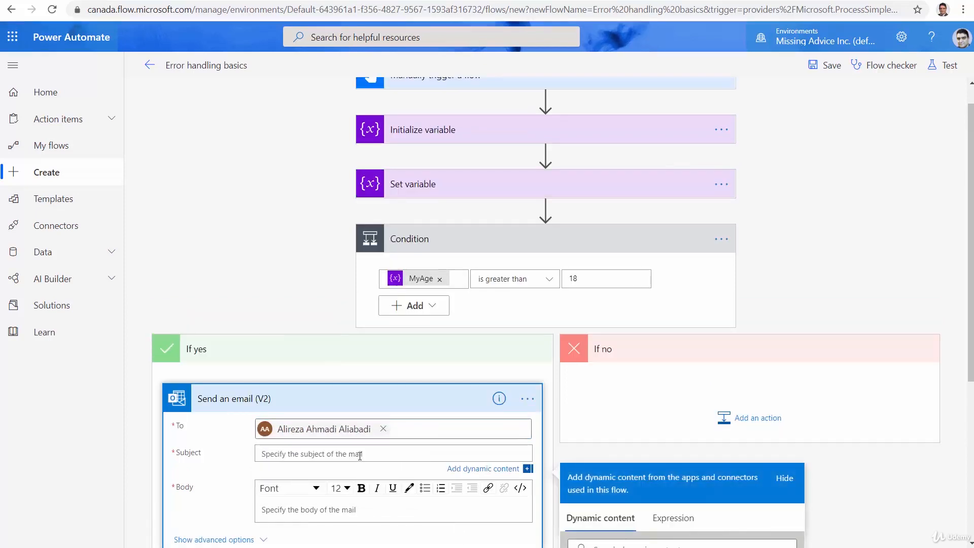
{"action": "type", "text": "Welcome to"}
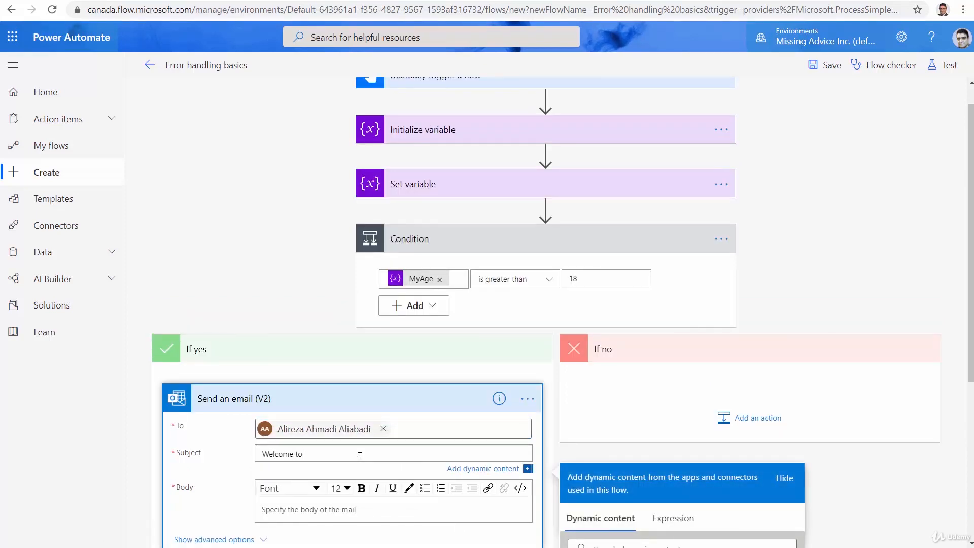
{"action": "type", "text": "the club"}
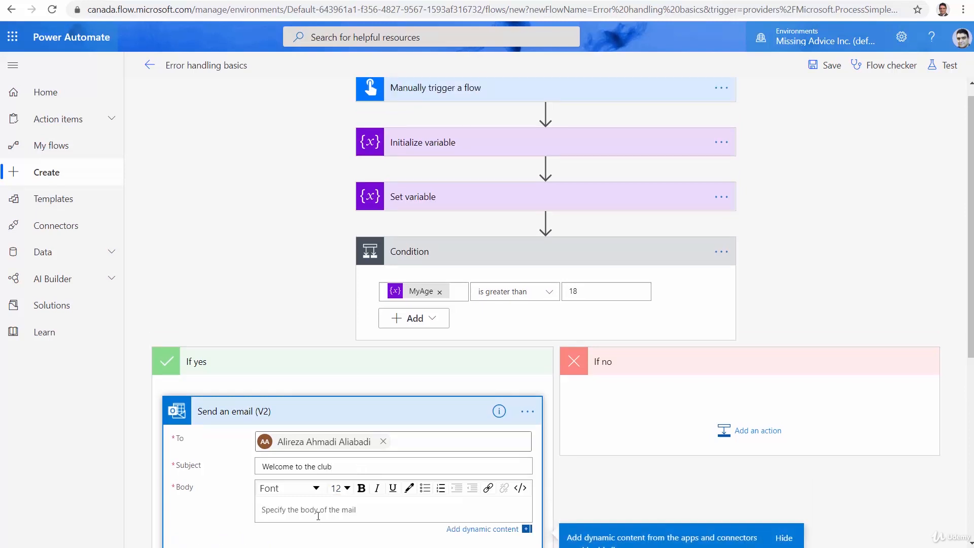
{"action": "type", "text": "You are old enough to join the"}
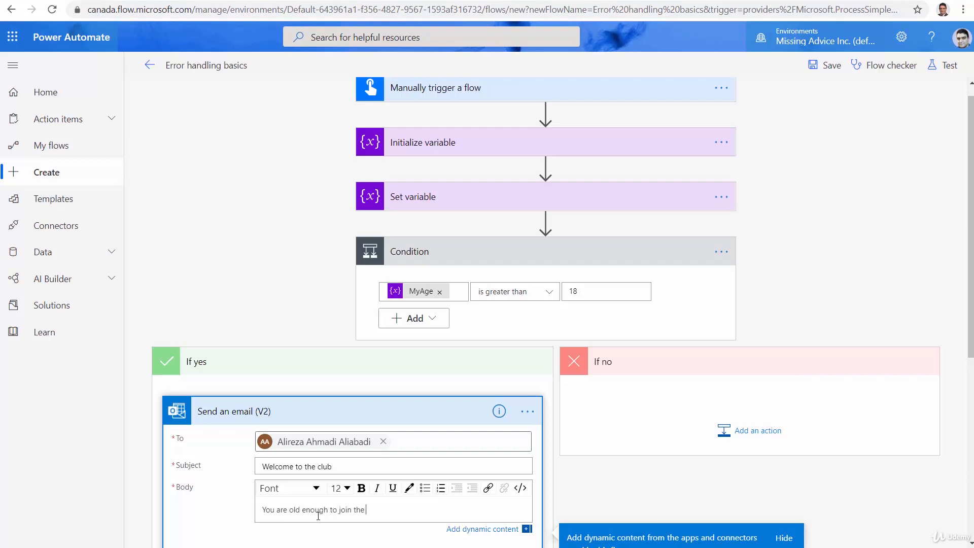
{"action": "type", "text": "club"}
{"action": "type", "text": "Send email"}
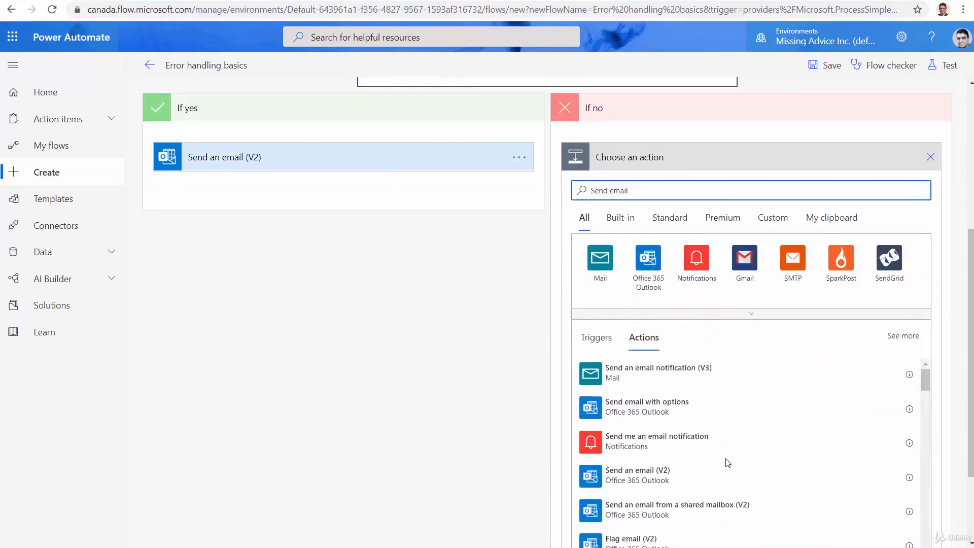
Step: Add a Send an email (V2) under If no: subject 'You are too young', body 'Come back later'
{"action": "left_click", "coordinate": [637, 475]}
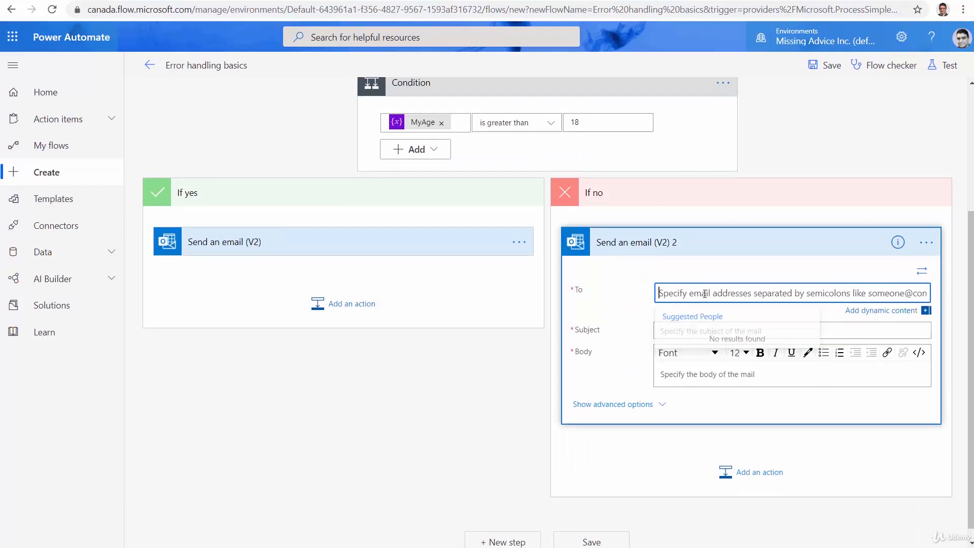
{"action": "type", "text": "a Ahmadi Aliabadi"}
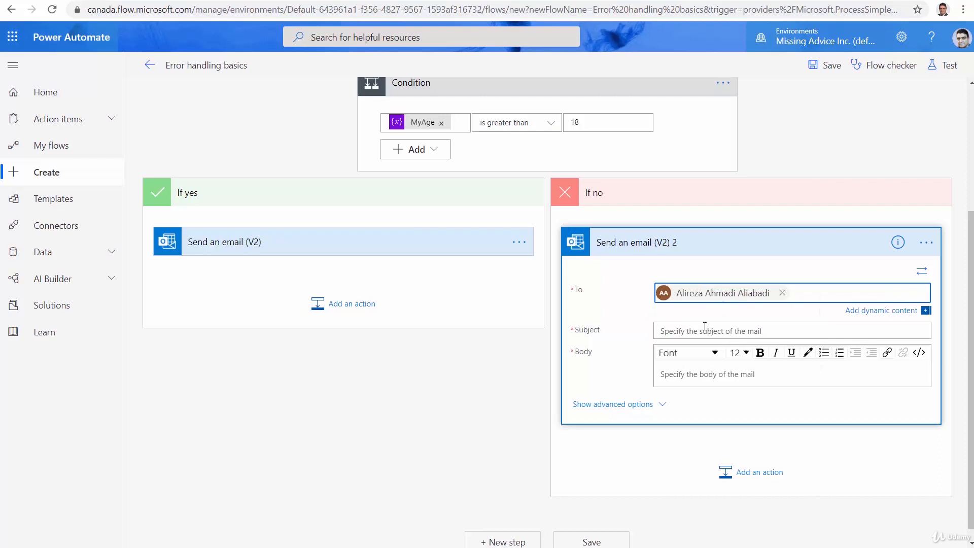
{"action": "type", "text": "Ypo"}
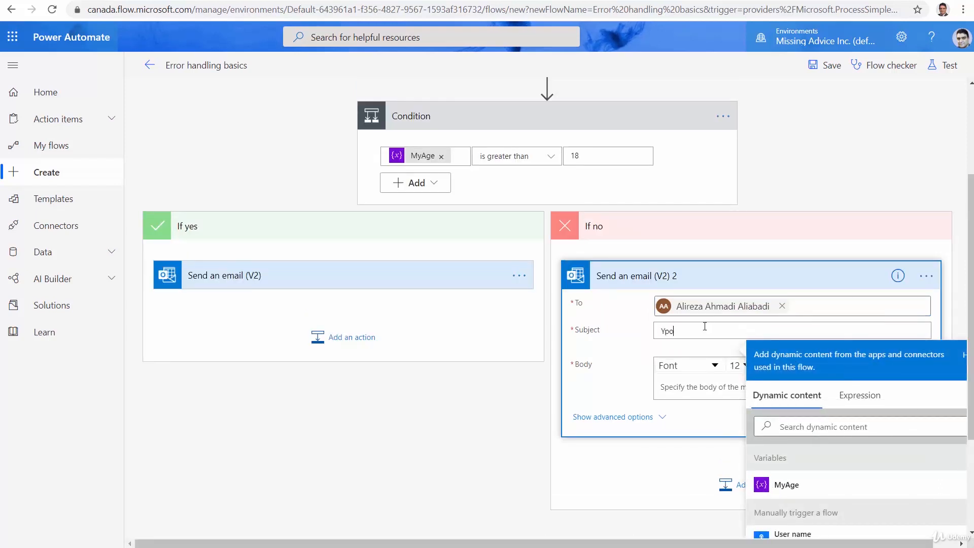
{"action": "type", "text": "You are too"}
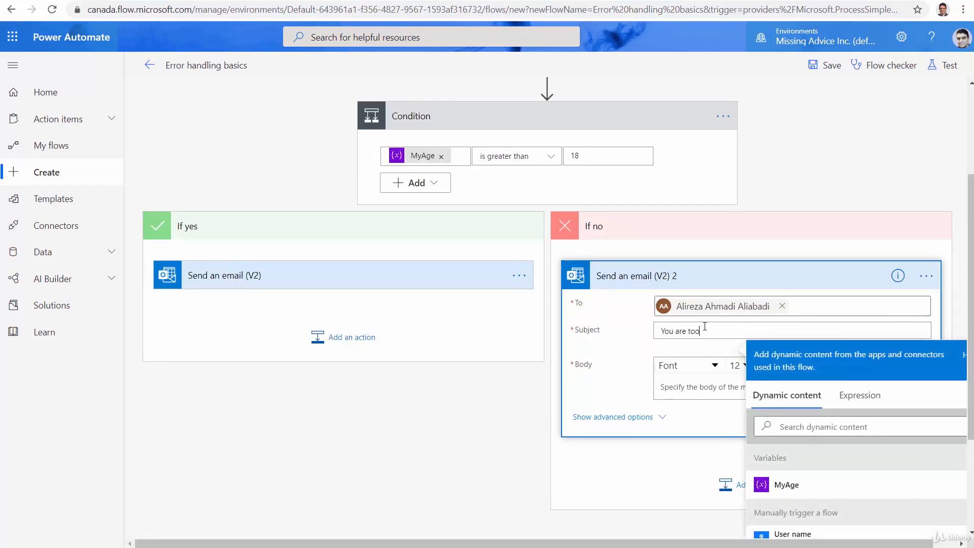
{"action": "type", "text": "young"}
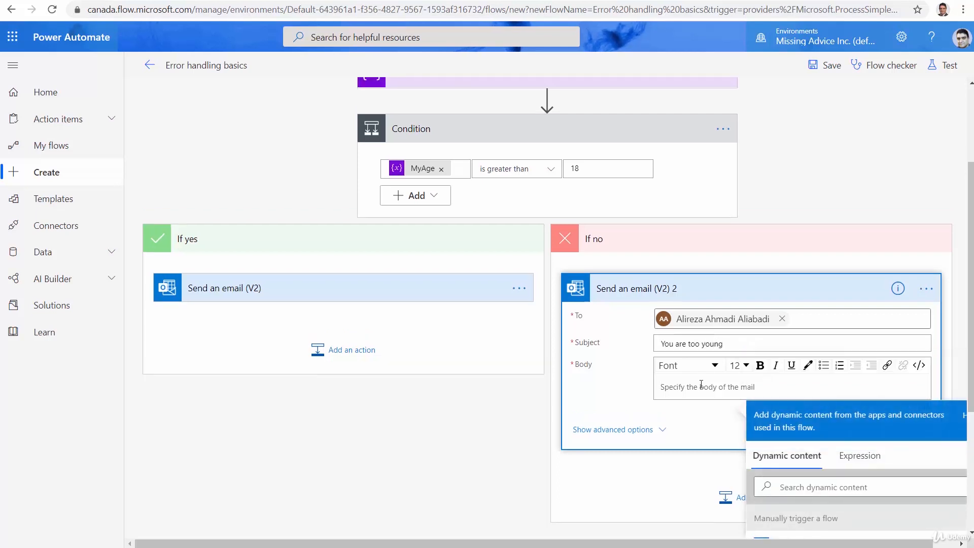
{"action": "type", "text": "Come back"}
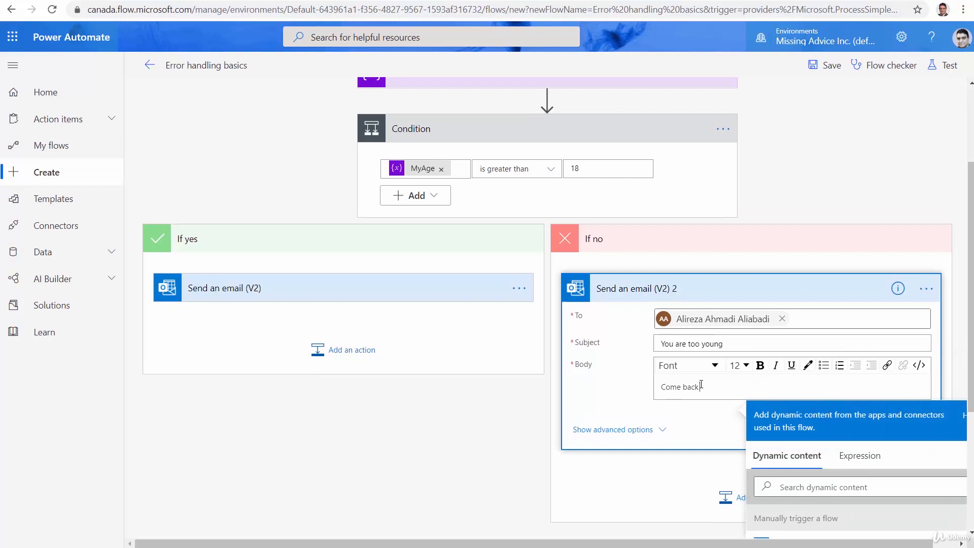
{"action": "type", "text": "later"}
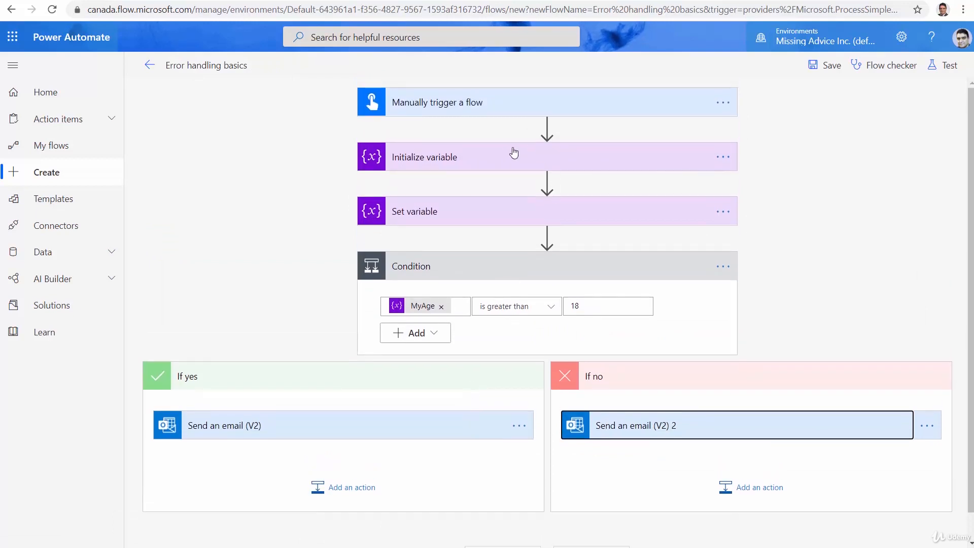
{"action": "mouse_move", "coordinate": [452, 108]}
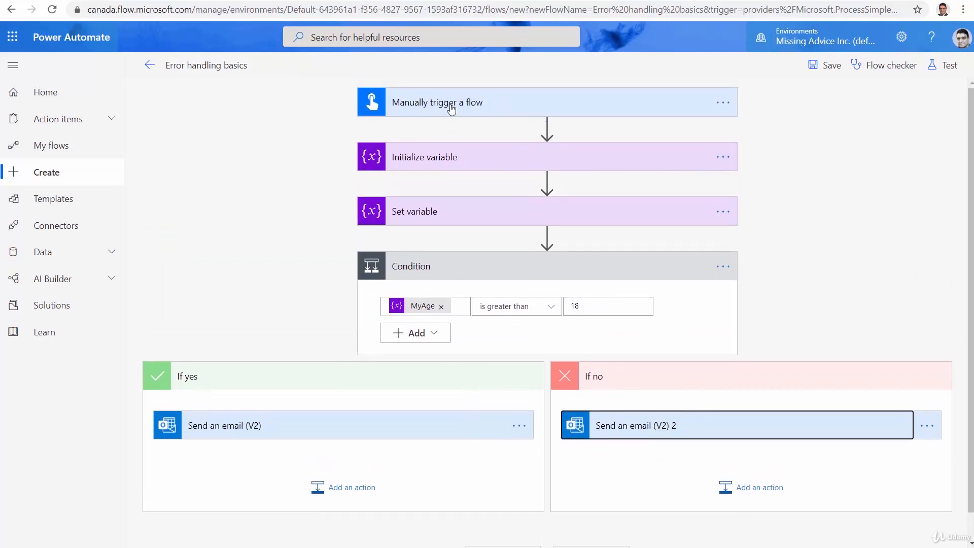
{"action": "mouse_move", "coordinate": [434, 352]}
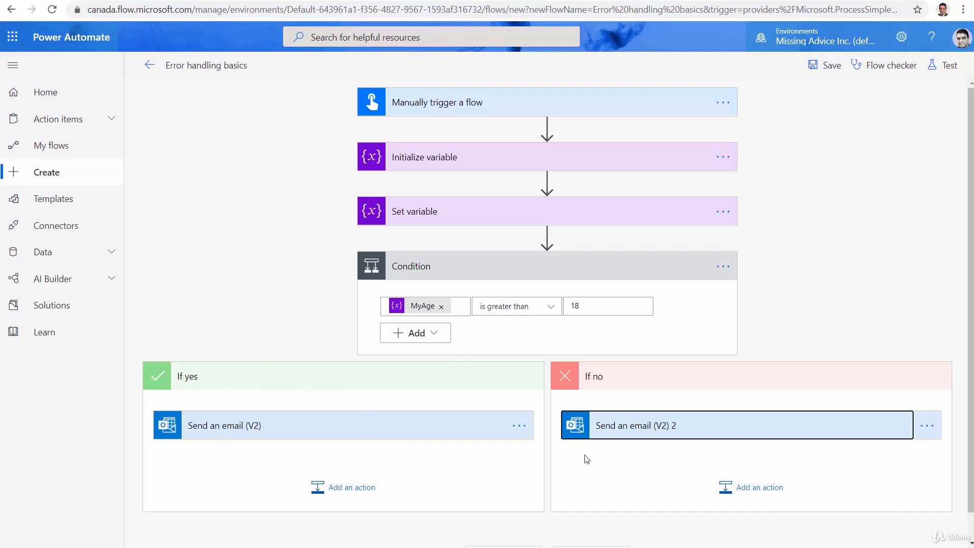
Step: Run a manual test with Age 3, accepting the Outlook connection, and view the successful results
{"action": "left_click", "coordinate": [948, 65]}
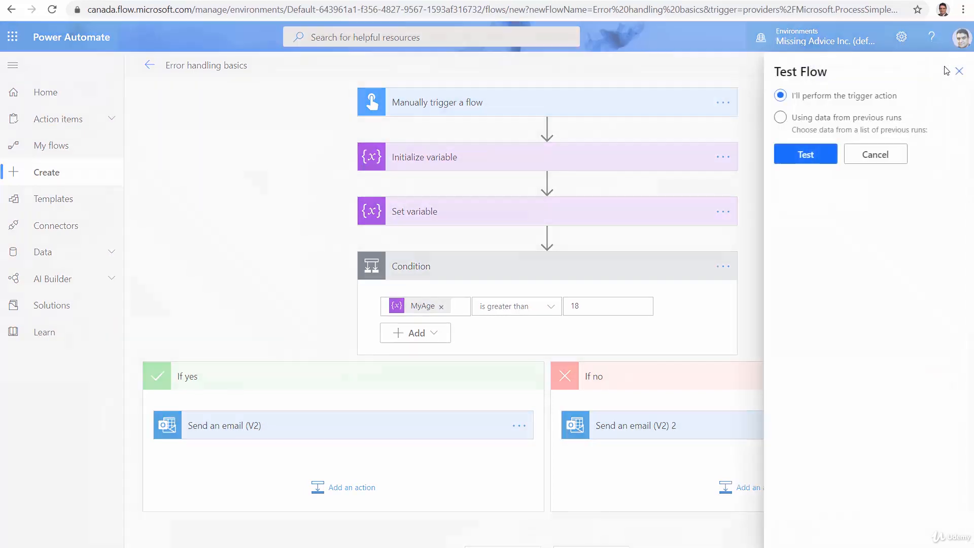
{"action": "left_click", "coordinate": [805, 153]}
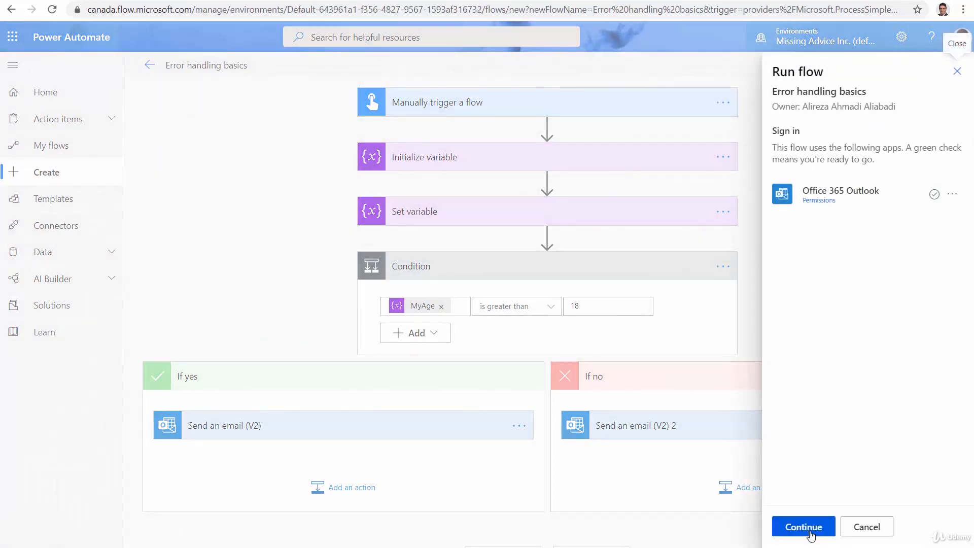
{"action": "left_click", "coordinate": [803, 526]}
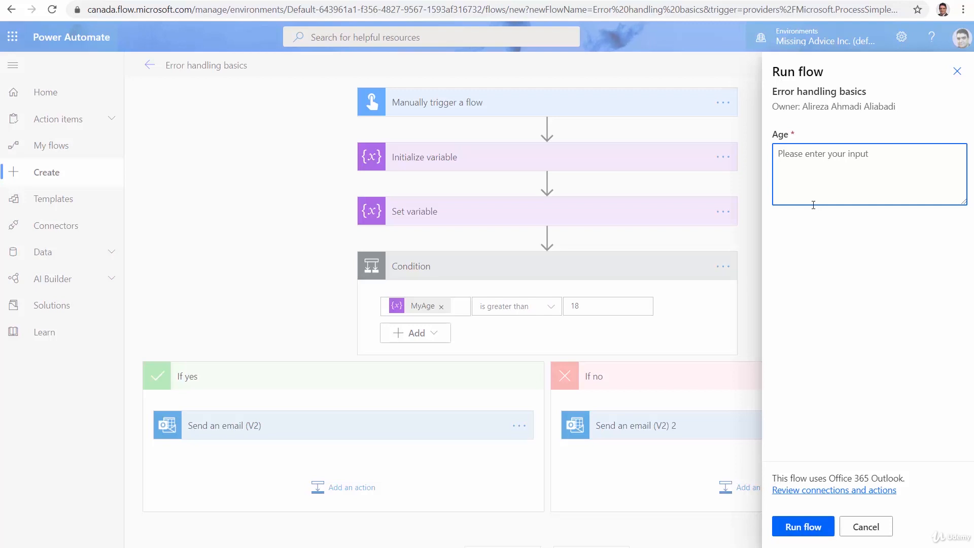
{"action": "type", "text": "3"}
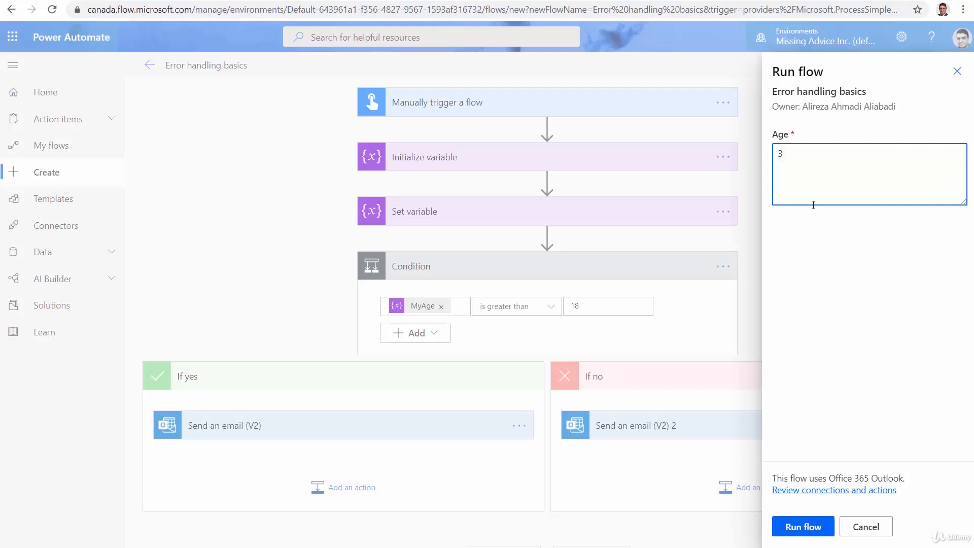
{"action": "left_click", "coordinate": [802, 526]}
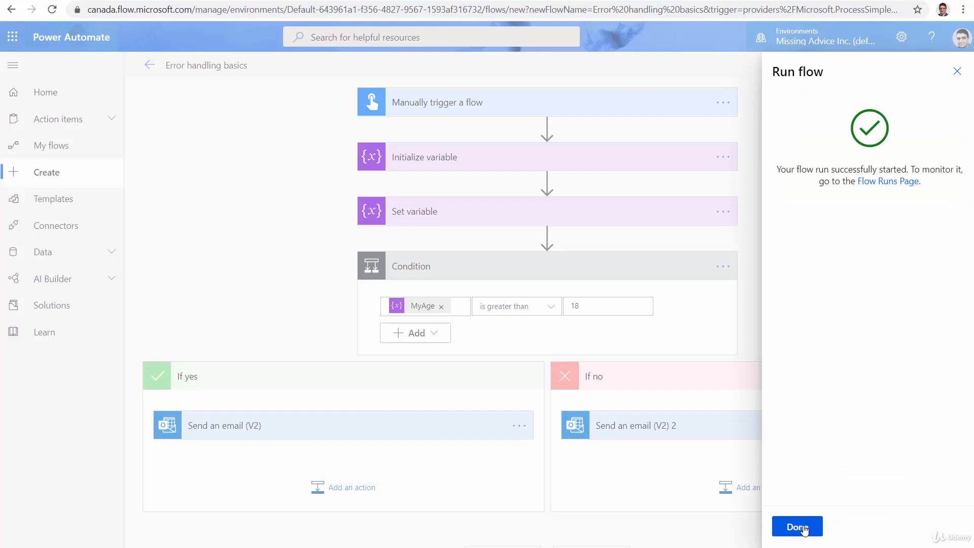
{"action": "left_click", "coordinate": [797, 526]}
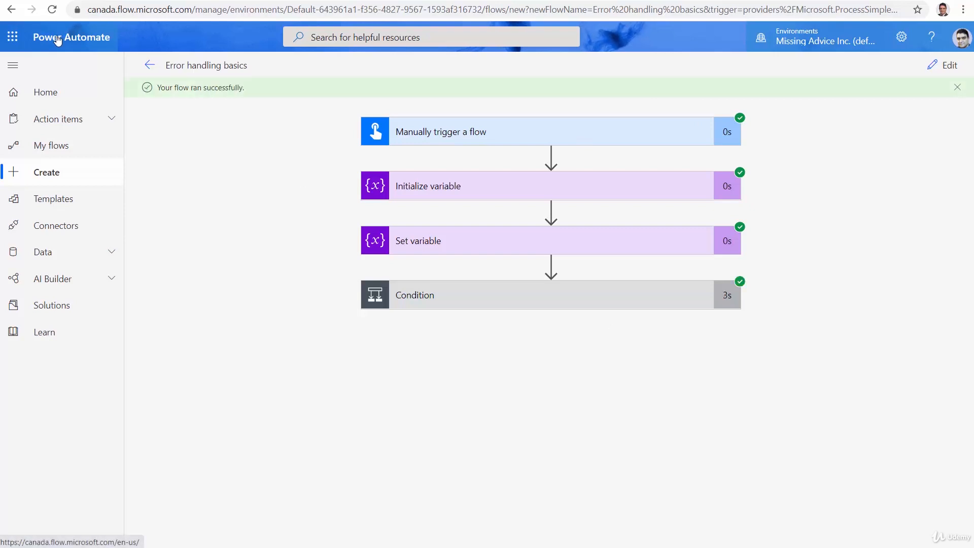
Step: Open Outlook in a new tab to find the 'Welcome to the club' email, then return
{"action": "left_click", "coordinate": [12, 37]}
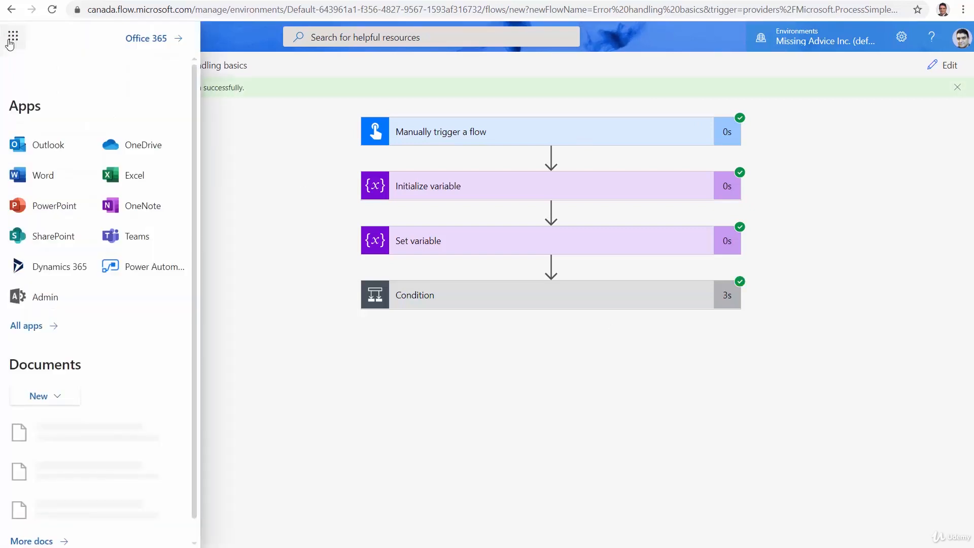
{"action": "left_click", "coordinate": [86, 144]}
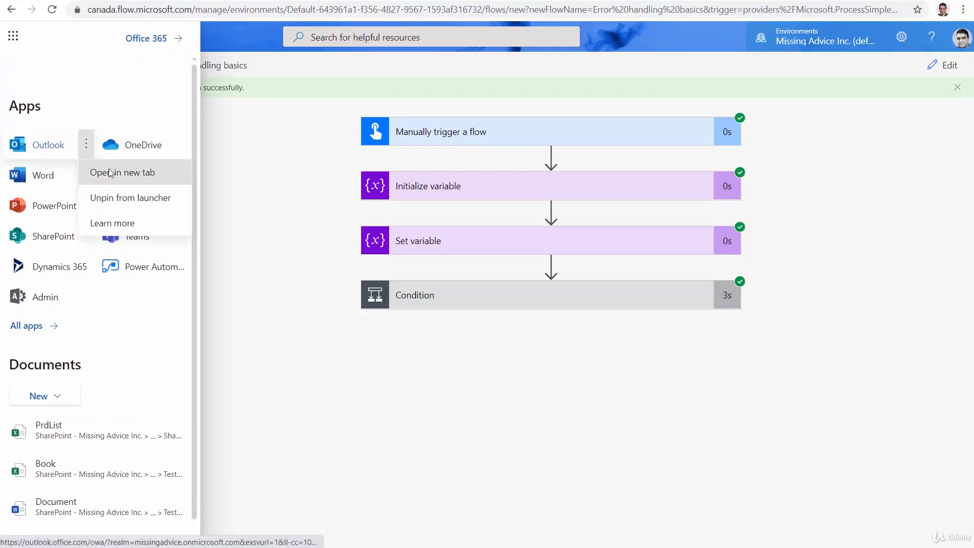
{"action": "left_click", "coordinate": [122, 172]}
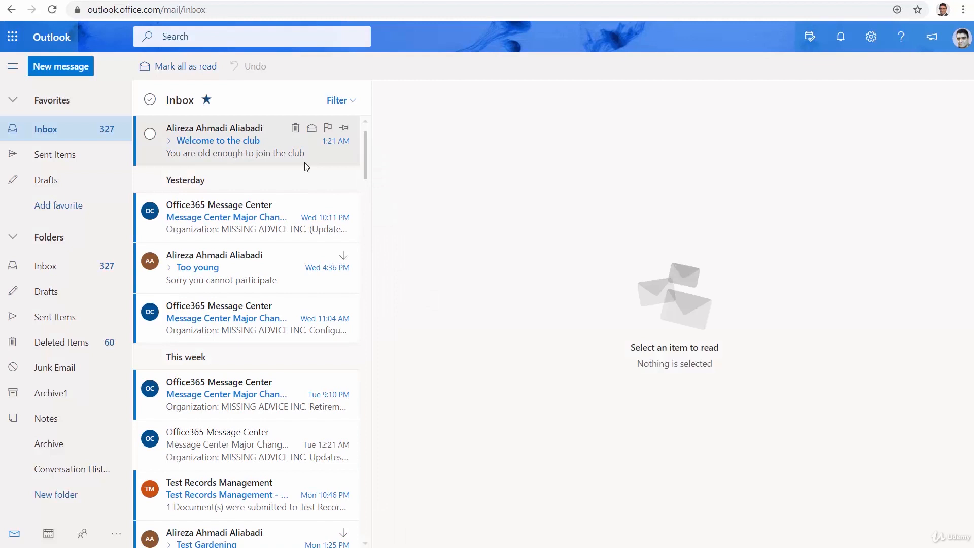
{"action": "left_click", "coordinate": [217, 140]}
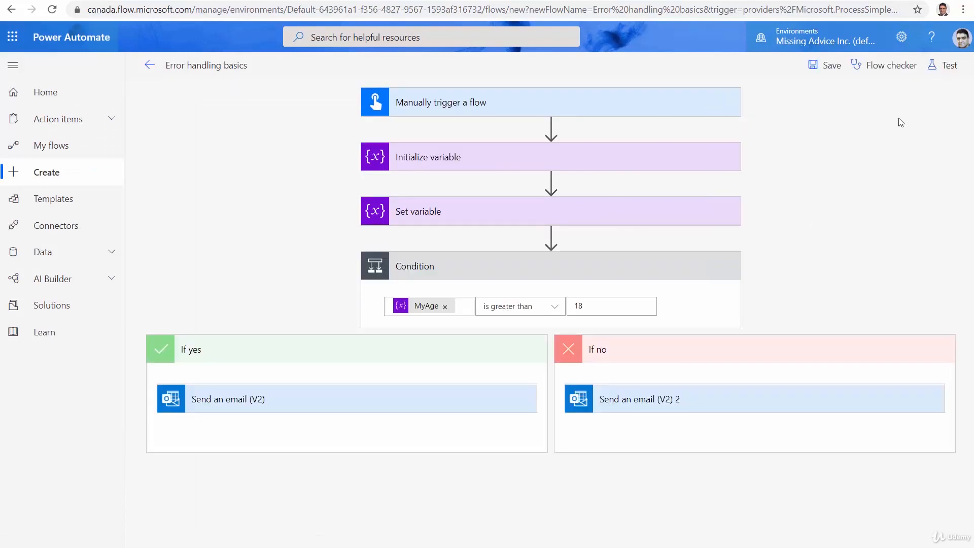
Step: Run a manual test with Age 12, see it succeed, and return to editing
{"action": "left_click", "coordinate": [949, 65]}
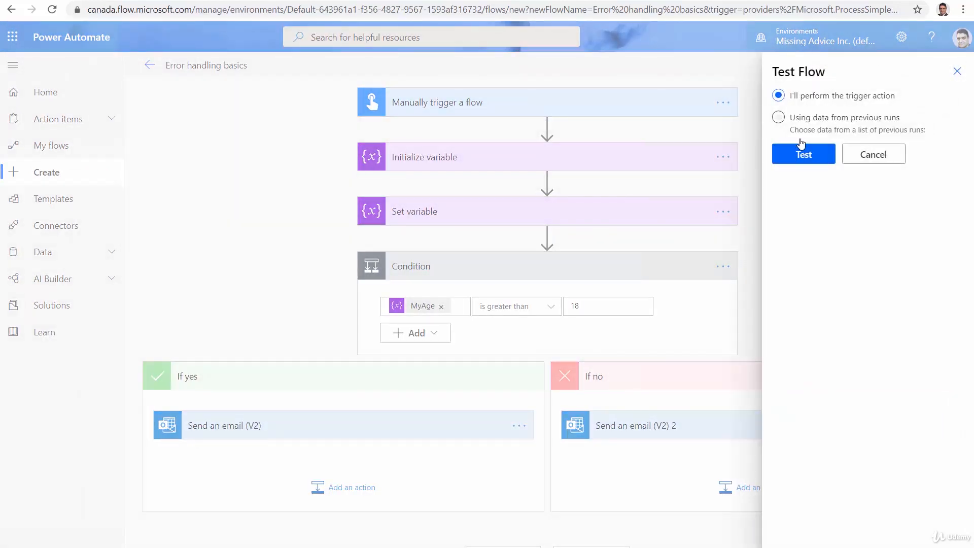
{"action": "left_click", "coordinate": [802, 154]}
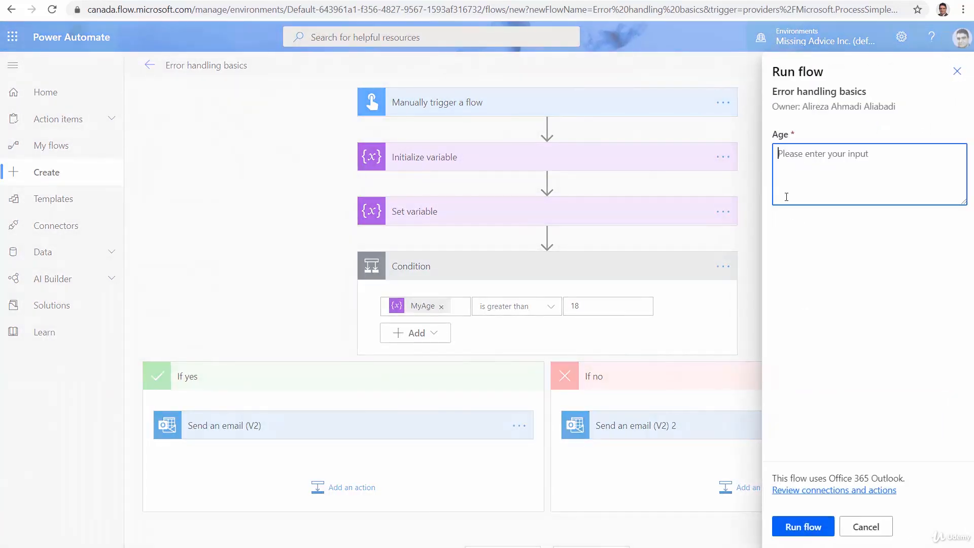
{"action": "type", "text": "12"}
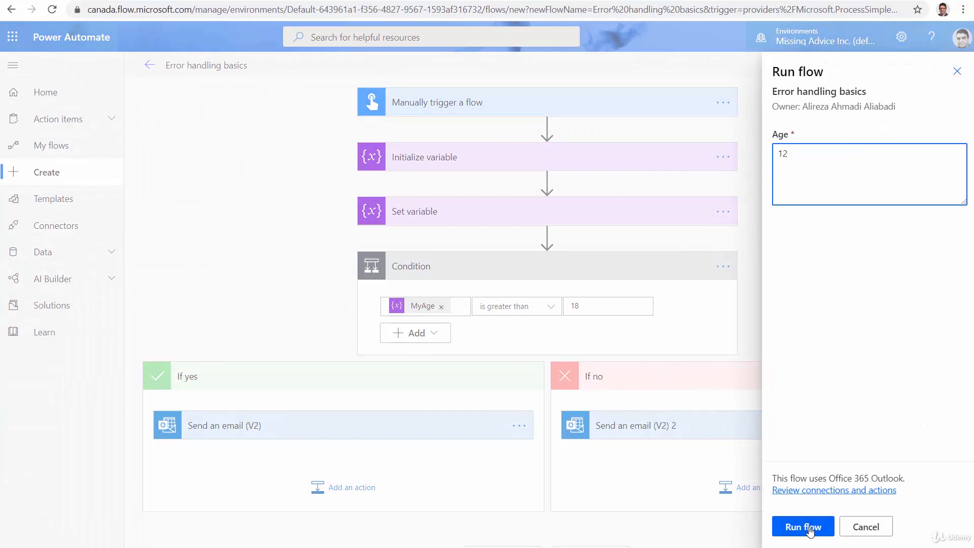
{"action": "left_click", "coordinate": [802, 526]}
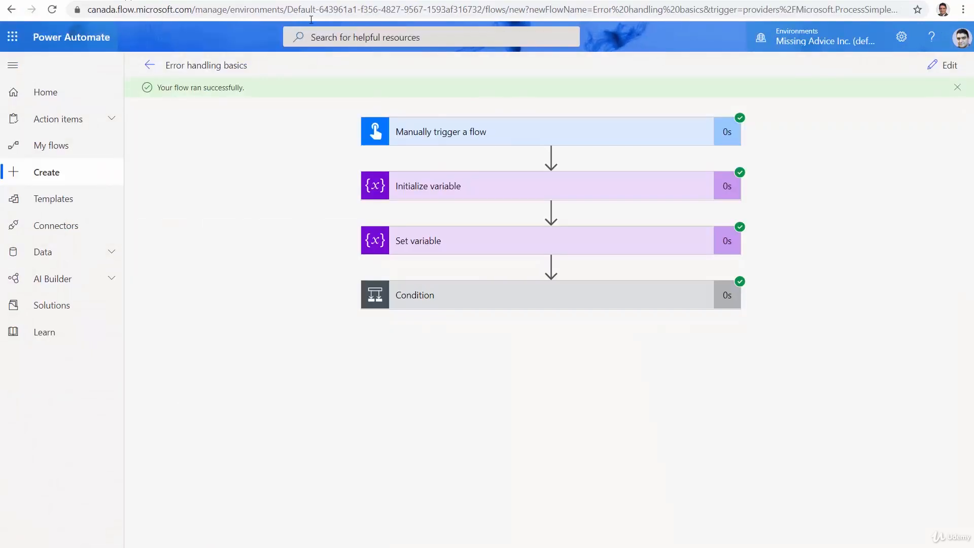
{"action": "left_click", "coordinate": [948, 65]}
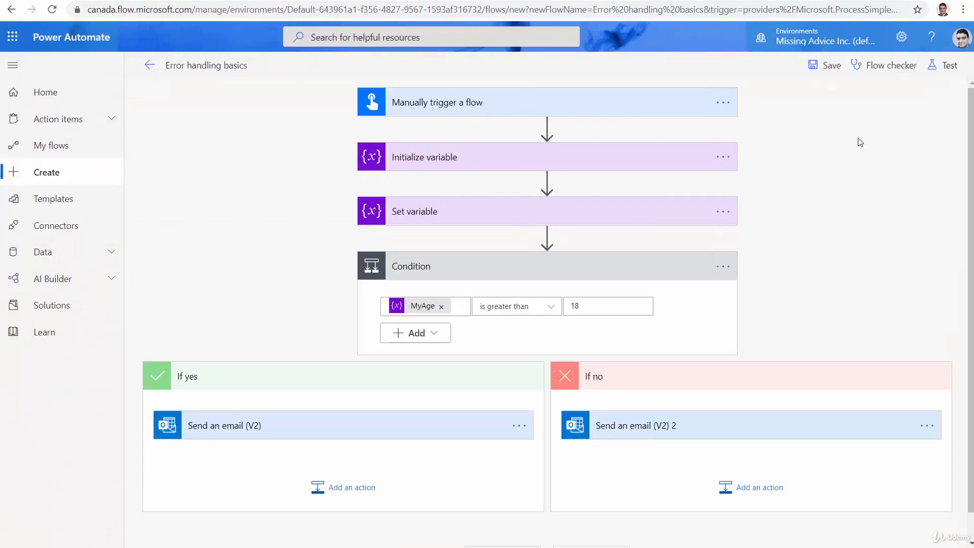
Step: Run a manual test with the non-numeric age 'aa', which fails at Set variable
{"action": "left_click", "coordinate": [949, 64]}
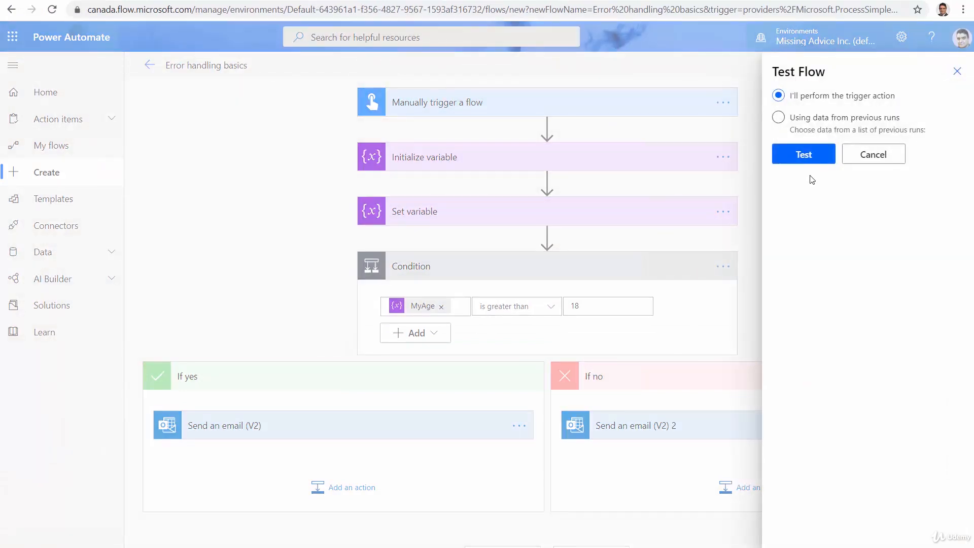
{"action": "left_click", "coordinate": [802, 154]}
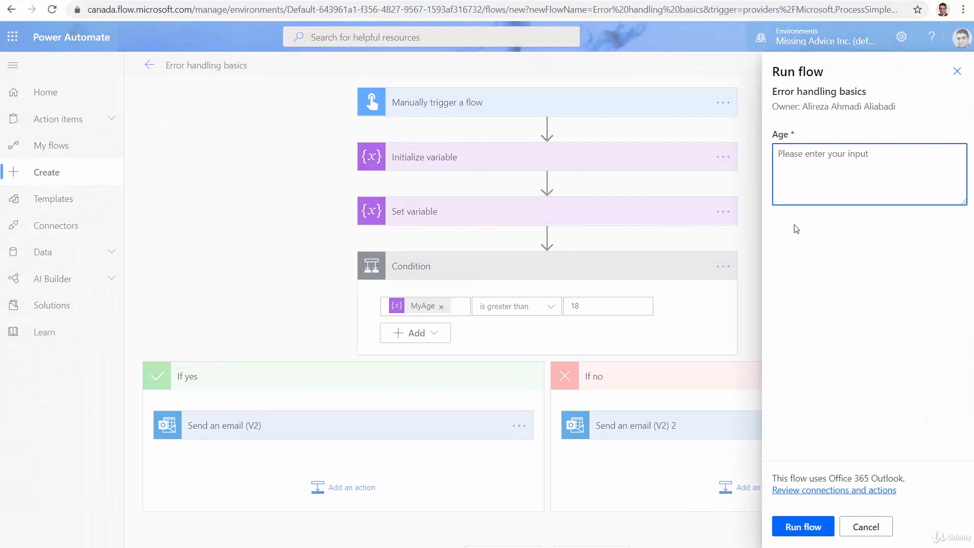
{"action": "type", "text": "aa"}
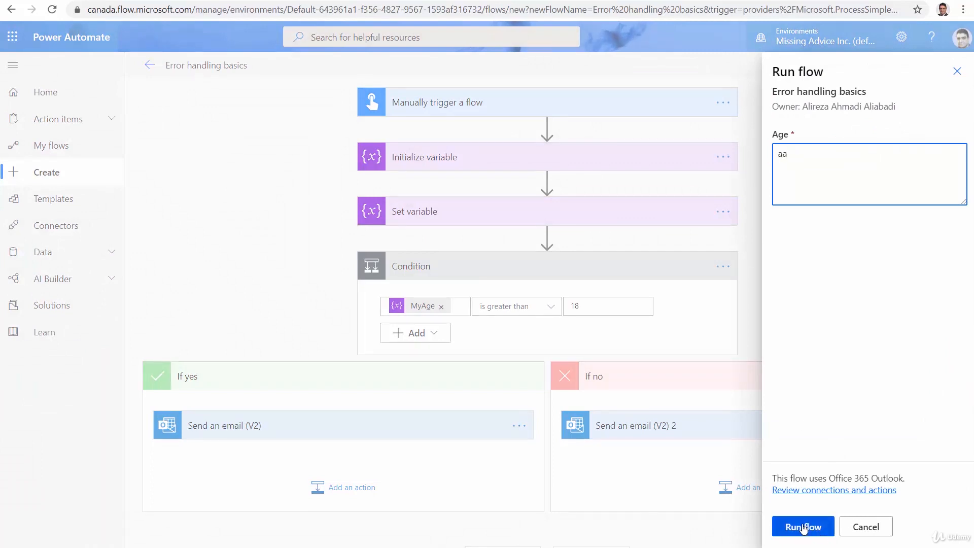
{"action": "left_click", "coordinate": [802, 526]}
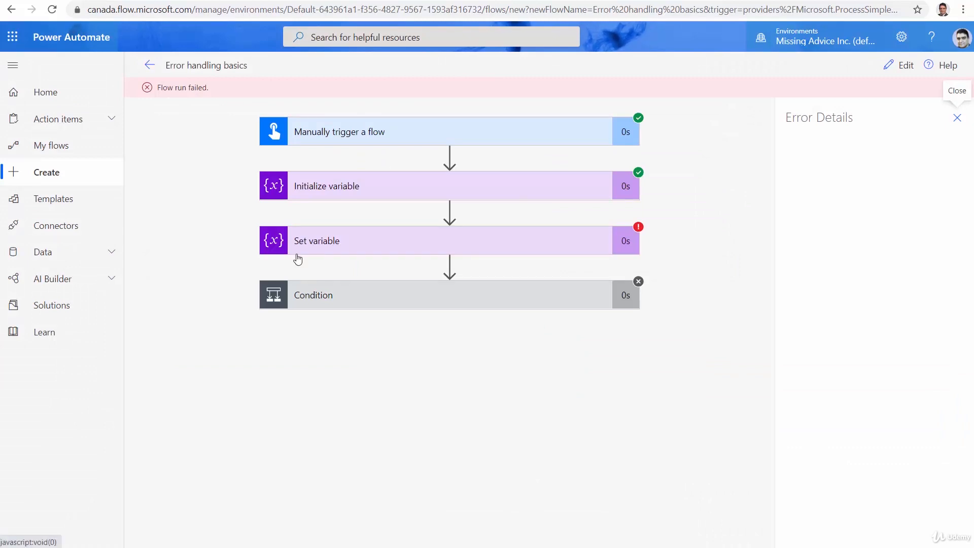
{"action": "mouse_move", "coordinate": [291, 169]}
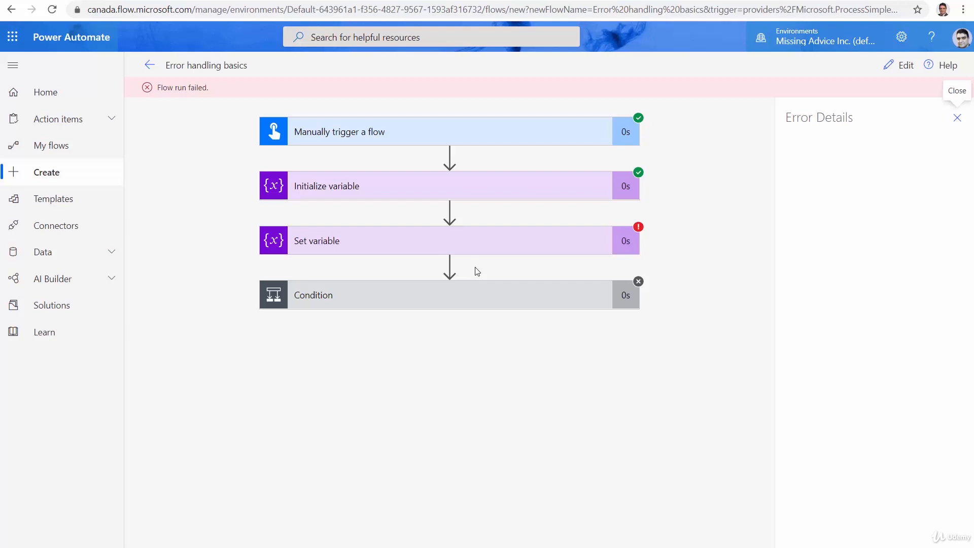
{"action": "mouse_move", "coordinate": [448, 248]}
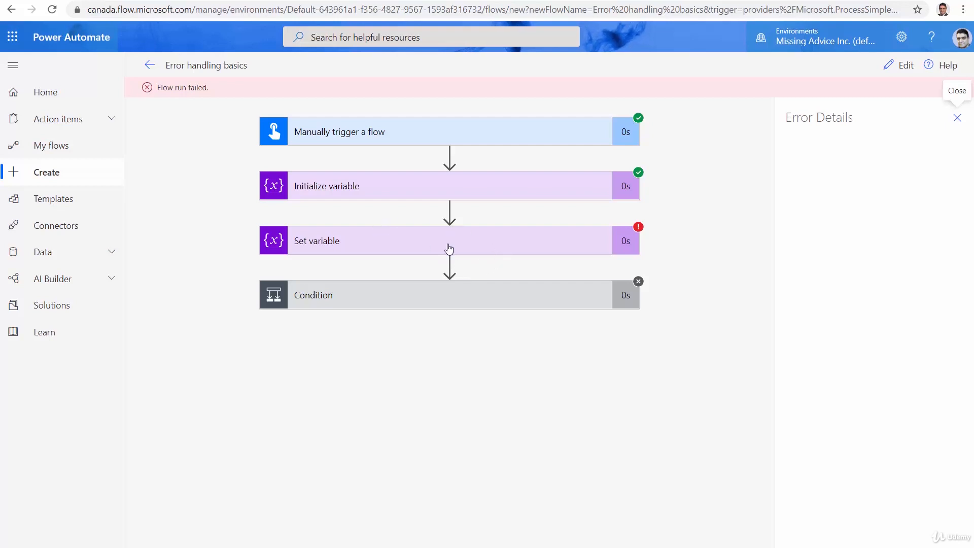
{"action": "mouse_move", "coordinate": [435, 451]}
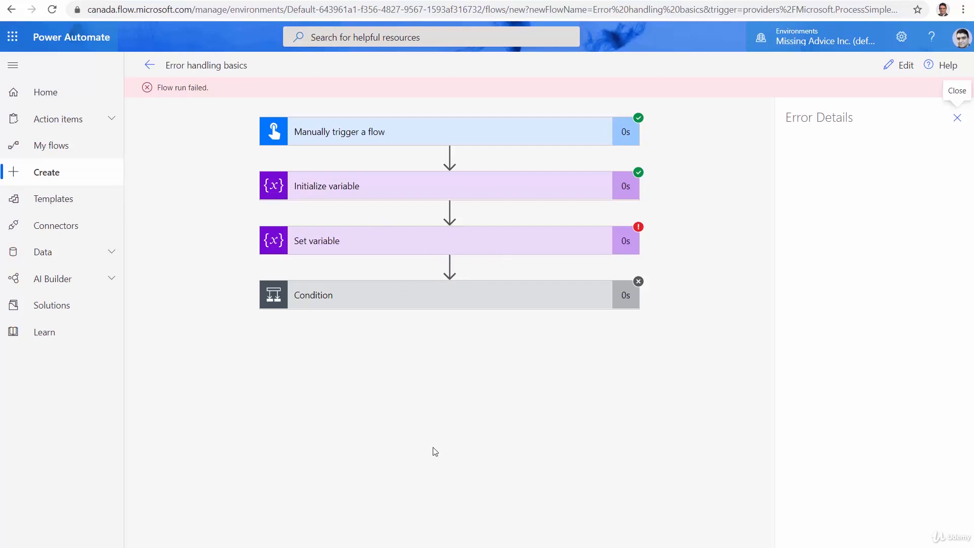
{"action": "mouse_move", "coordinate": [450, 250]}
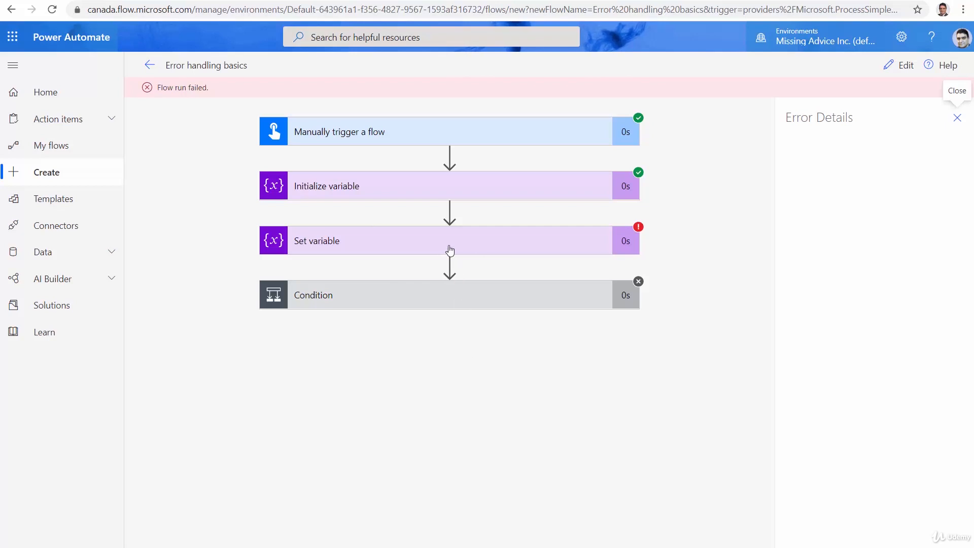
{"action": "mouse_move", "coordinate": [473, 281]}
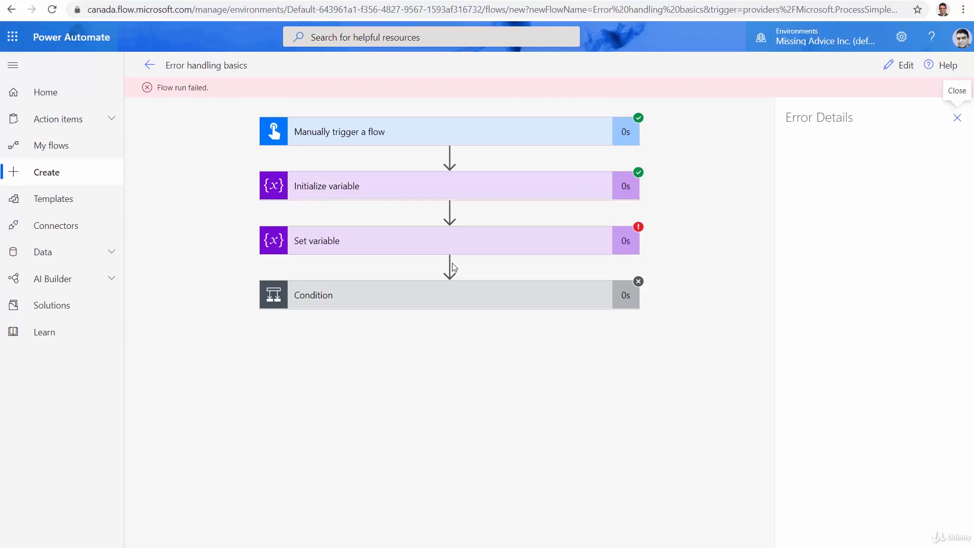
{"action": "mouse_move", "coordinate": [454, 280]}
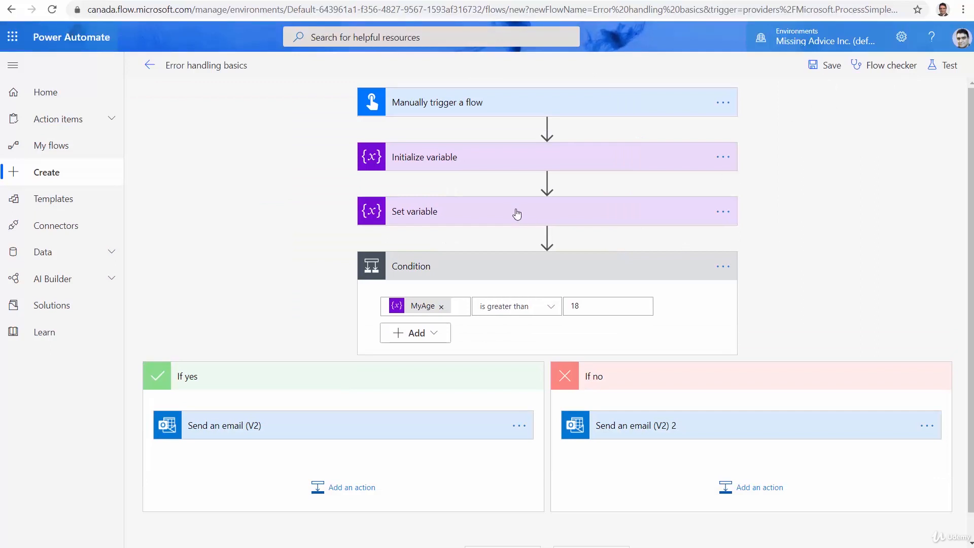
{"action": "mouse_move", "coordinate": [523, 219]}
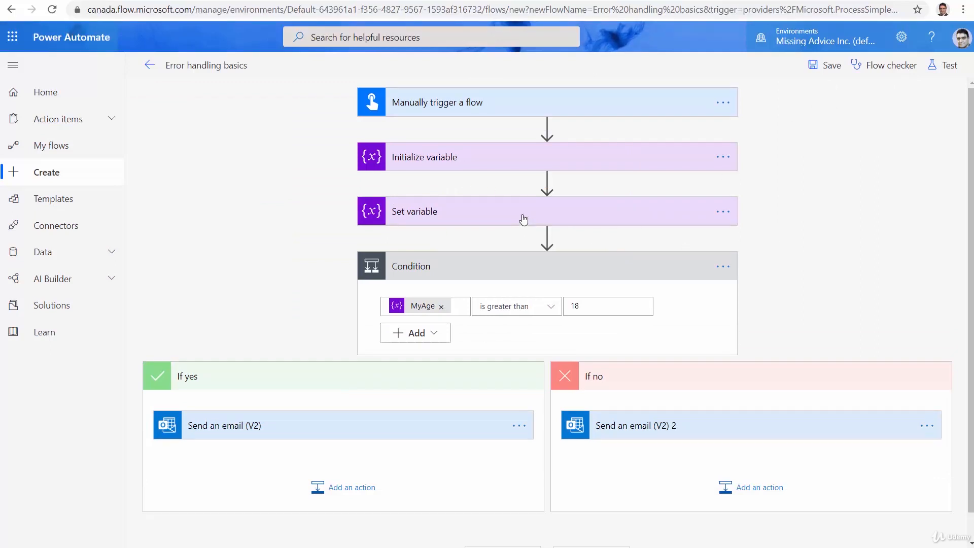
Step: Insert an Office 365 Outlook 'Send an email (V2)' step right after Set variable
{"action": "left_click", "coordinate": [546, 235]}
{"action": "type", "text": "S"}
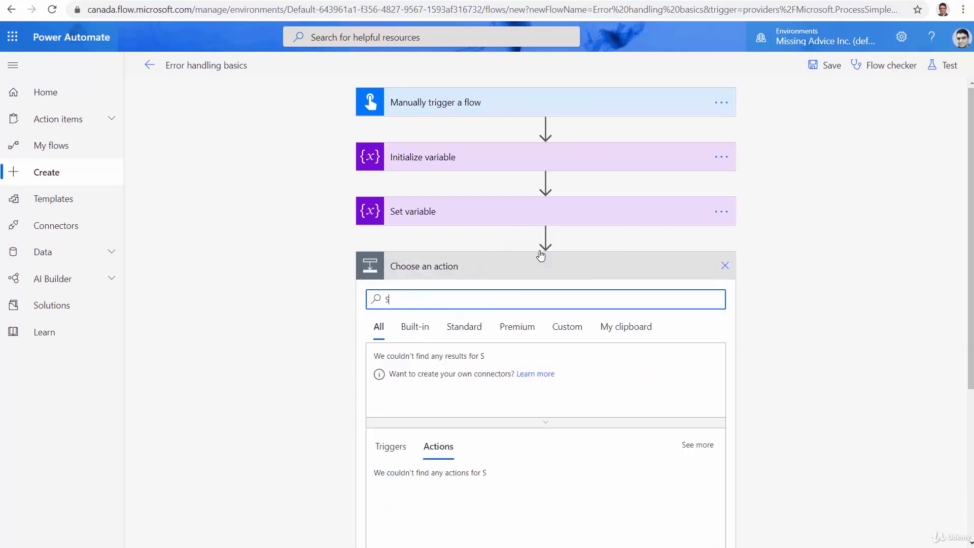
{"action": "type", "text": "end email"}
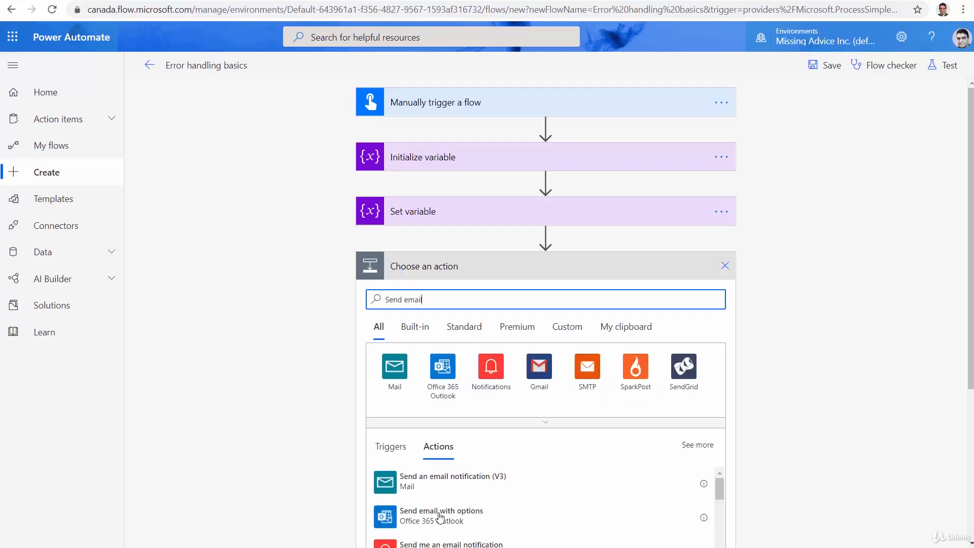
{"action": "scroll", "scroll_direction": "down", "scroll_amount": 3}
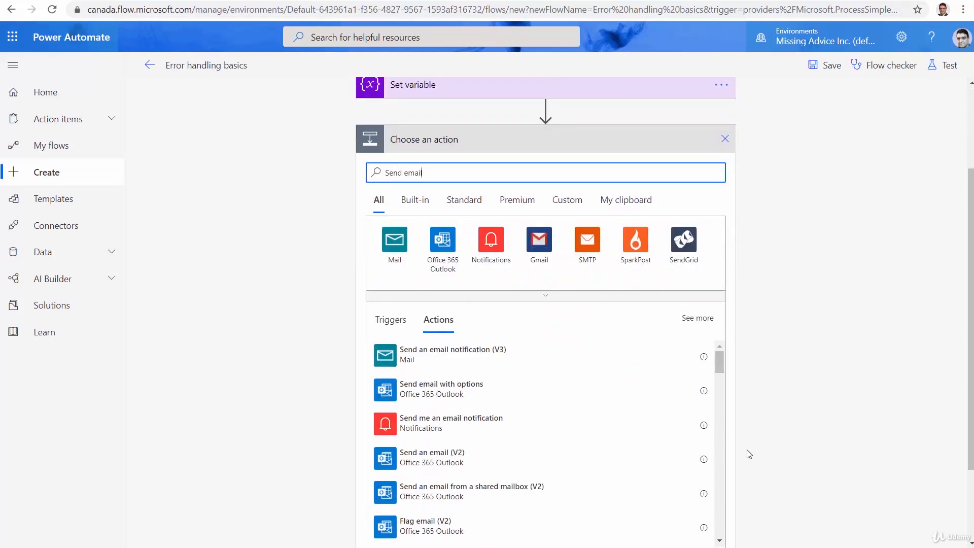
{"action": "left_click", "coordinate": [432, 452]}
{"action": "type", "text": "Alireza"}
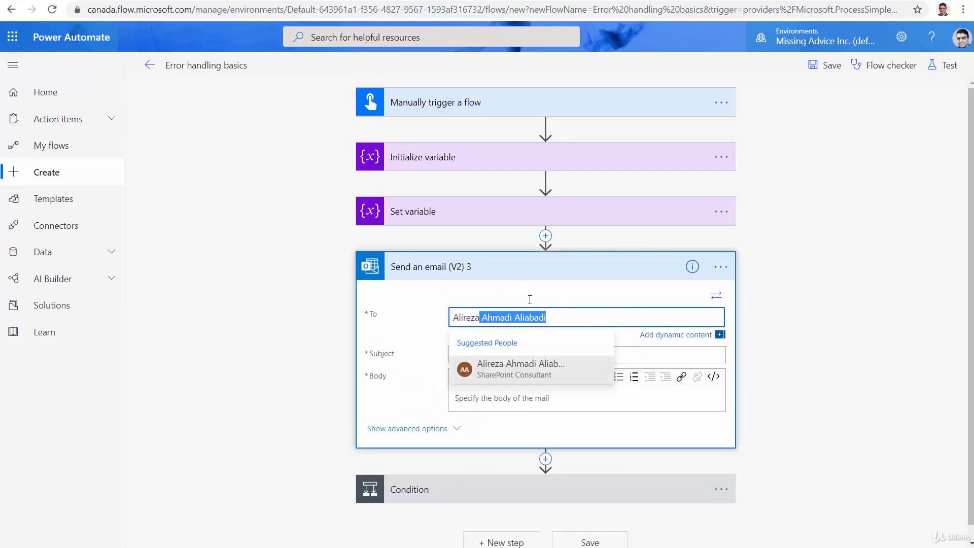
Step: Give the email subject 'Invalid age' and body 'Dude... [Age] is not a valid age'
{"action": "left_click", "coordinate": [521, 368]}
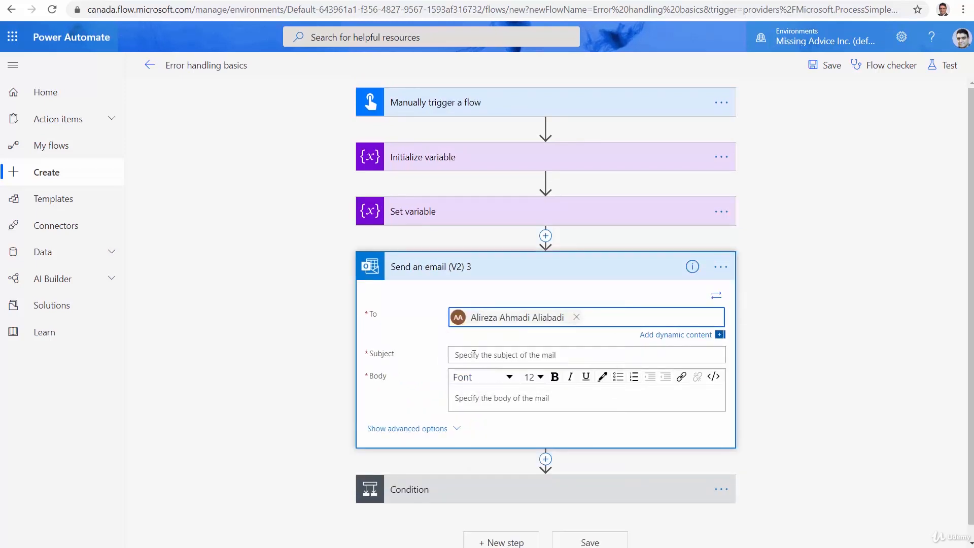
{"action": "type", "text": "Invalid"}
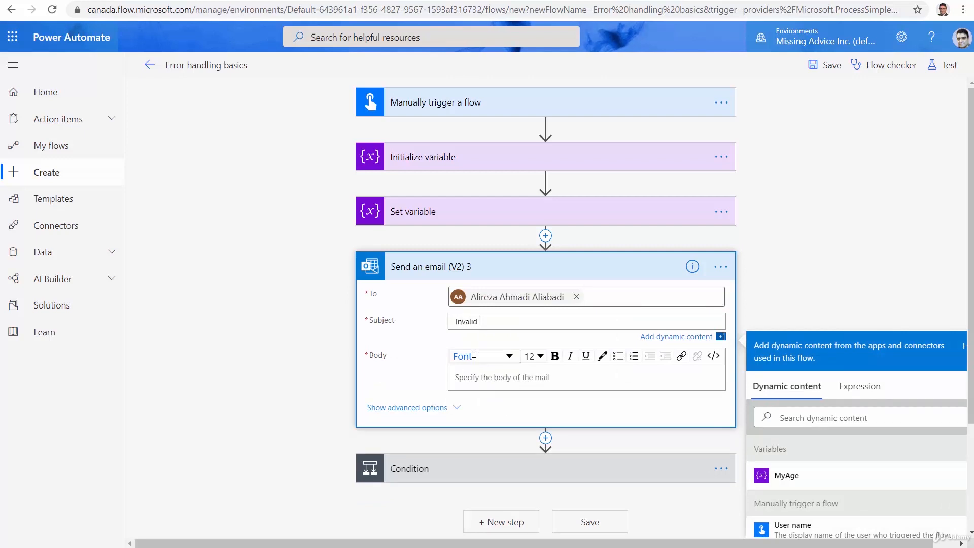
{"action": "type", "text": "age"}
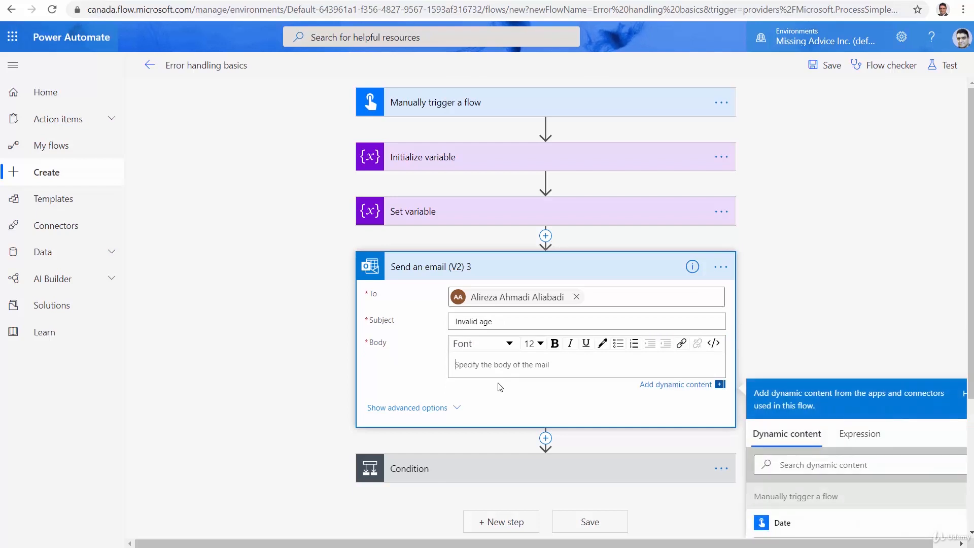
{"action": "type", "text": "Dude"}
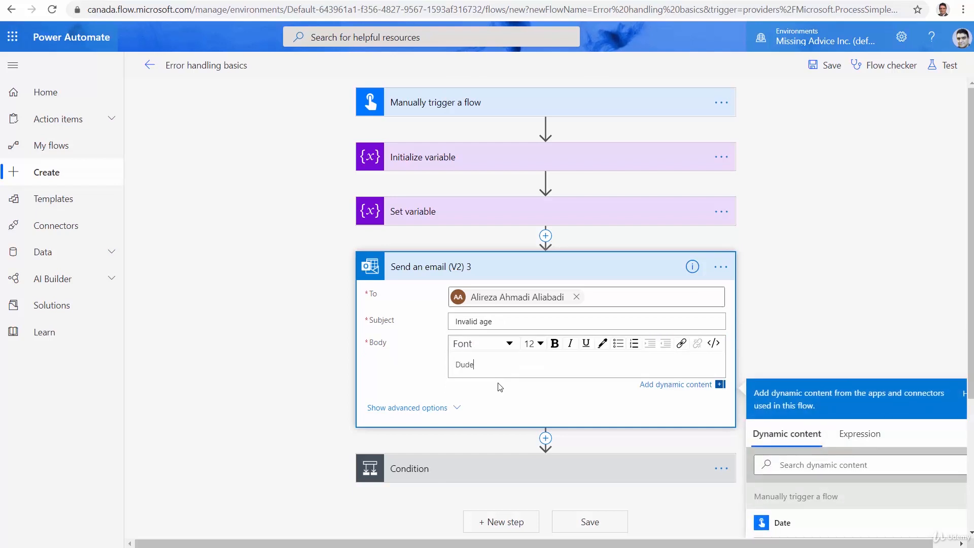
{"action": "type", "text": "..."}
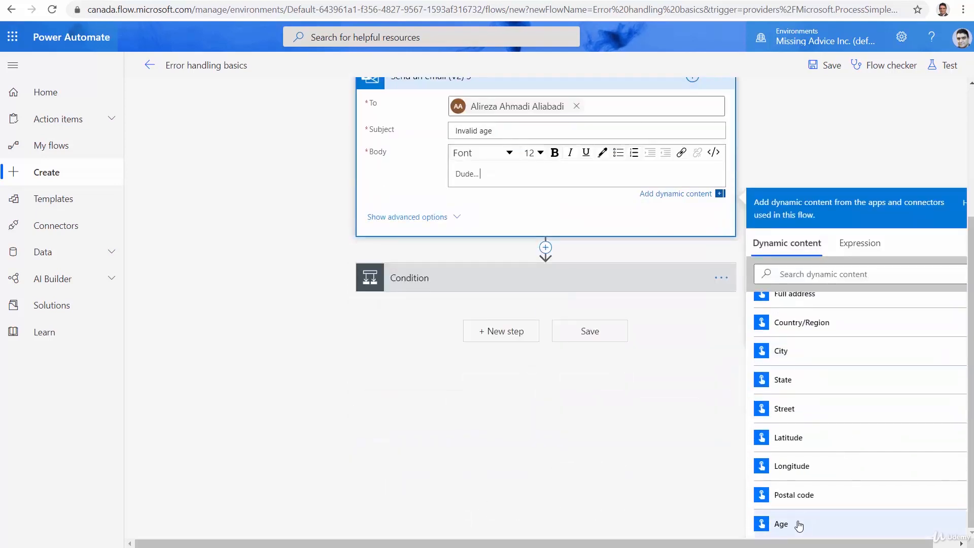
{"action": "left_click", "coordinate": [780, 524]}
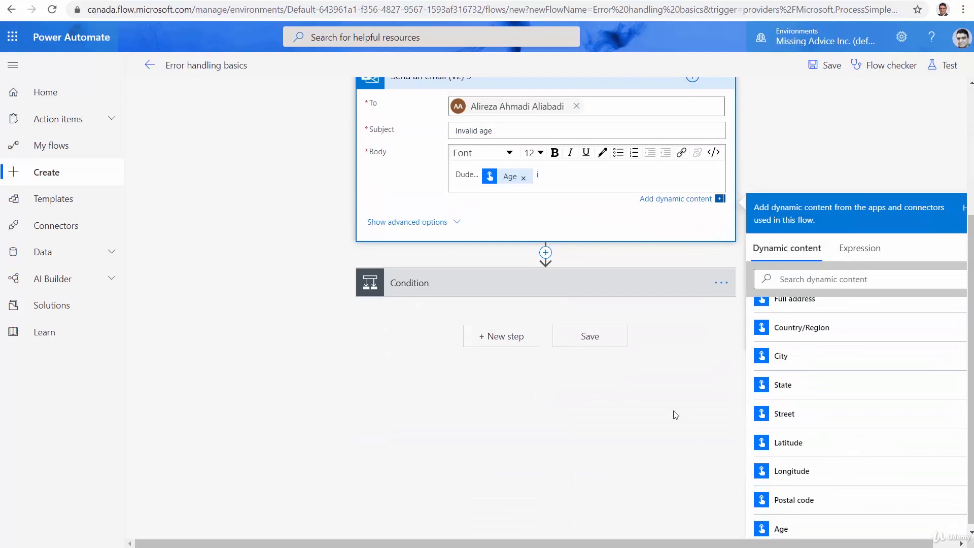
{"action": "type", "text": "is not a"}
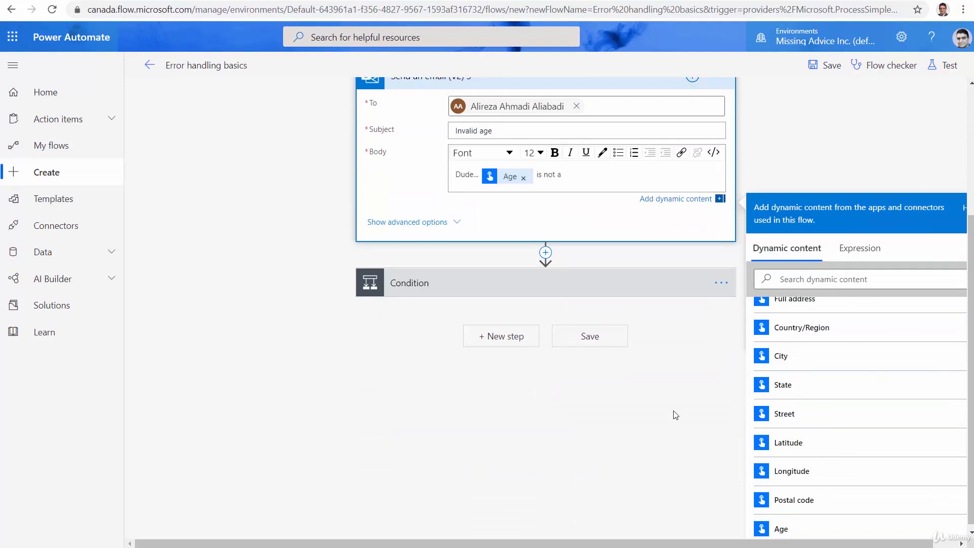
{"action": "type", "text": "valid age"}
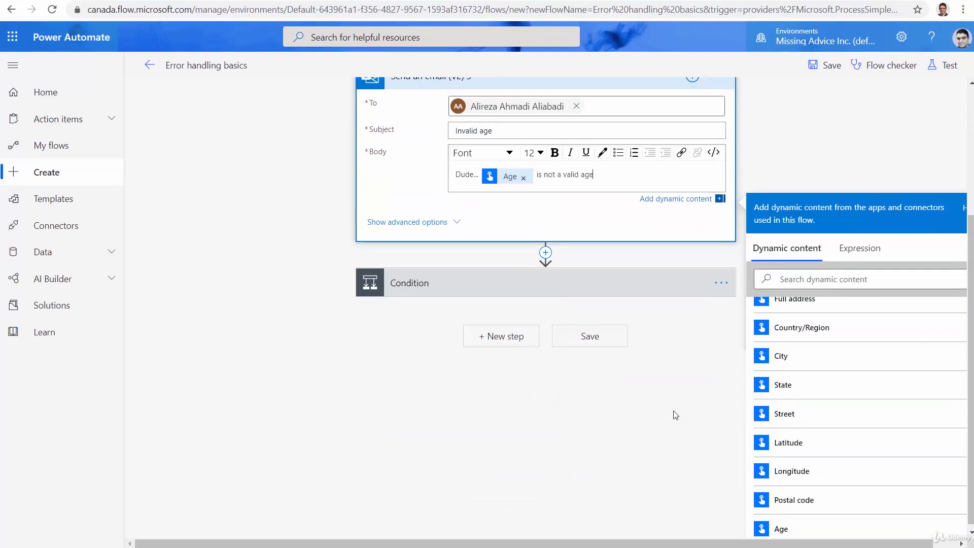
{"action": "scroll", "scroll_direction": "up", "scroll_amount": 3}
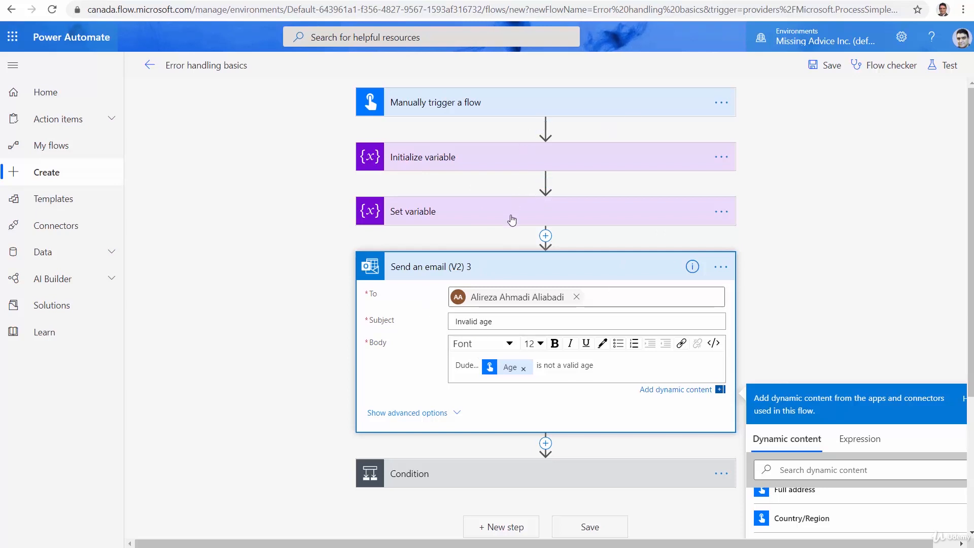
{"action": "mouse_move", "coordinate": [674, 250]}
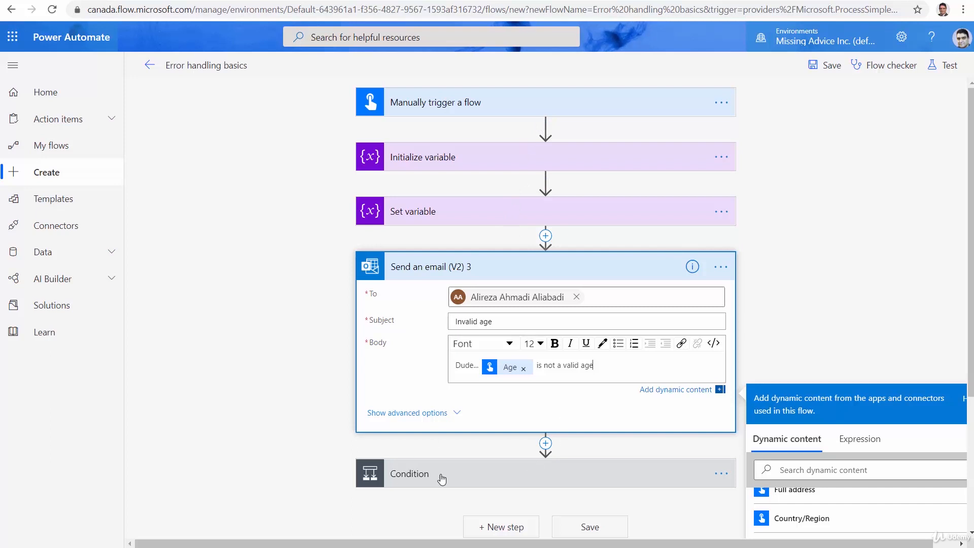
{"action": "mouse_move", "coordinate": [426, 502]}
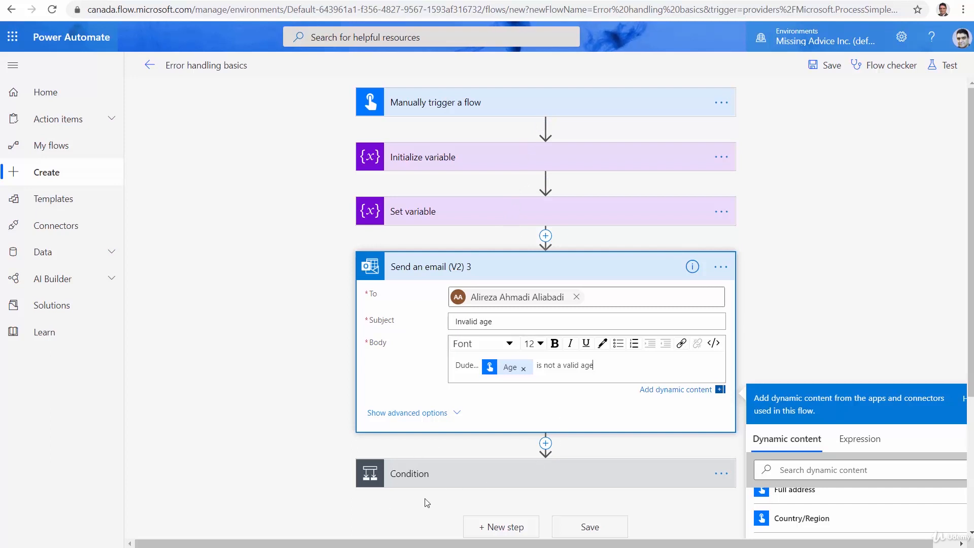
{"action": "mouse_move", "coordinate": [606, 473]}
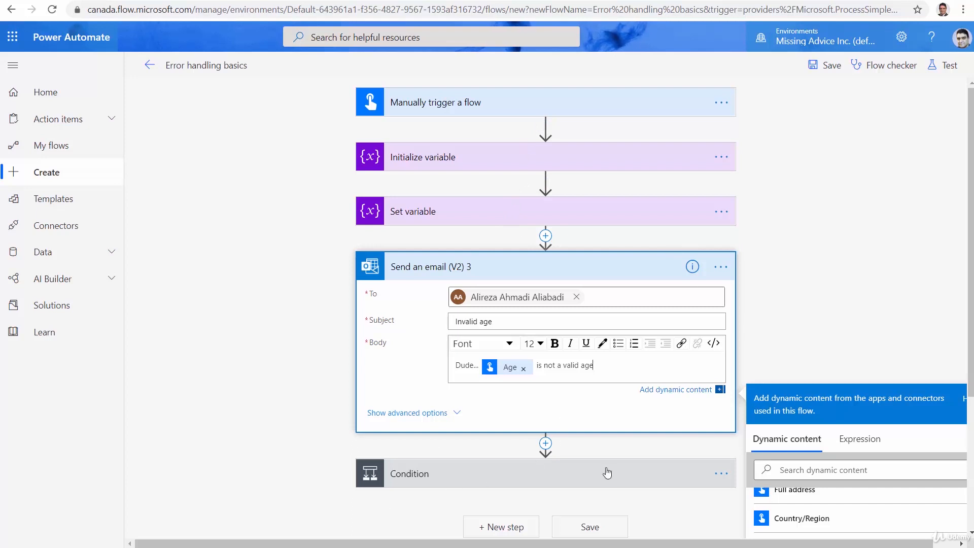
{"action": "mouse_move", "coordinate": [574, 297]}
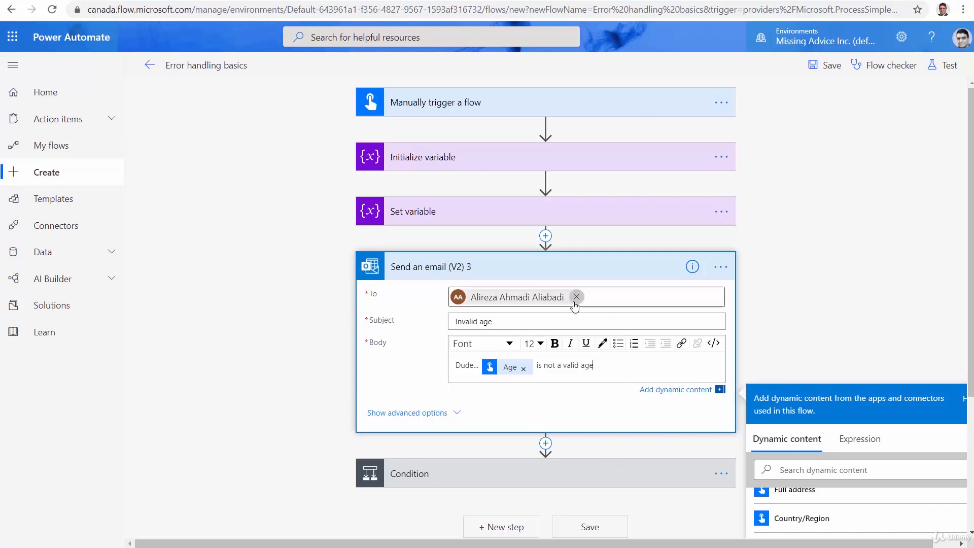
{"action": "mouse_move", "coordinate": [415, 221]}
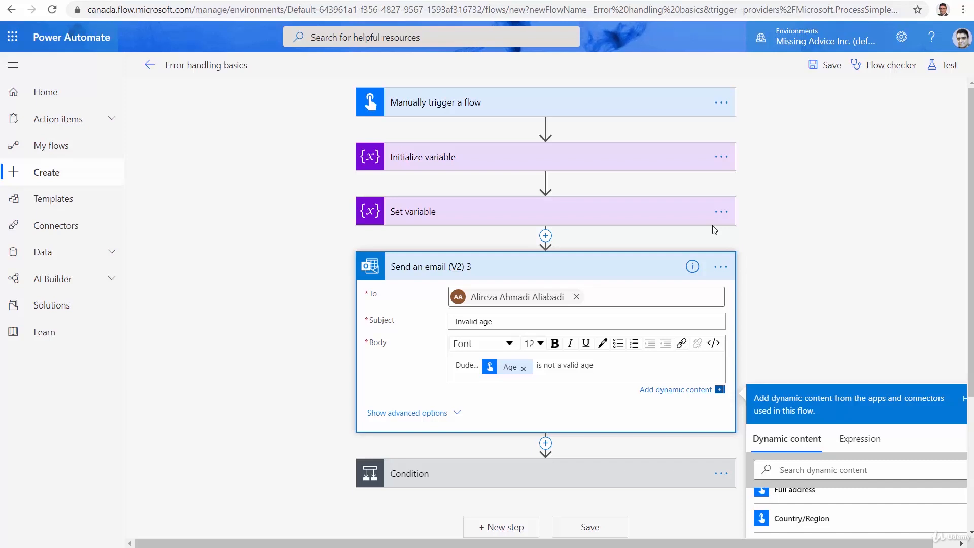
{"action": "mouse_move", "coordinate": [675, 276]}
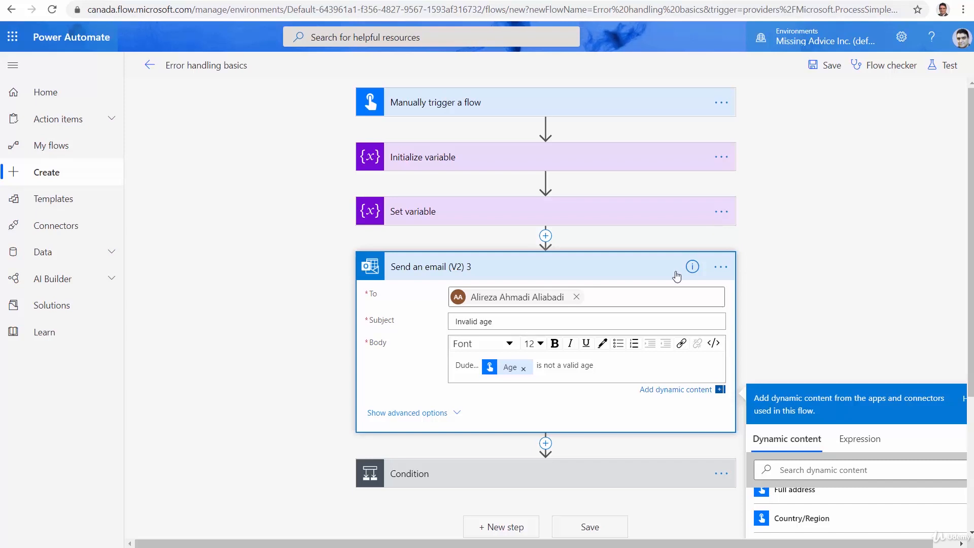
{"action": "key", "text": "alt+tab"}
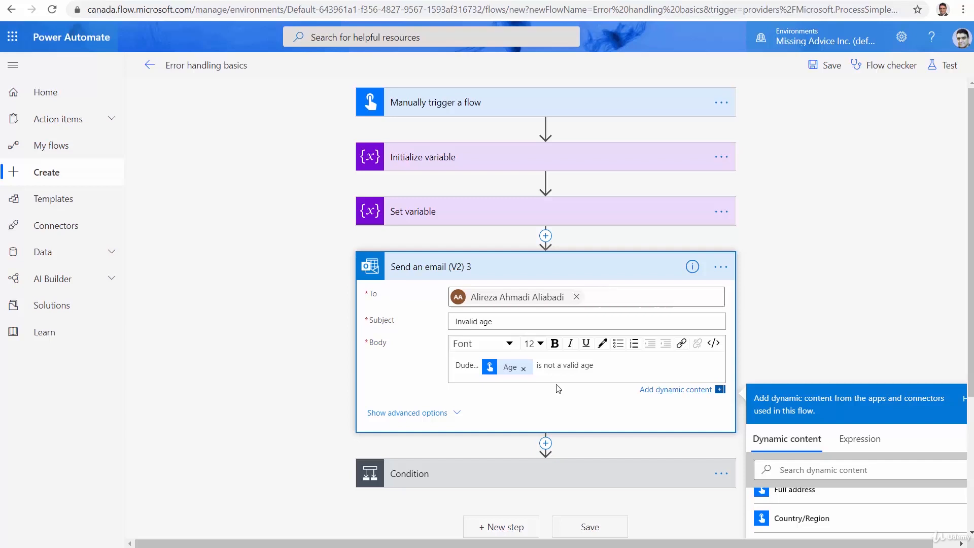
{"action": "mouse_move", "coordinate": [399, 218]}
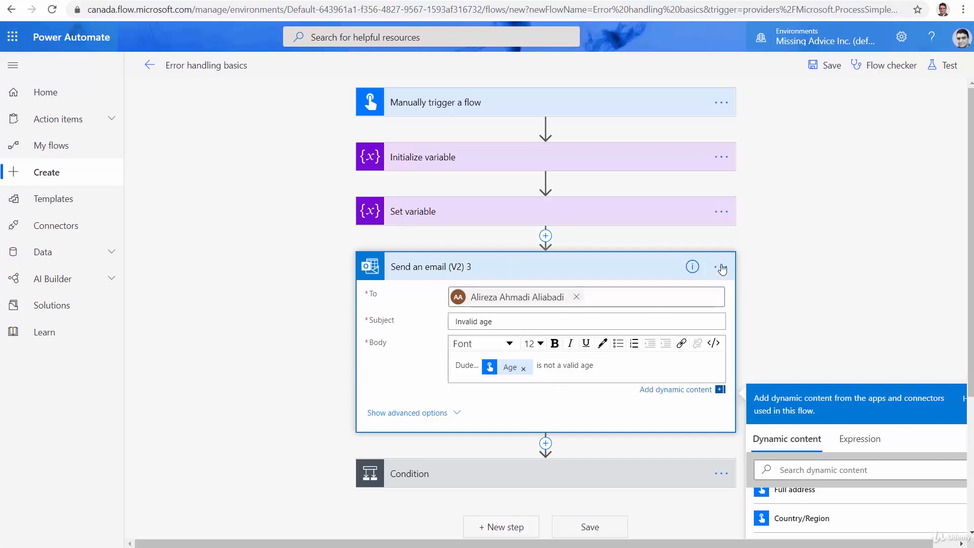
Step: Change the email's run-after setting from 'is successful' to 'has failed'
{"action": "left_click", "coordinate": [722, 267]}
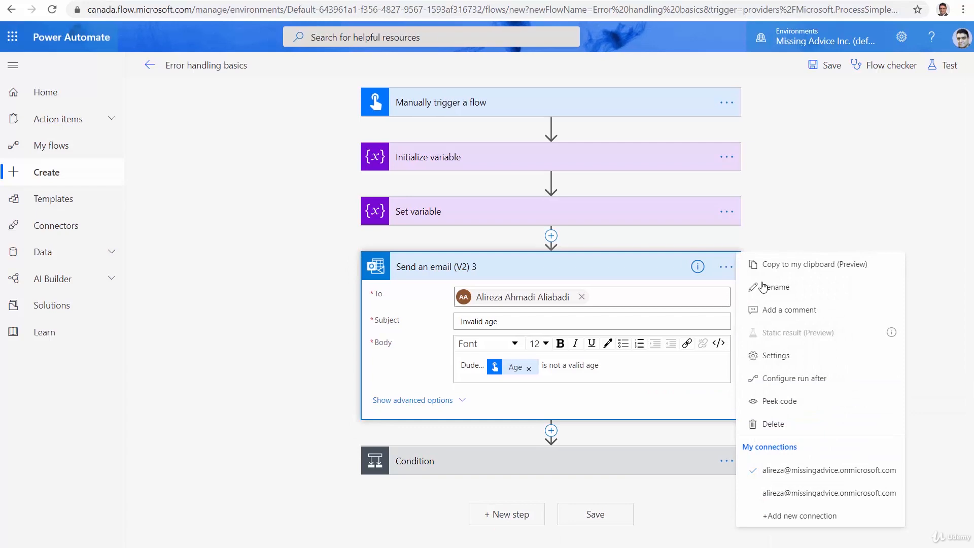
{"action": "mouse_move", "coordinate": [797, 377]}
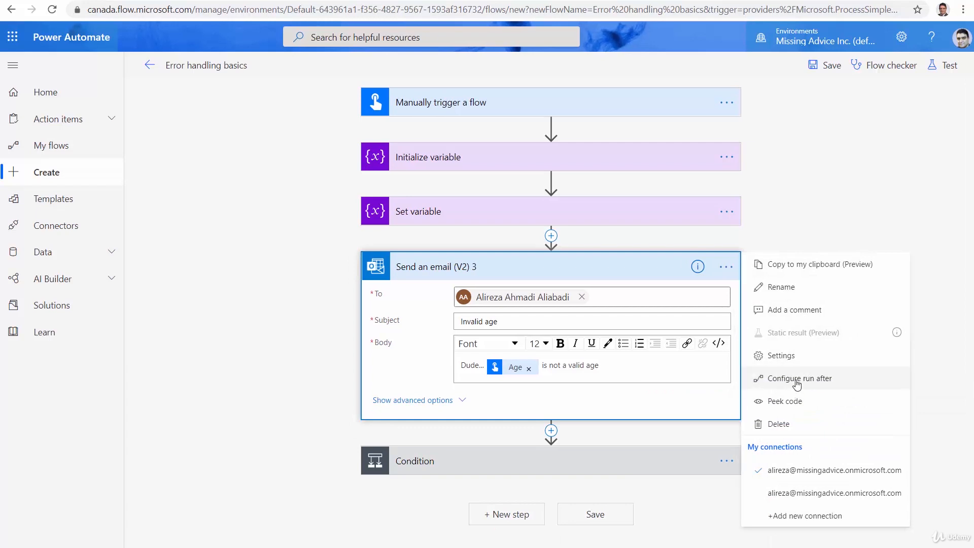
{"action": "left_click", "coordinate": [799, 379]}
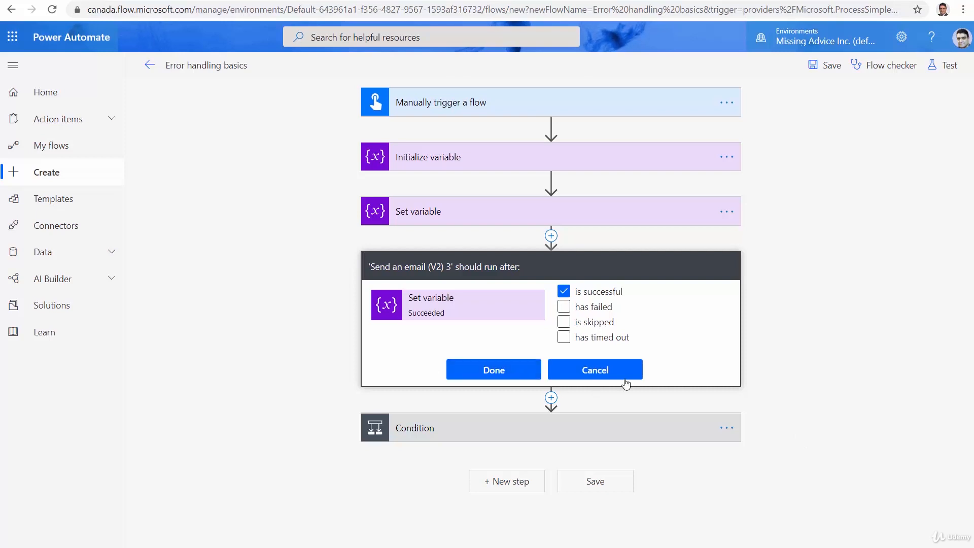
{"action": "mouse_move", "coordinate": [526, 315]}
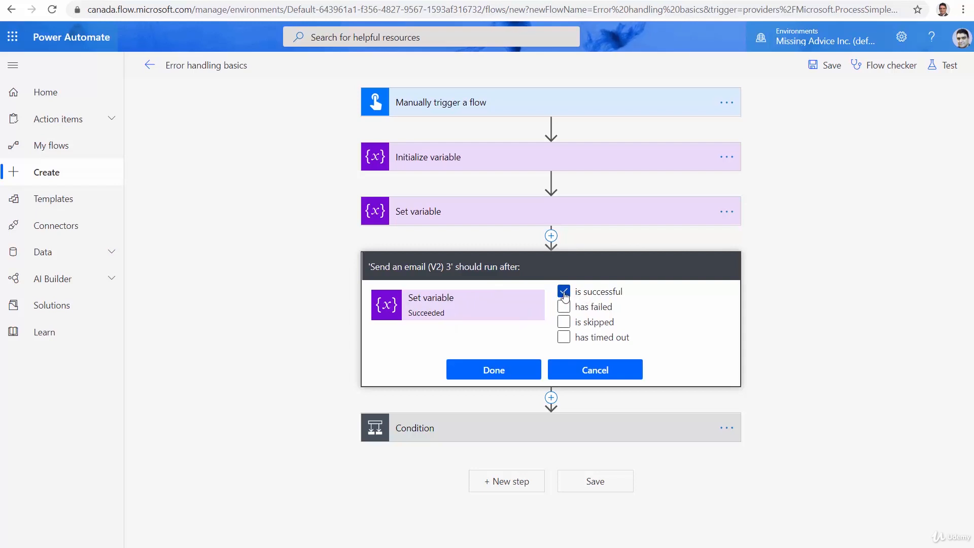
{"action": "left_click", "coordinate": [563, 291]}
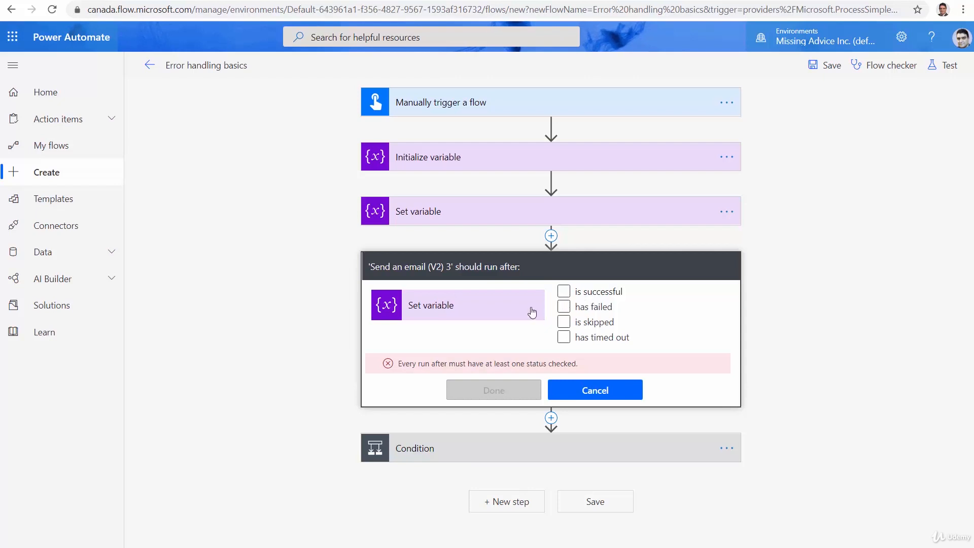
{"action": "mouse_move", "coordinate": [493, 268]}
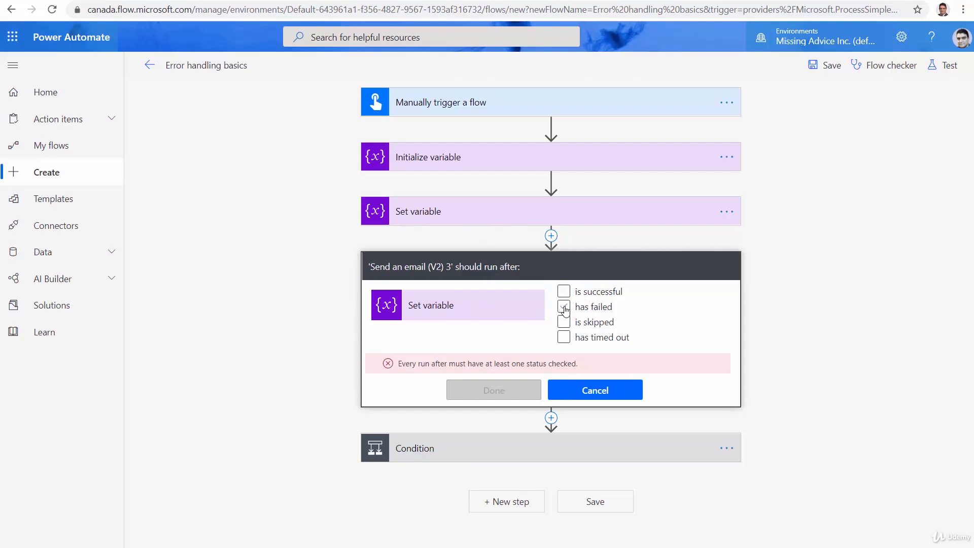
{"action": "left_click", "coordinate": [563, 306]}
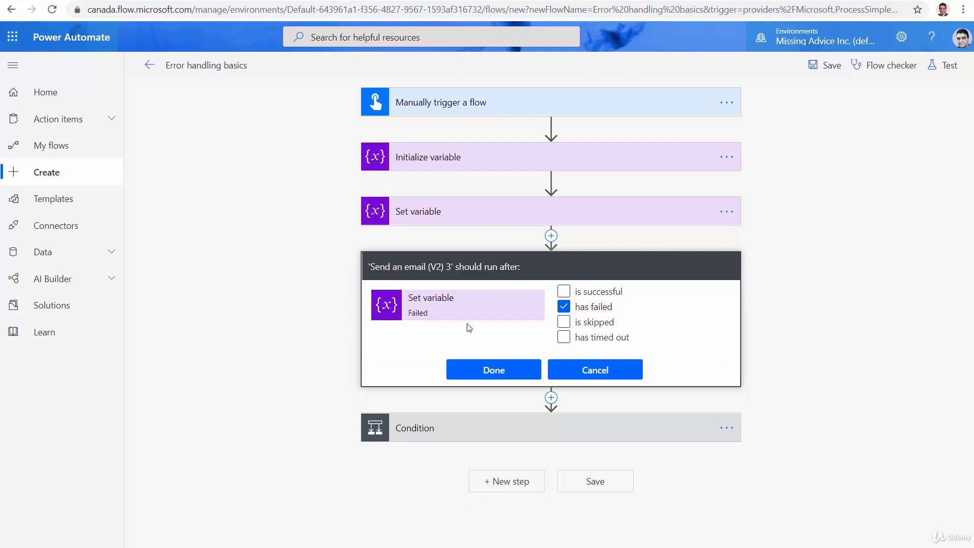
{"action": "mouse_move", "coordinate": [434, 313]}
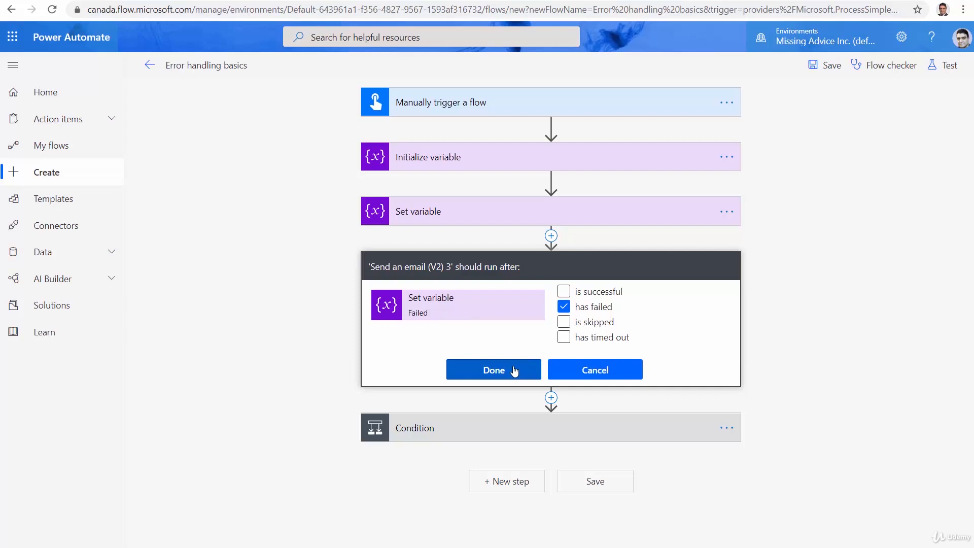
{"action": "left_click", "coordinate": [493, 370]}
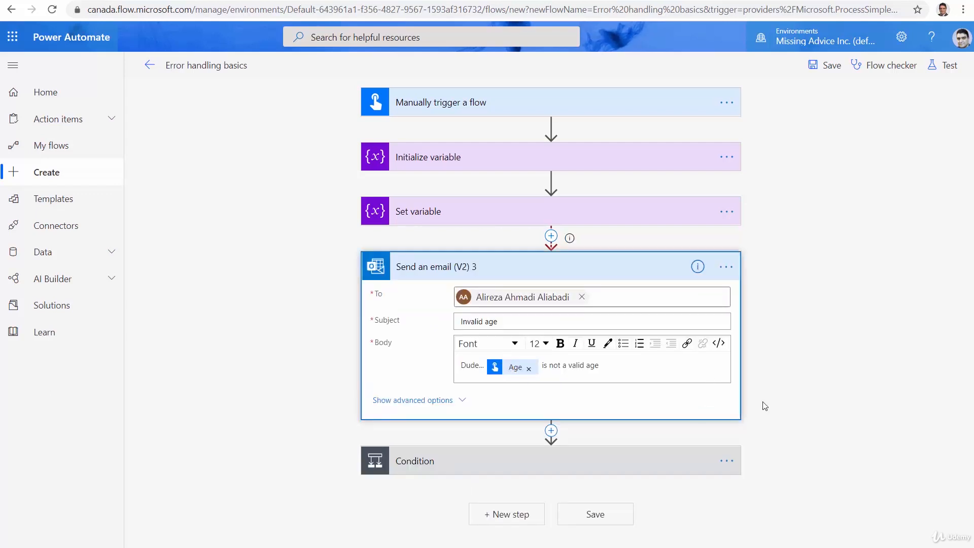
{"action": "mouse_move", "coordinate": [726, 460]}
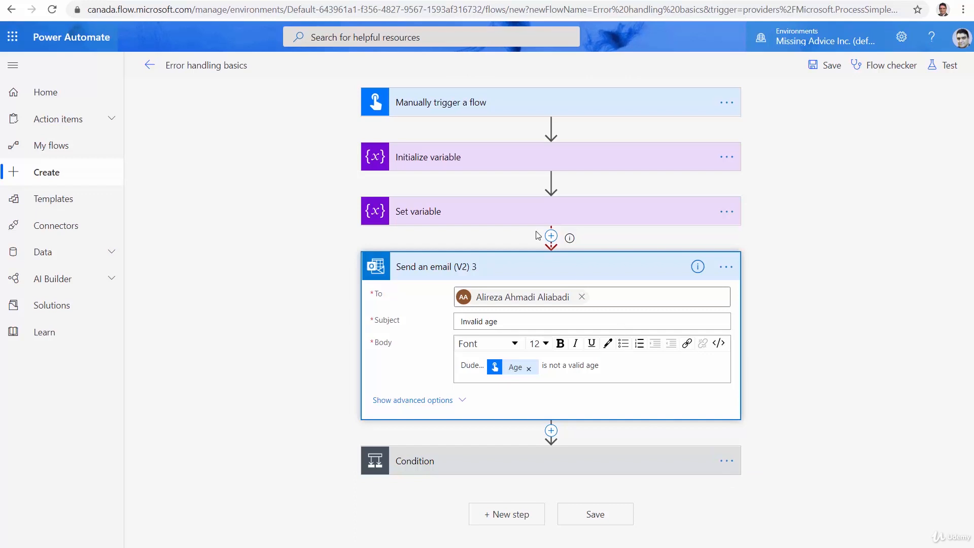
{"action": "mouse_move", "coordinate": [576, 221]}
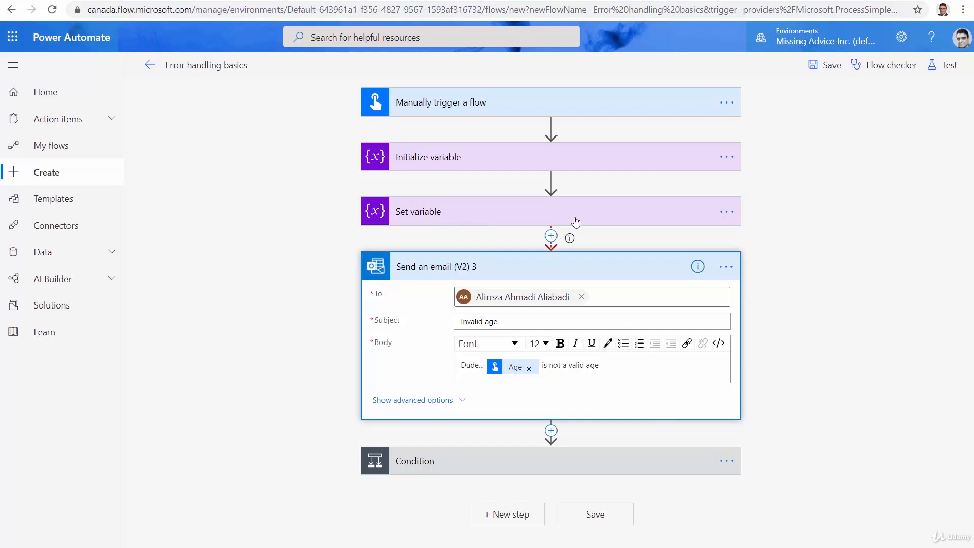
{"action": "mouse_move", "coordinate": [545, 409]}
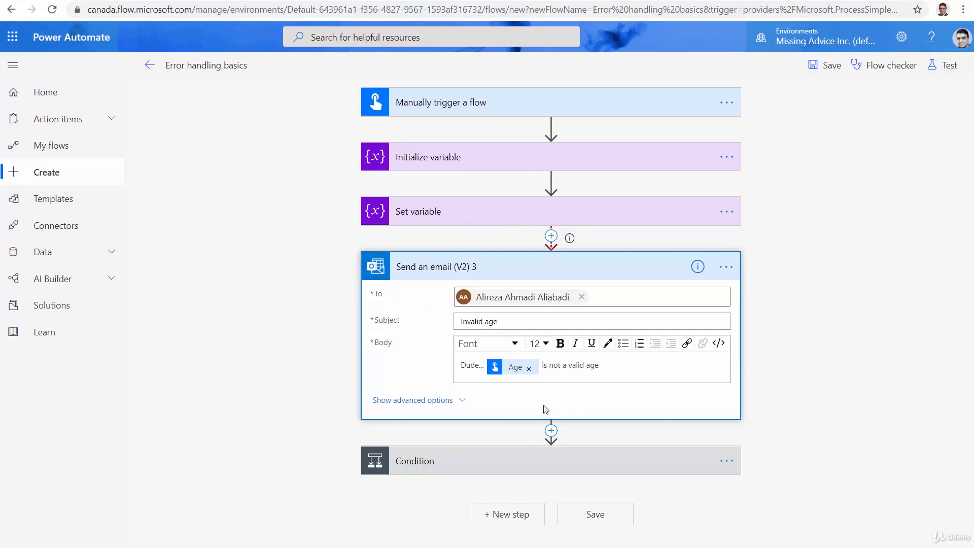
{"action": "mouse_move", "coordinate": [457, 219]}
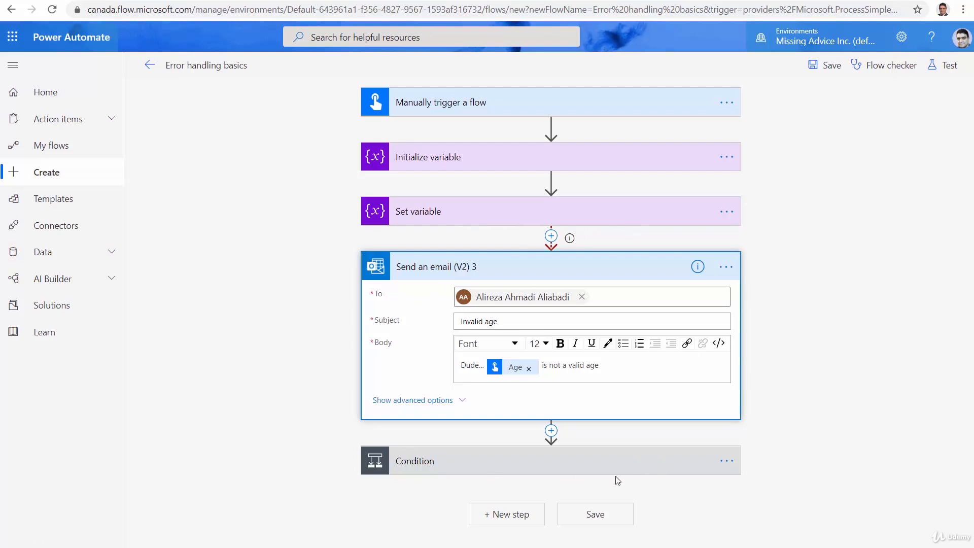
{"action": "mouse_move", "coordinate": [497, 370]}
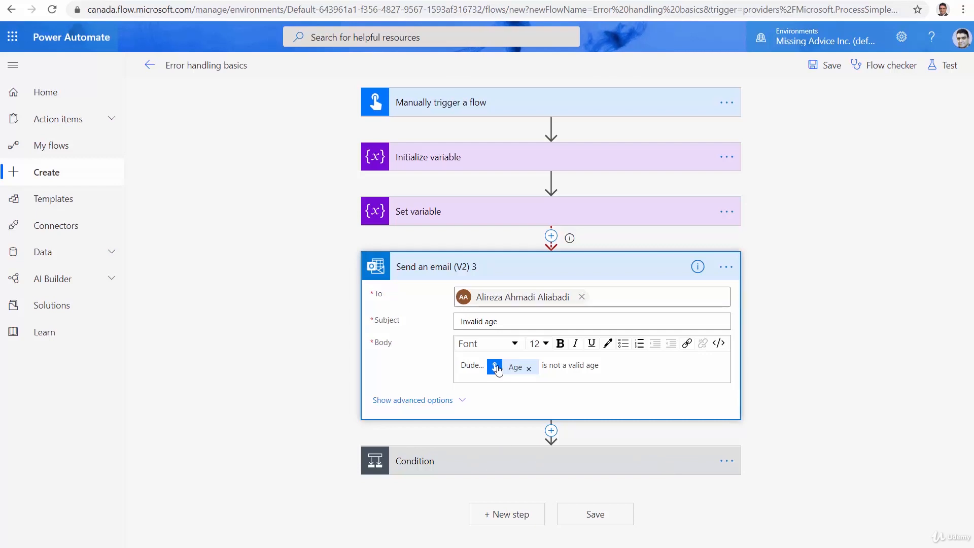
{"action": "mouse_move", "coordinate": [565, 361]}
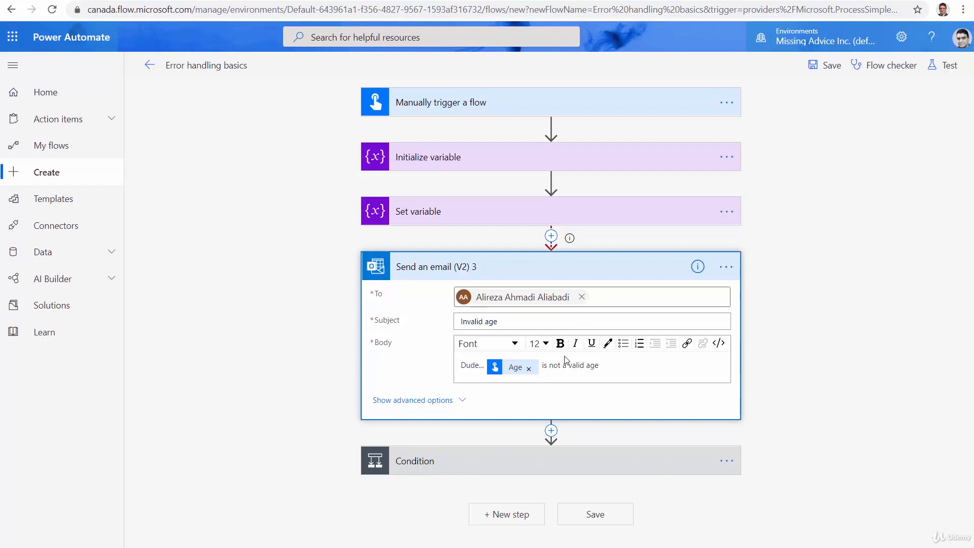
{"action": "mouse_move", "coordinate": [475, 223]}
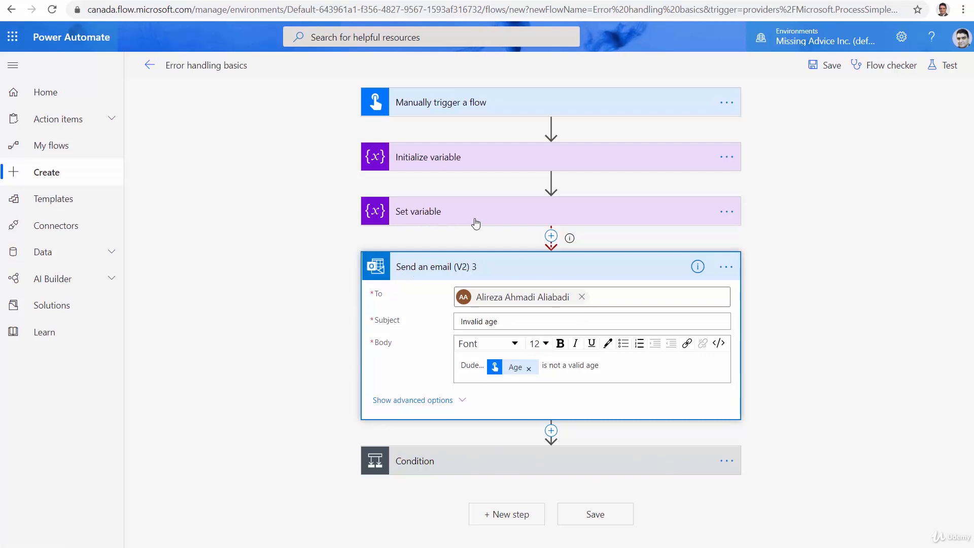
{"action": "mouse_move", "coordinate": [572, 232]}
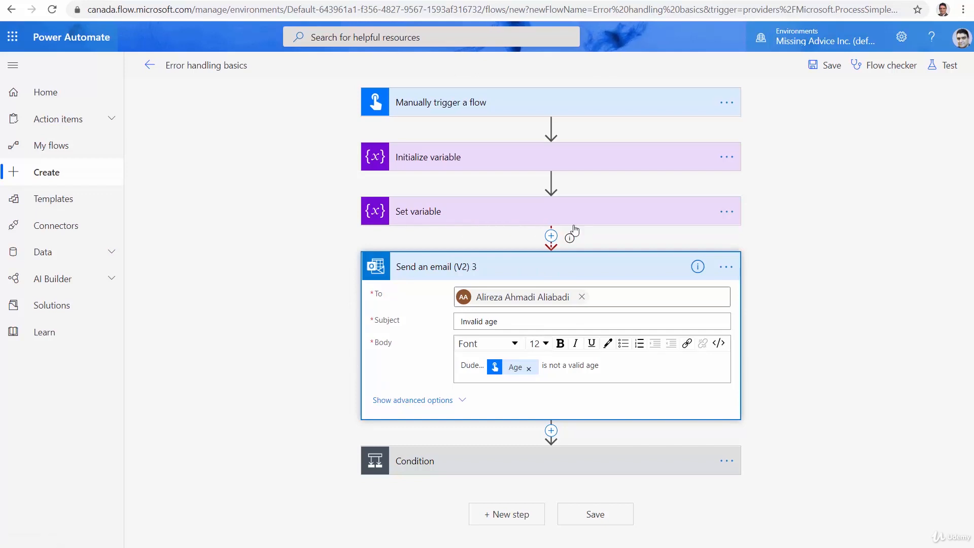
{"action": "mouse_move", "coordinate": [589, 225]}
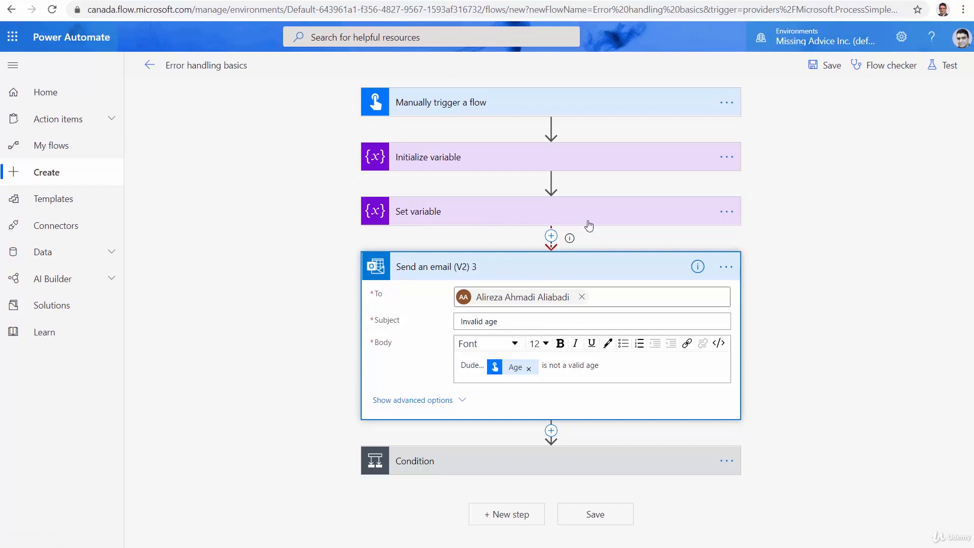
{"action": "mouse_move", "coordinate": [567, 296]}
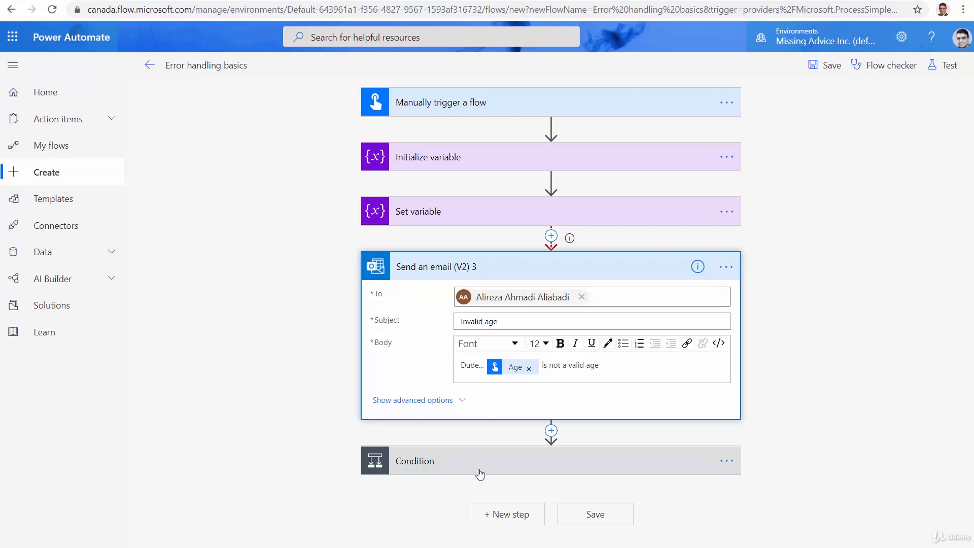
{"action": "mouse_move", "coordinate": [734, 463]}
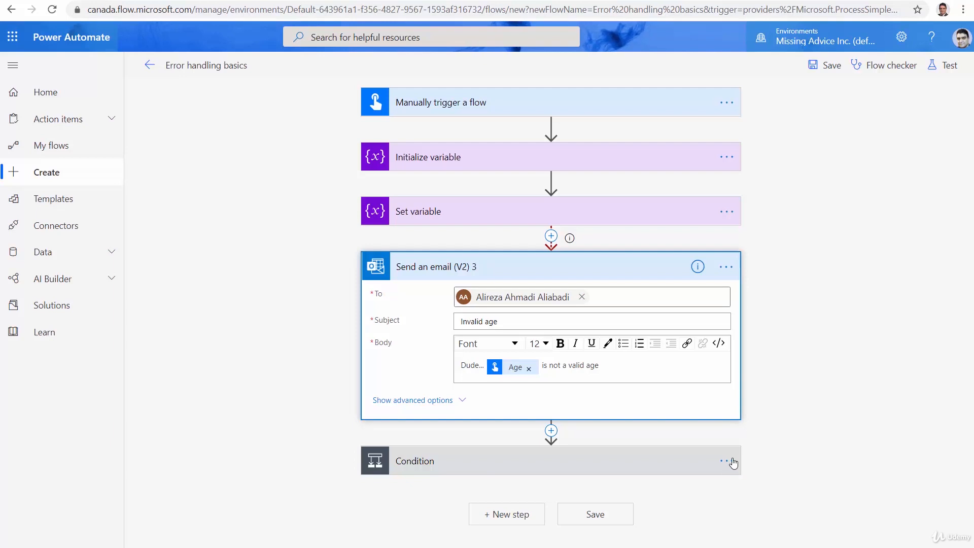
Step: Change the Condition's run-after setting from 'is successful' to 'is skipped'
{"action": "left_click", "coordinate": [724, 460]}
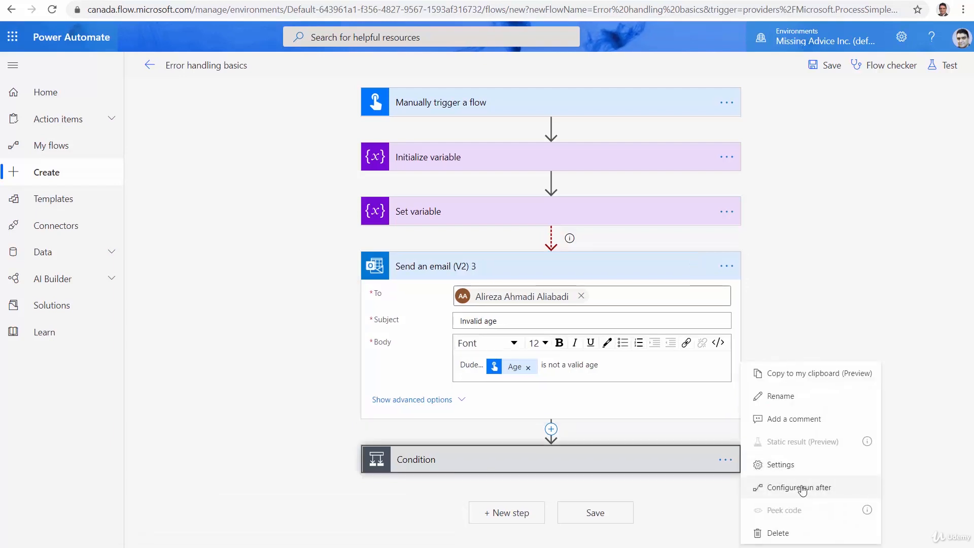
{"action": "left_click", "coordinate": [799, 487]}
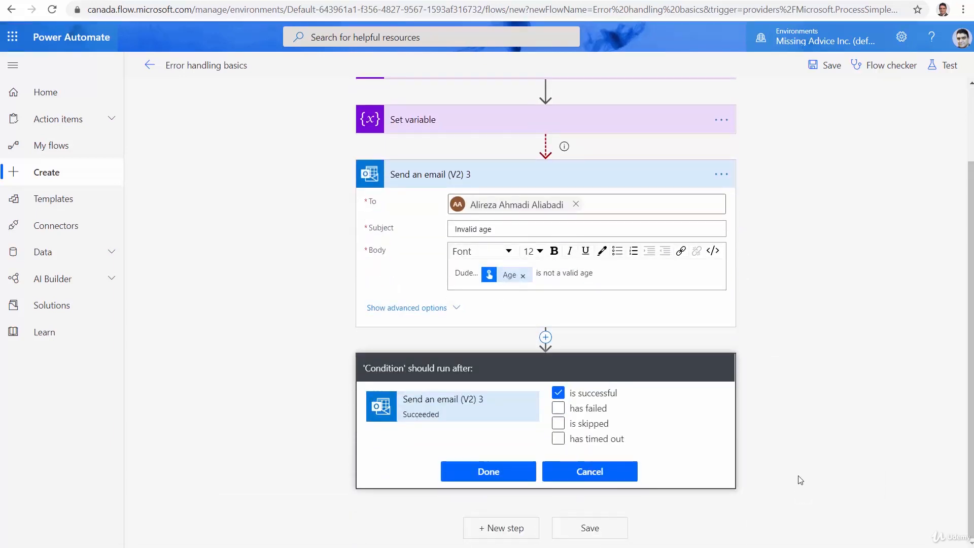
{"action": "mouse_move", "coordinate": [460, 374]}
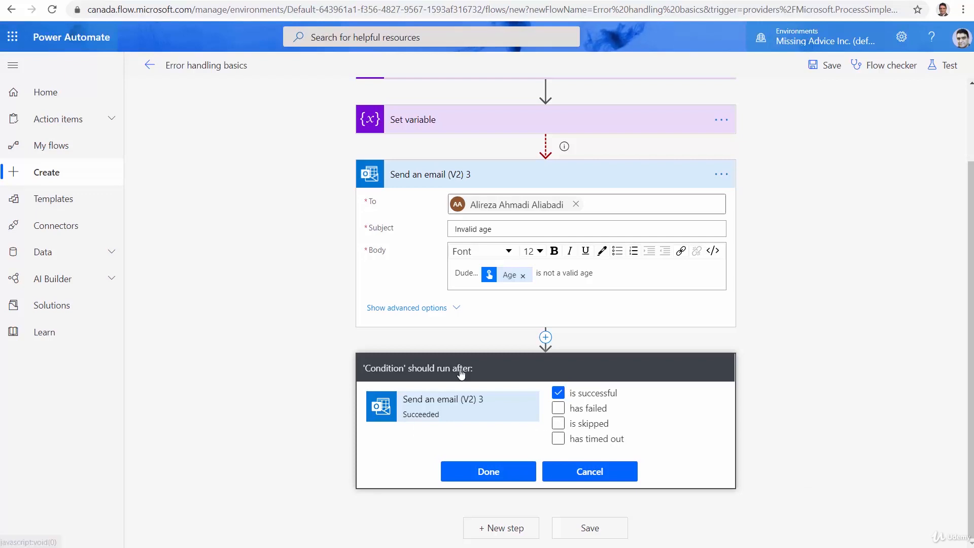
{"action": "mouse_move", "coordinate": [497, 377]}
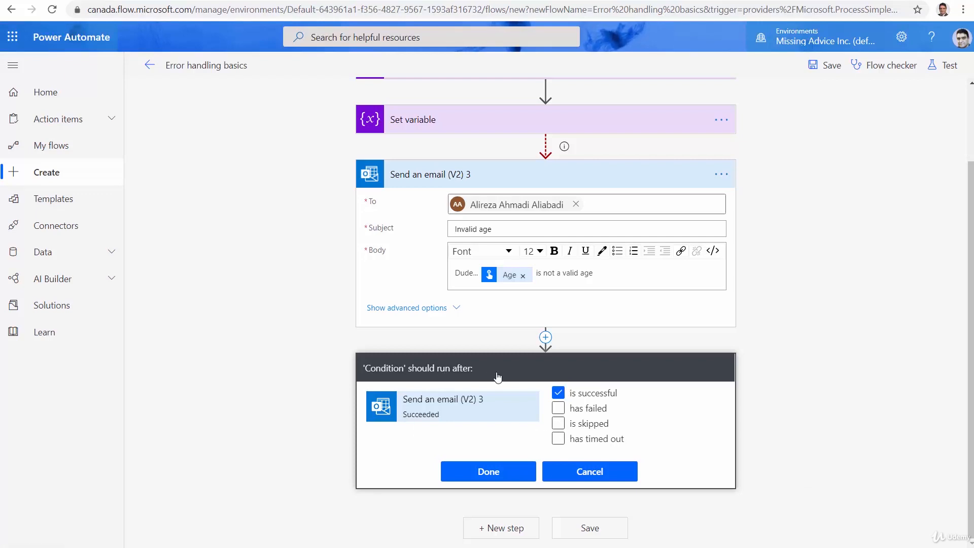
{"action": "left_click", "coordinate": [558, 392]}
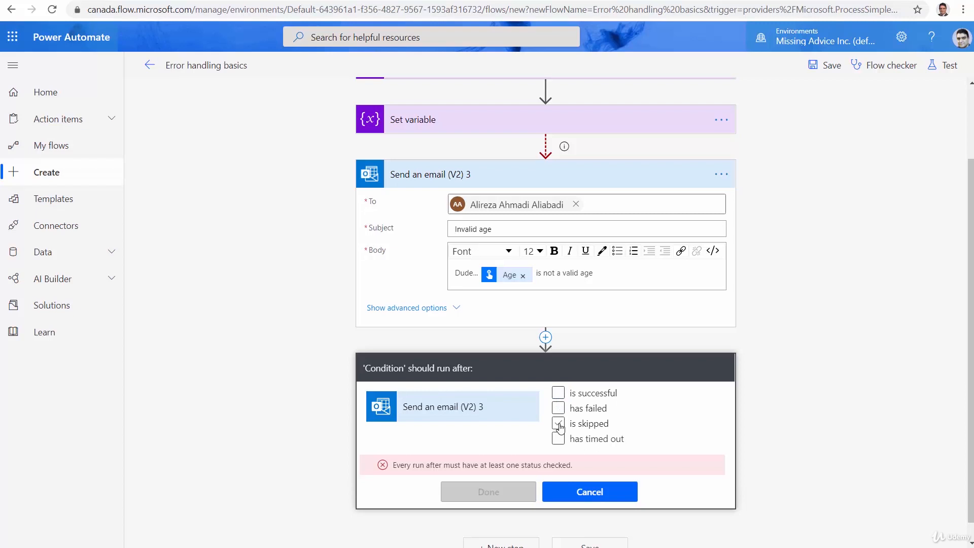
{"action": "left_click", "coordinate": [557, 423]}
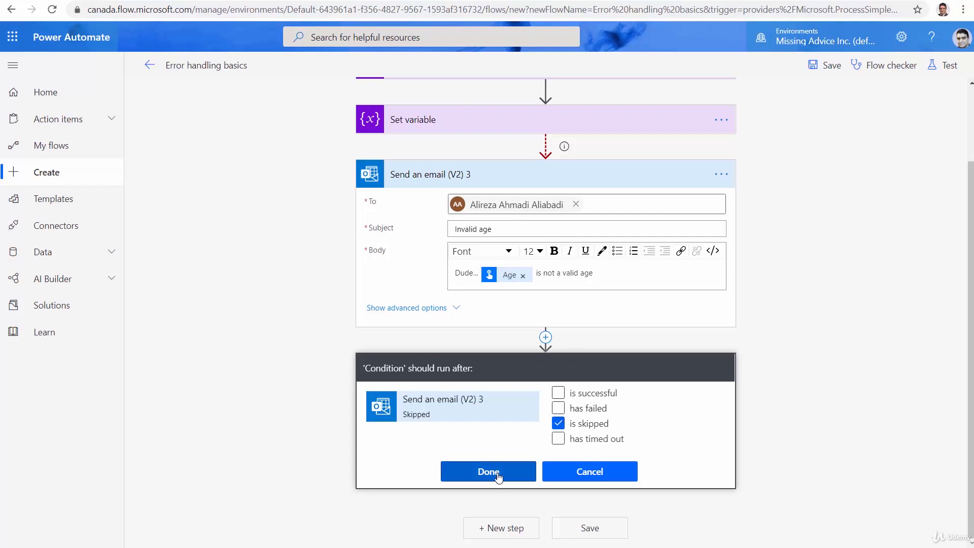
{"action": "left_click", "coordinate": [488, 470]}
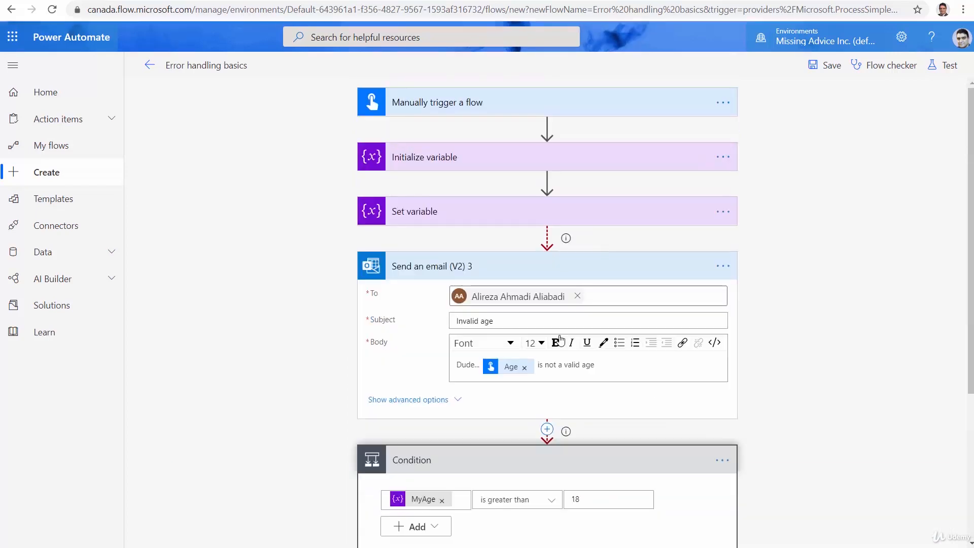
Step: Save the flow and run a manual test with Age 14
{"action": "left_click", "coordinate": [830, 65]}
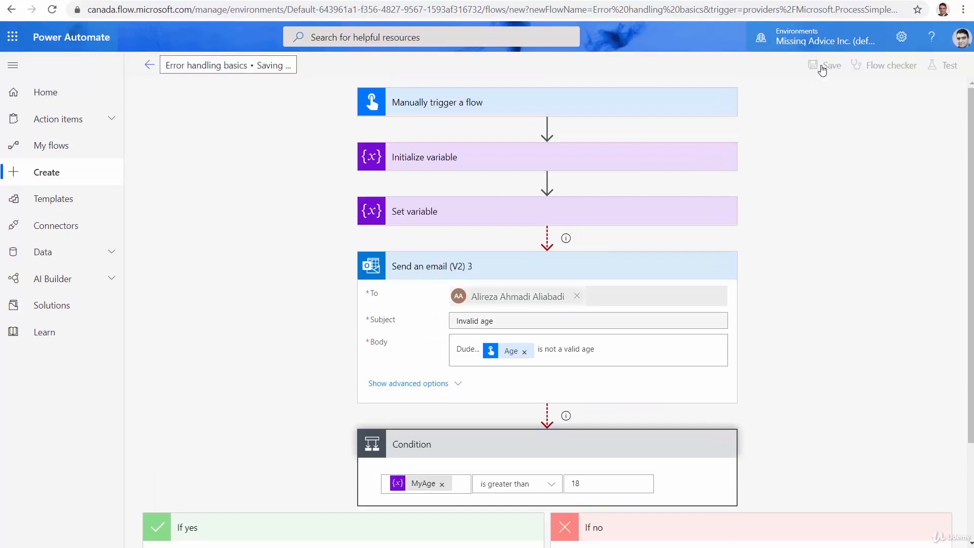
{"action": "left_click", "coordinate": [831, 64]}
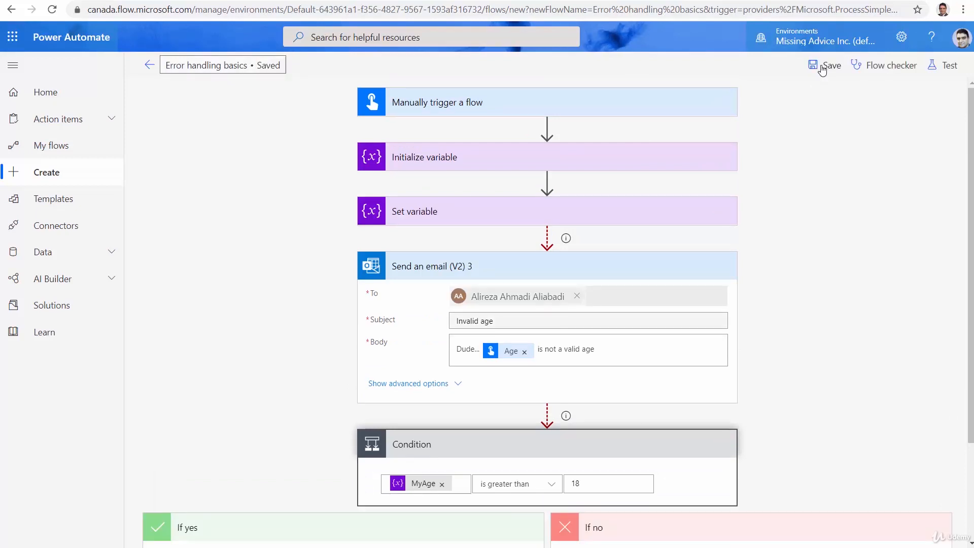
{"action": "left_click", "coordinate": [948, 65]}
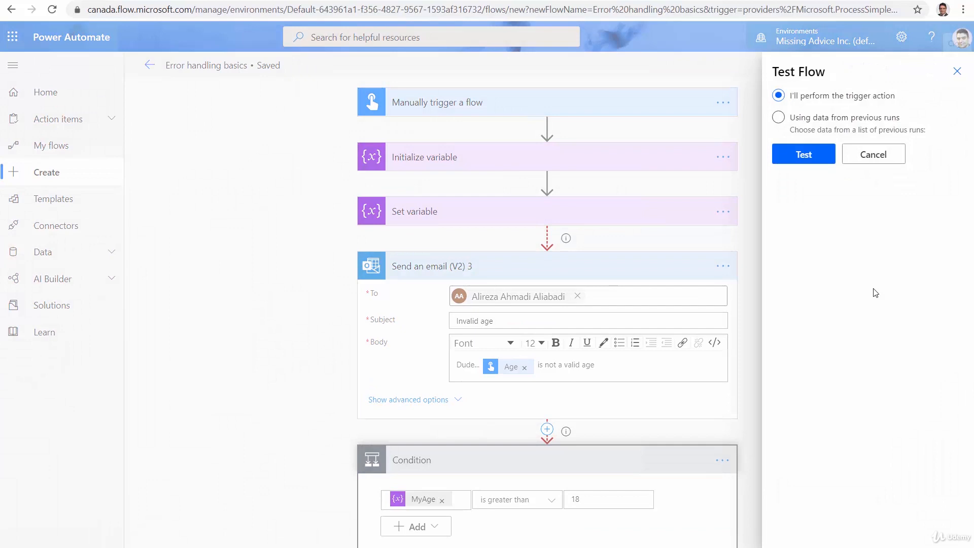
{"action": "left_click", "coordinate": [803, 153]}
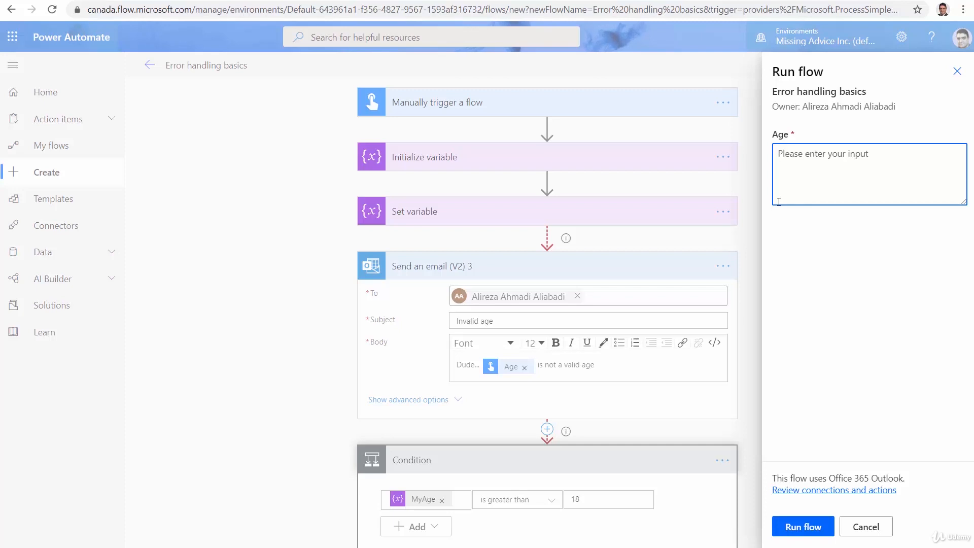
{"action": "type", "text": "14"}
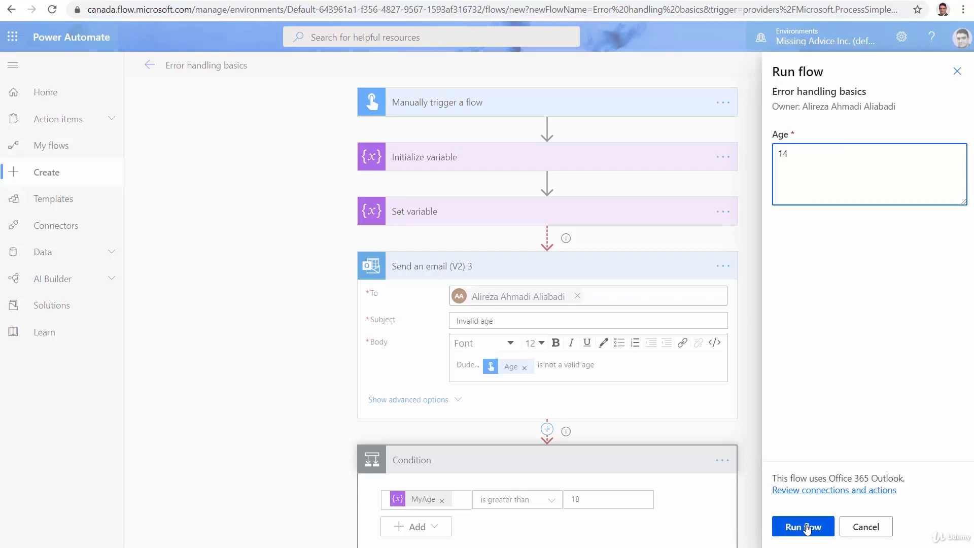
{"action": "left_click", "coordinate": [802, 526]}
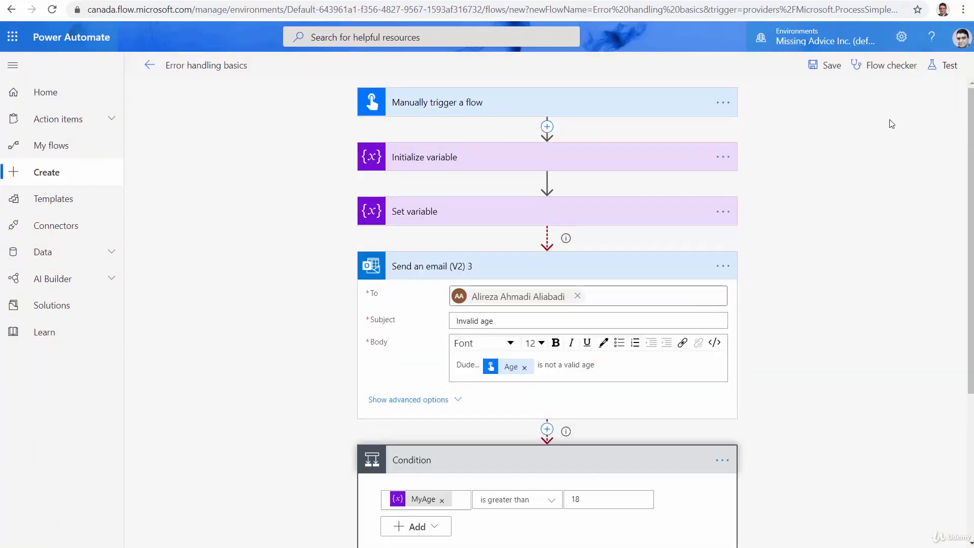
Step: Run another manual test with Age 30 and open the 'Welcome to the club' email
{"action": "left_click", "coordinate": [948, 65]}
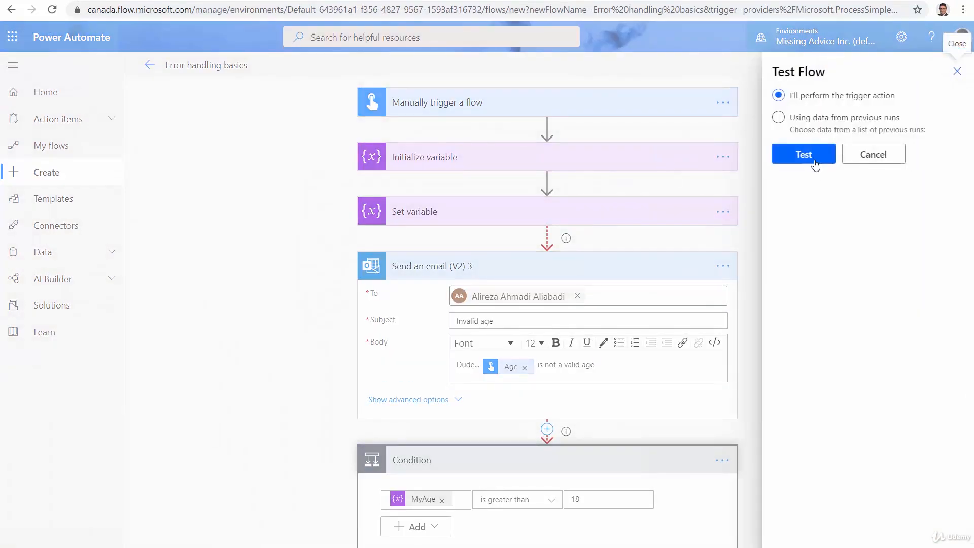
{"action": "left_click", "coordinate": [803, 154]}
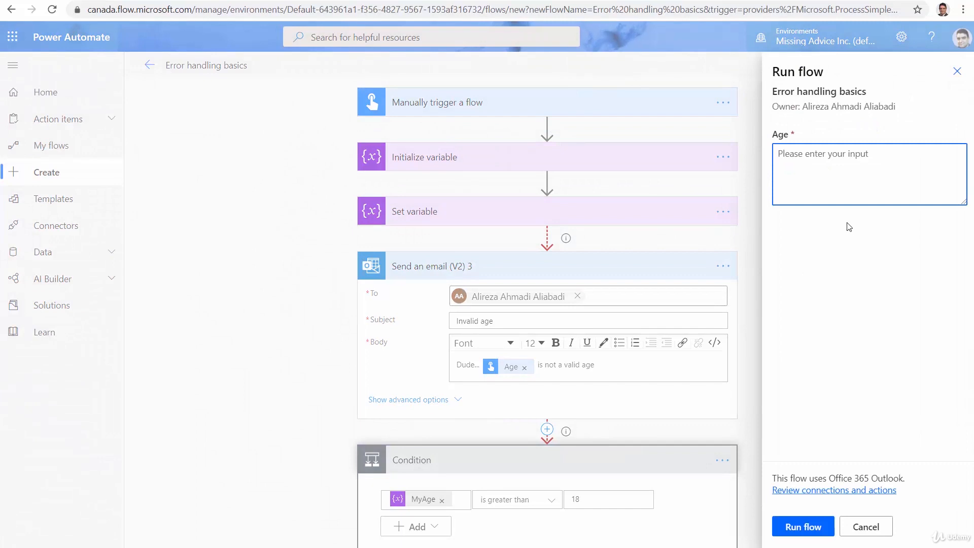
{"action": "type", "text": "30"}
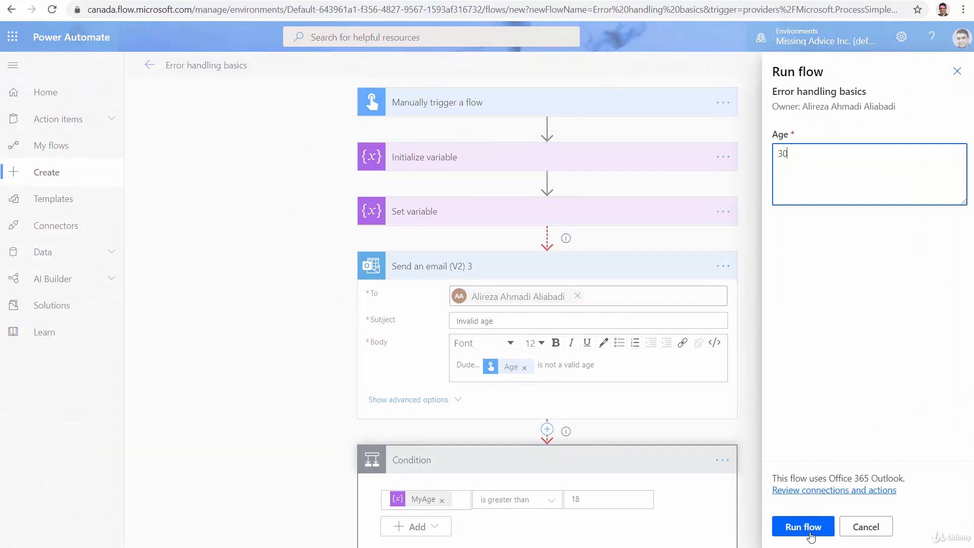
{"action": "left_click", "coordinate": [802, 526]}
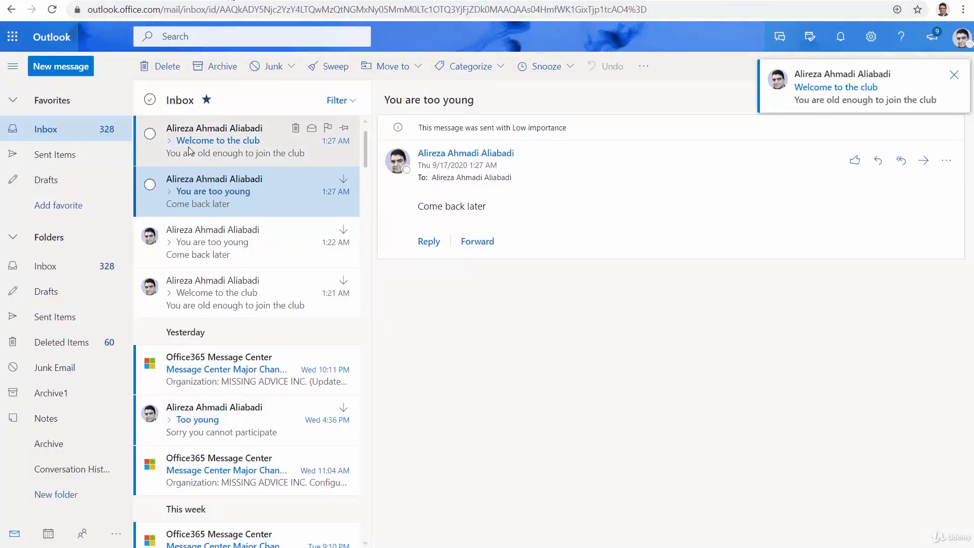
{"action": "left_click", "coordinate": [217, 140]}
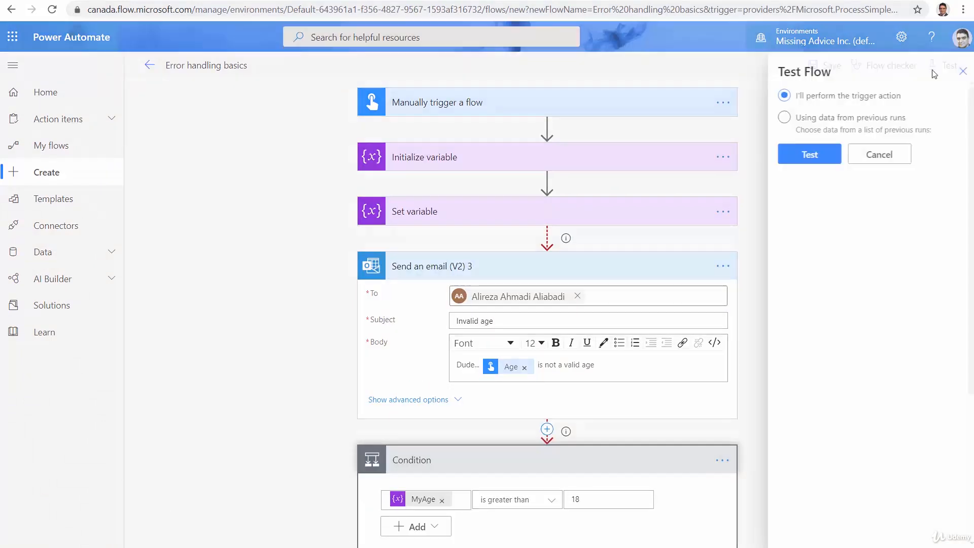
Step: Run a manual test with age 'abc' and open the resulting 'Invalid age' email
{"action": "left_click", "coordinate": [808, 153]}
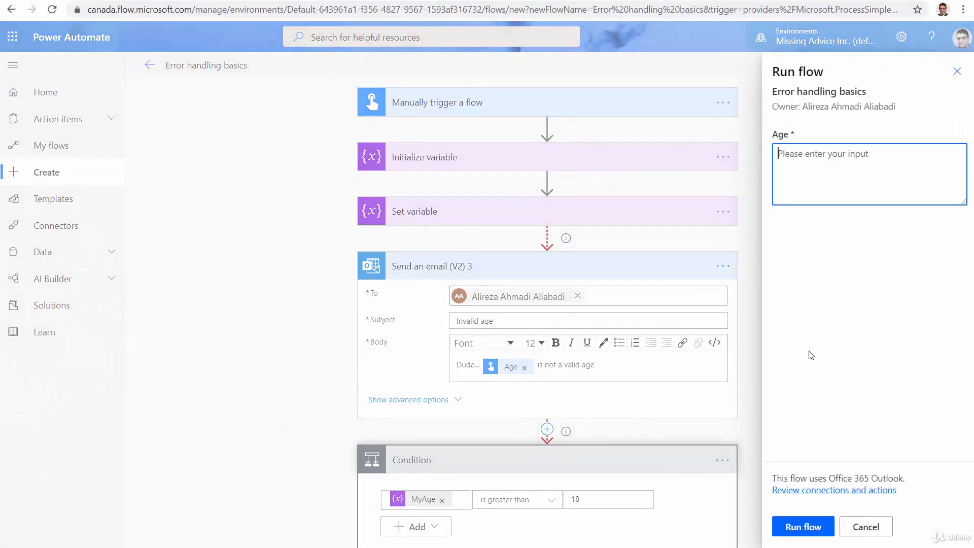
{"action": "type", "text": "ab"}
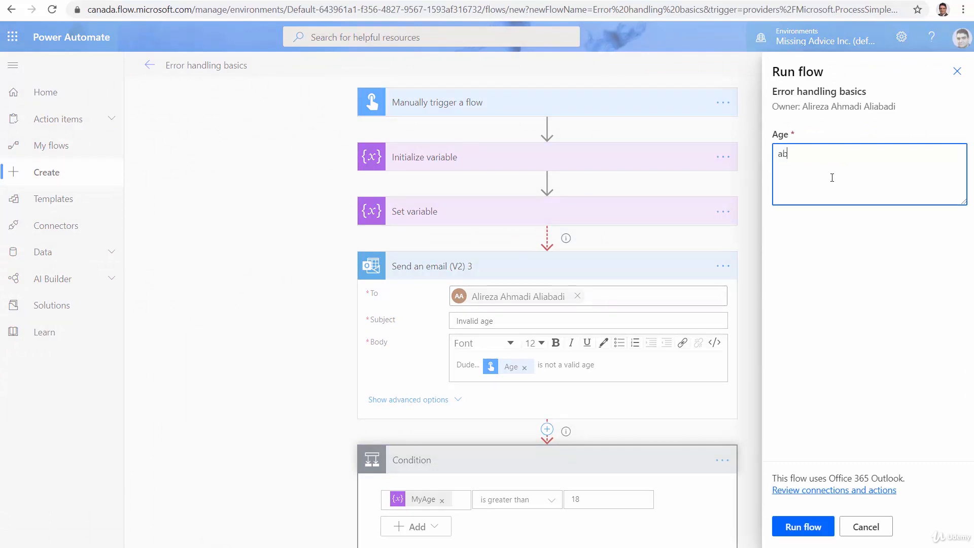
{"action": "type", "text": "c"}
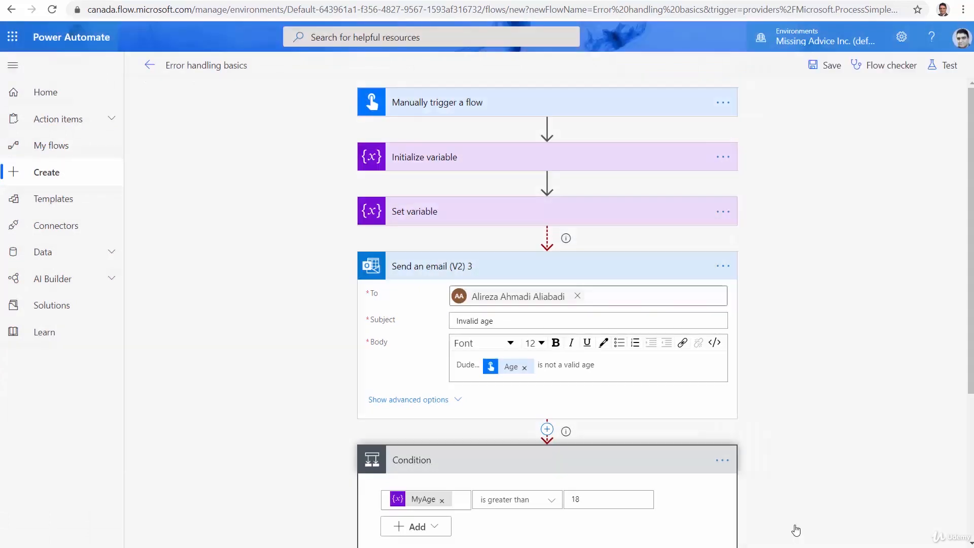
{"action": "left_click", "coordinate": [948, 64]}
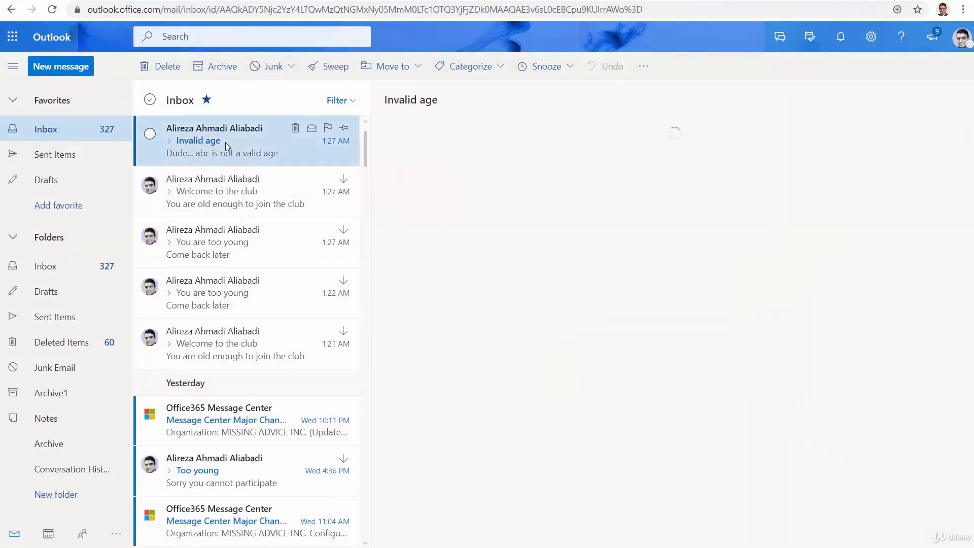
{"action": "left_click", "coordinate": [197, 140]}
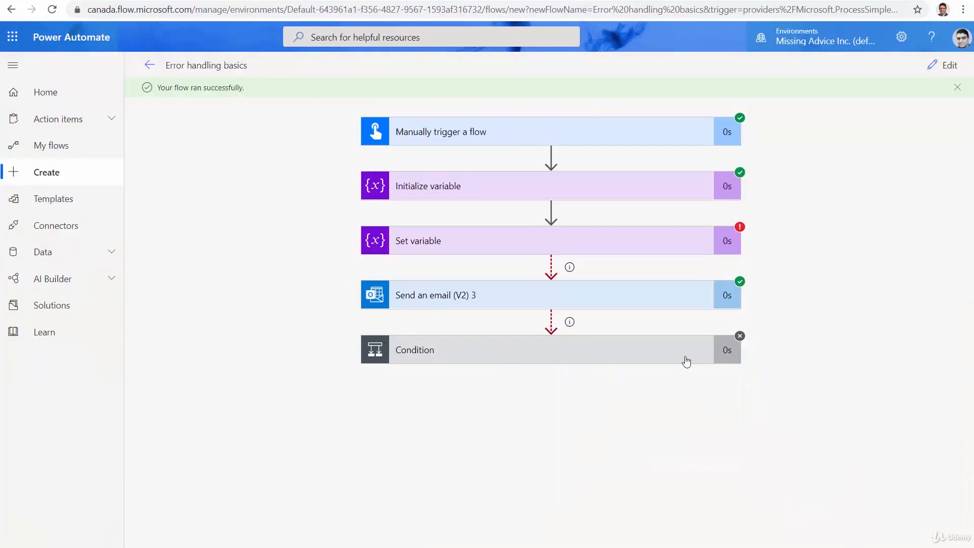
{"action": "mouse_move", "coordinate": [420, 181]}
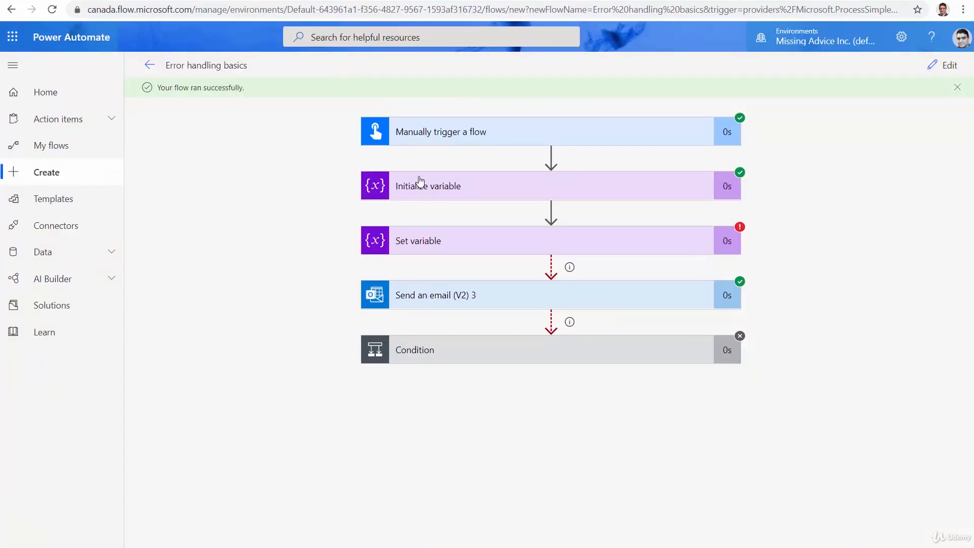